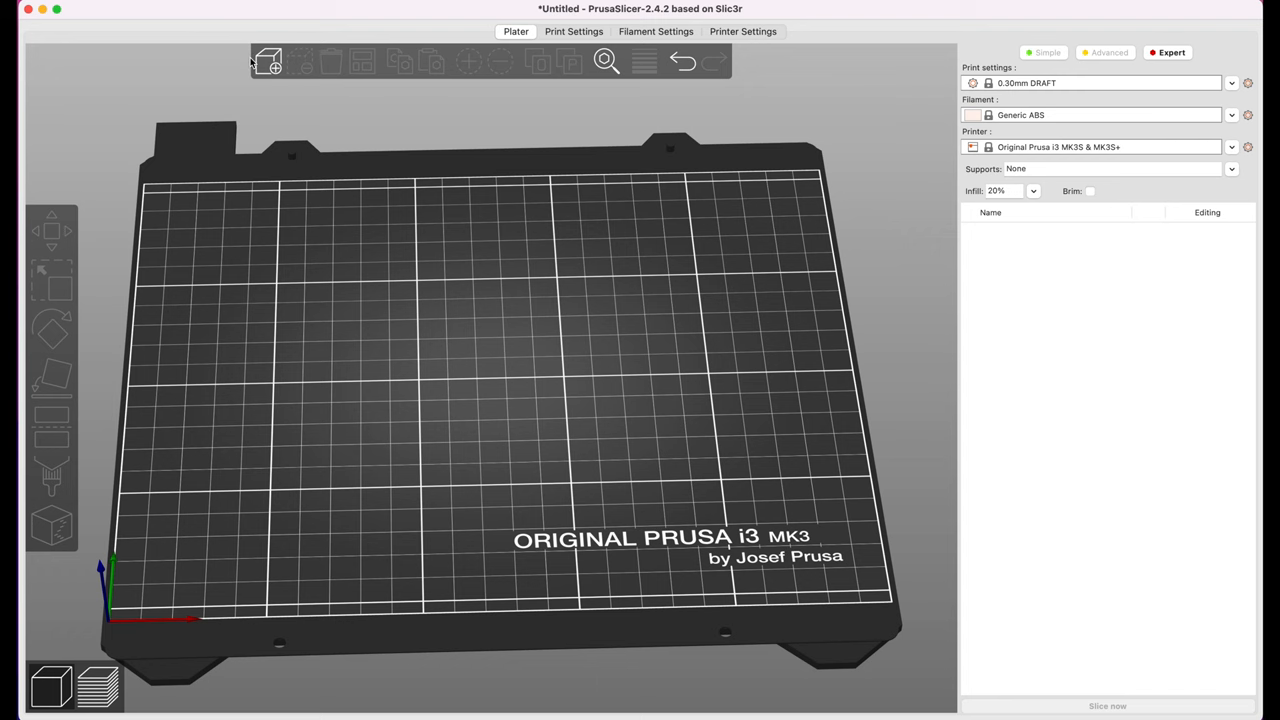
- Import kayak deck fitting.stl from the kayak-class-fittings folder onto the MK3S bed
click(268, 61)
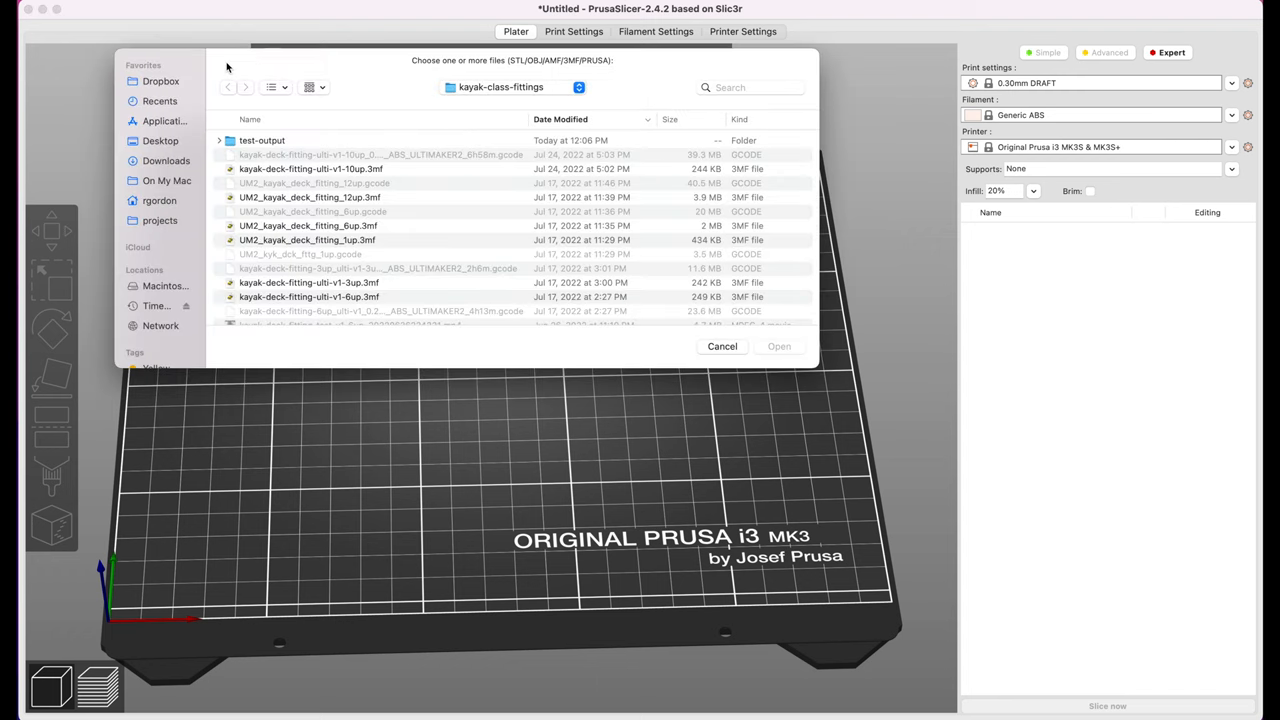
scroll(down, 3)
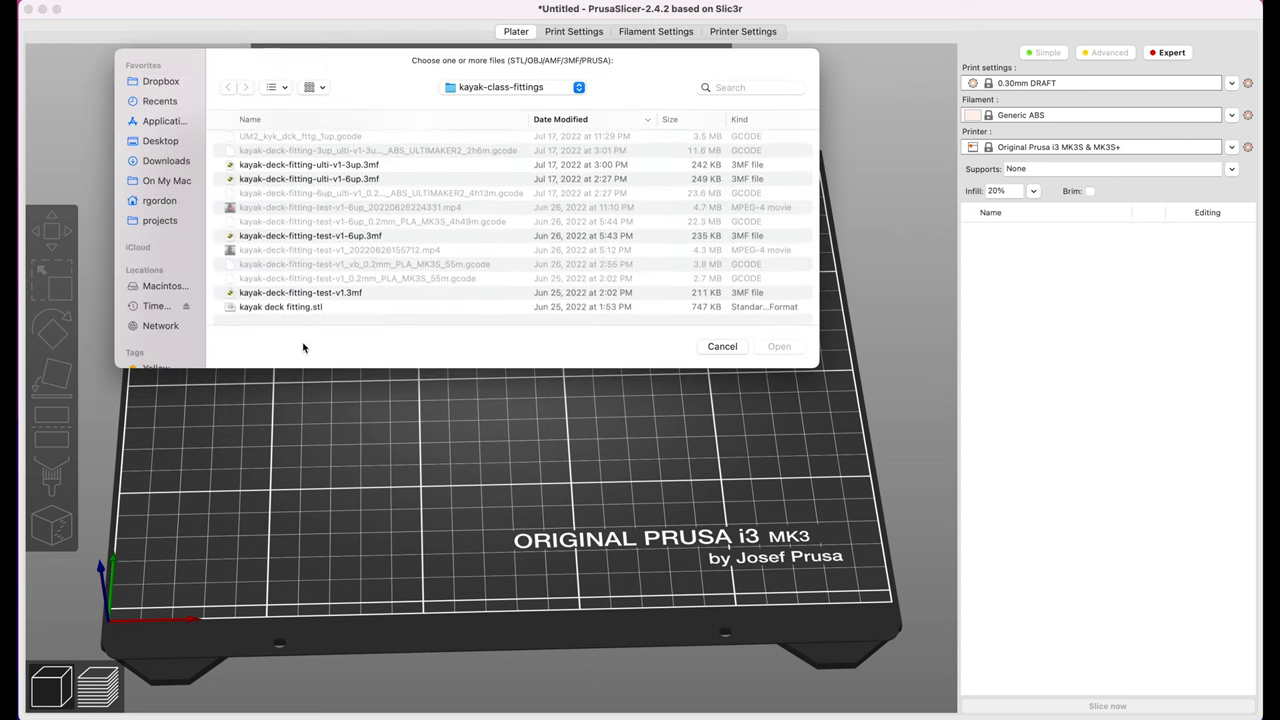
click(300, 307)
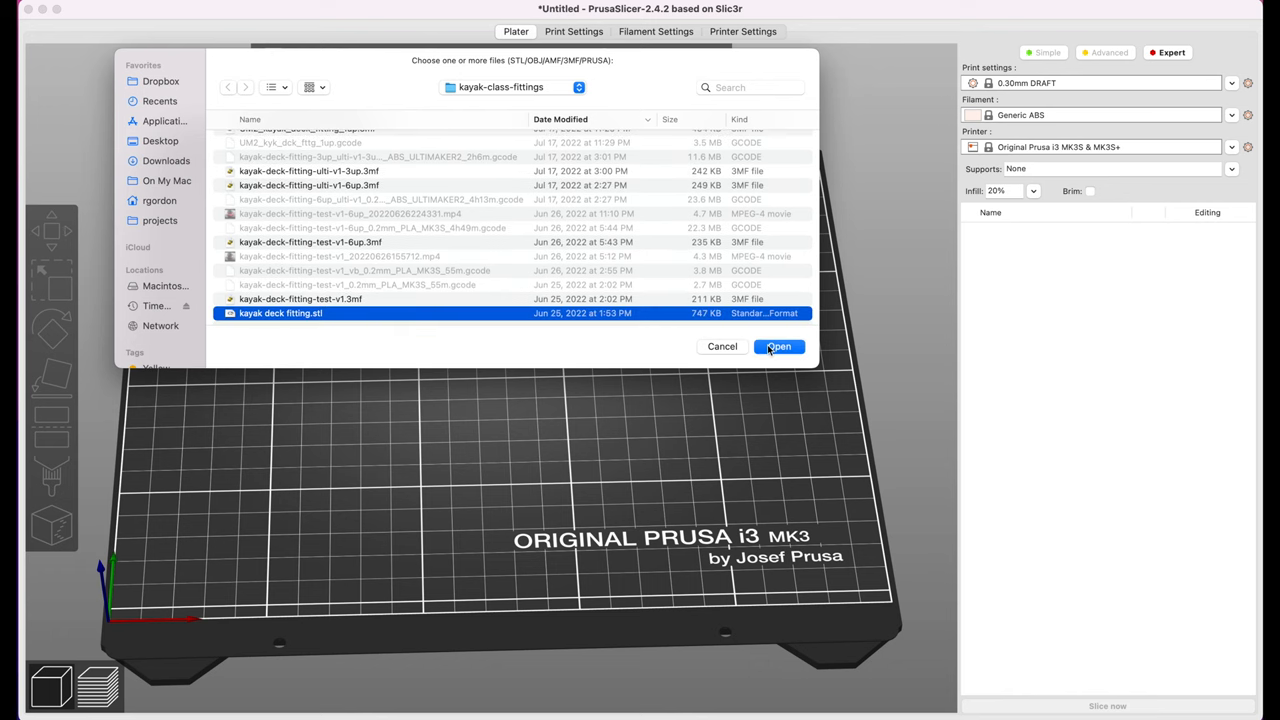
click(779, 346)
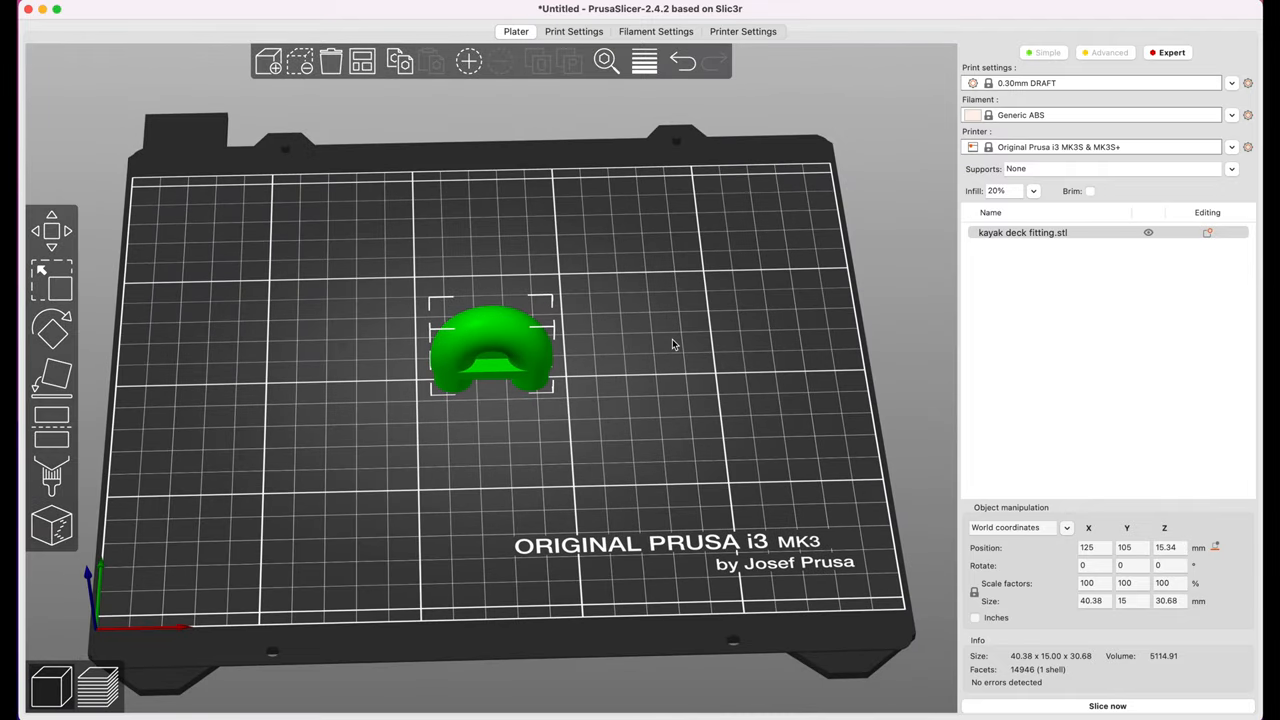
mouse_move(1235, 148)
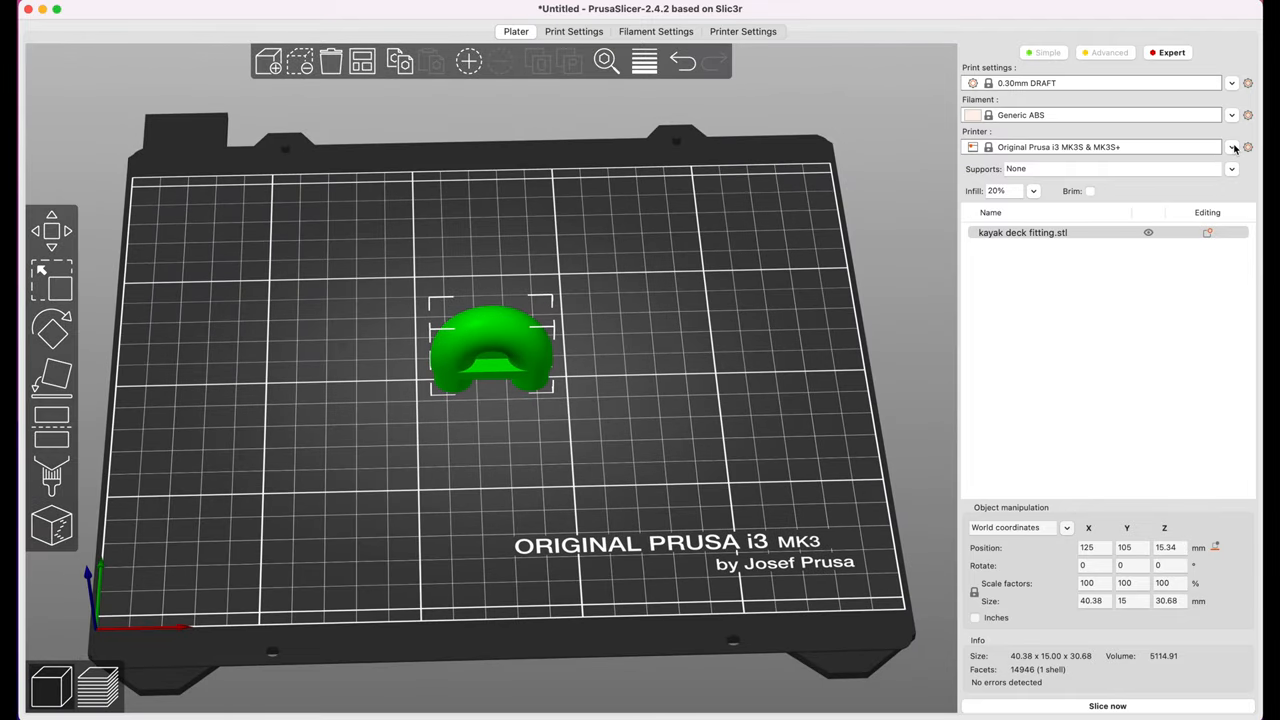
mouse_move(1233, 89)
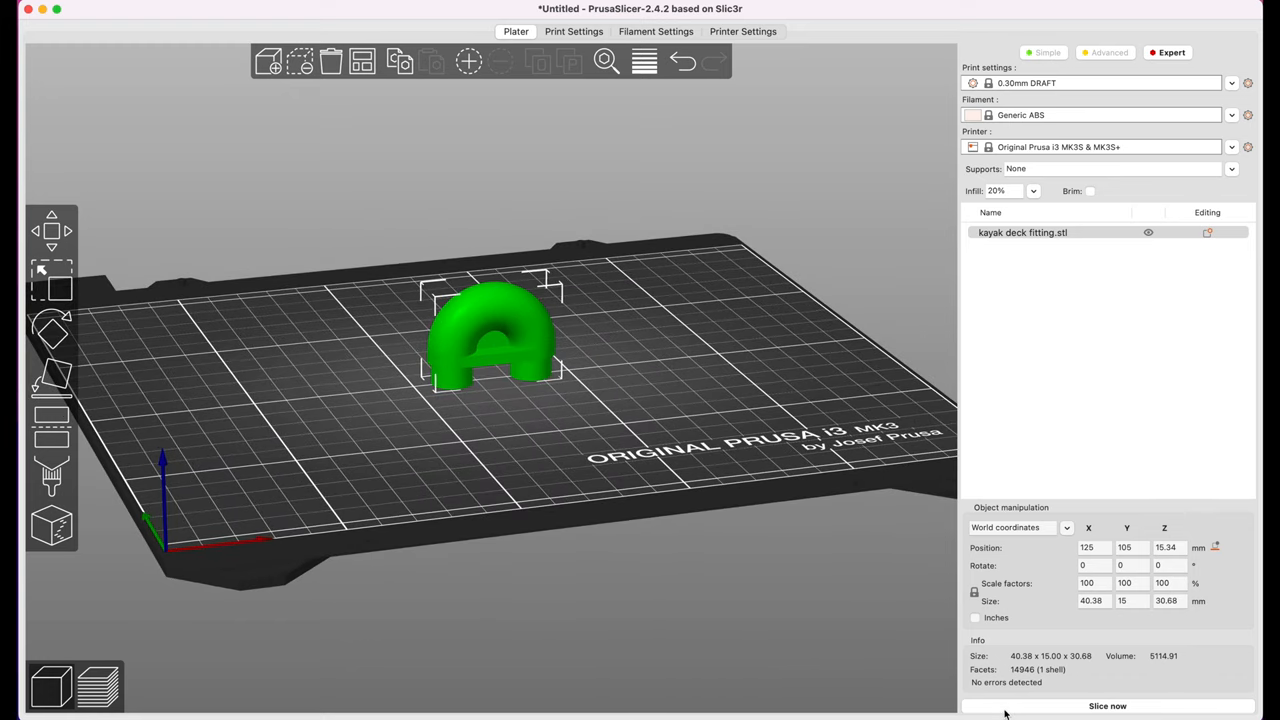
- Slice the fitting and raise the layer slider through 18.8 and 24.5 mm to the top
click(1107, 706)
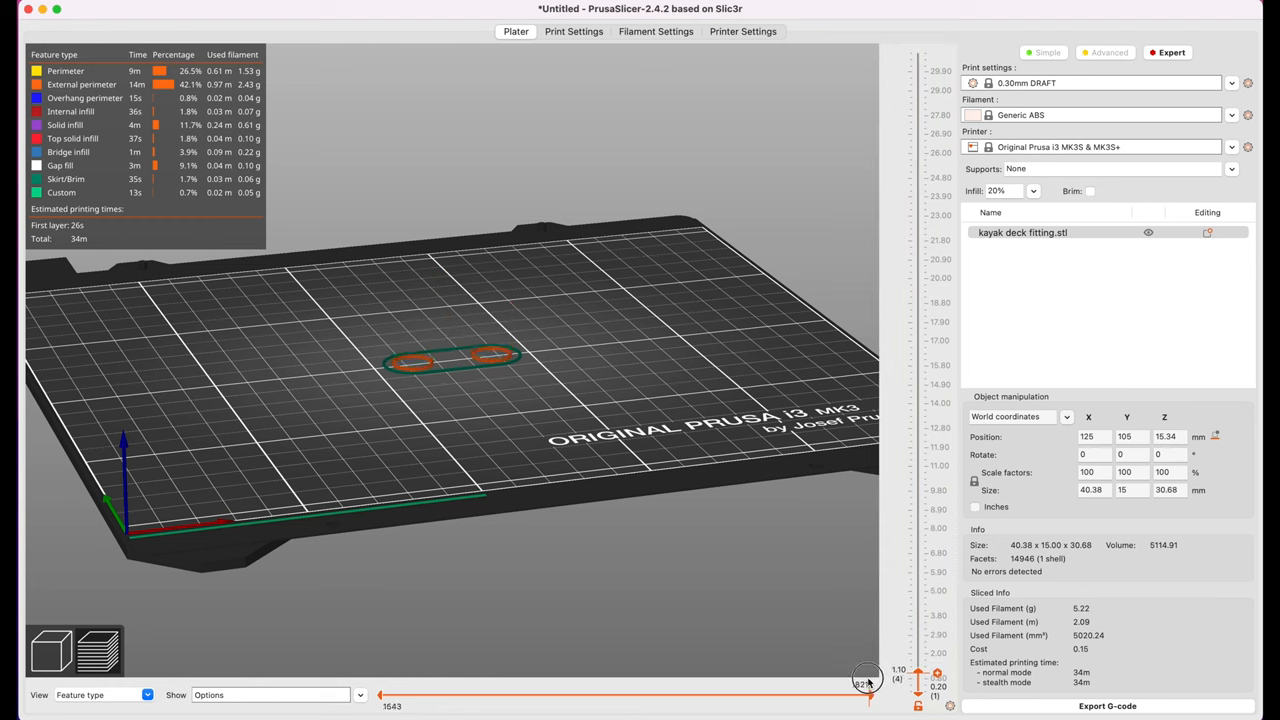
drag(868, 674, 868, 553)
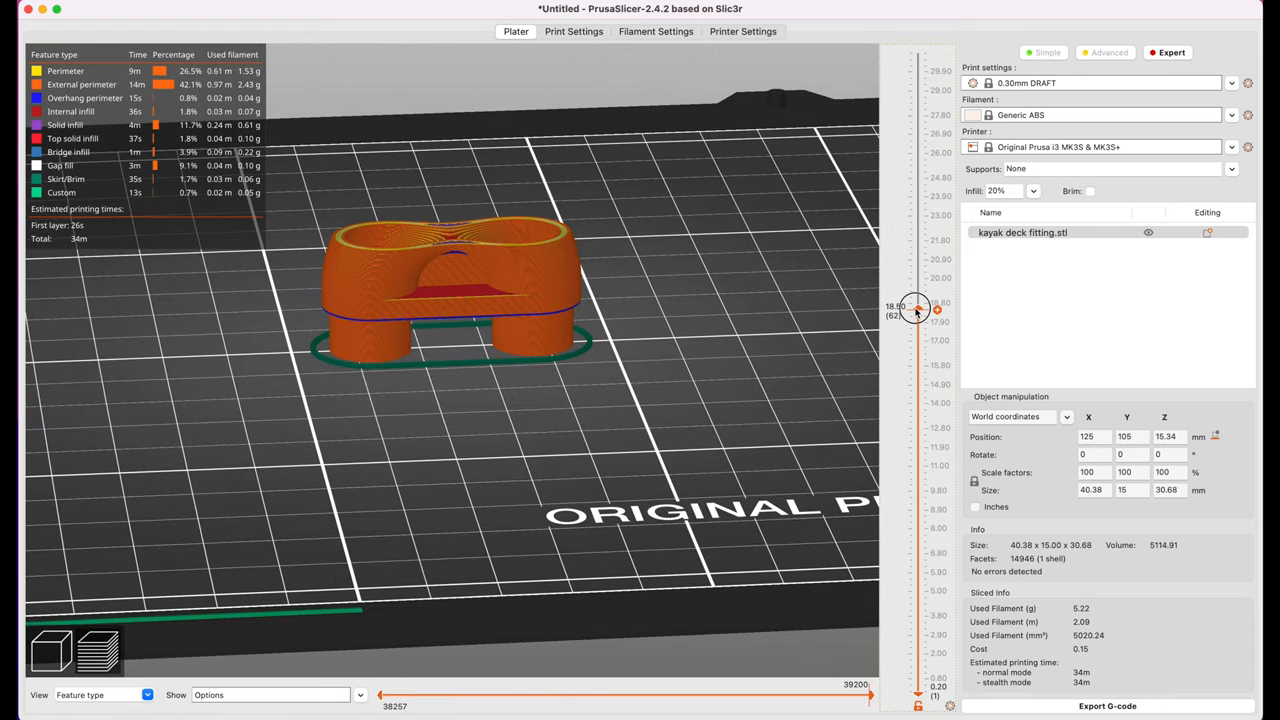
drag(916, 307, 916, 185)
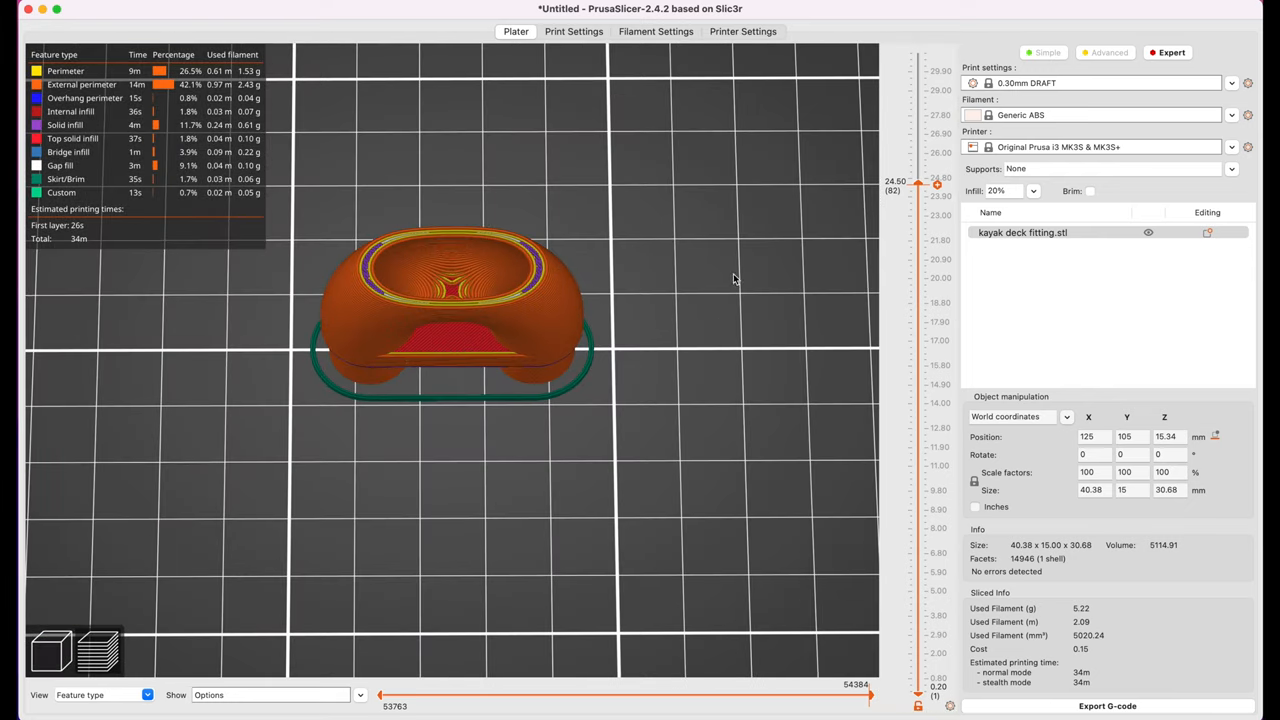
drag(937, 182, 924, 85)
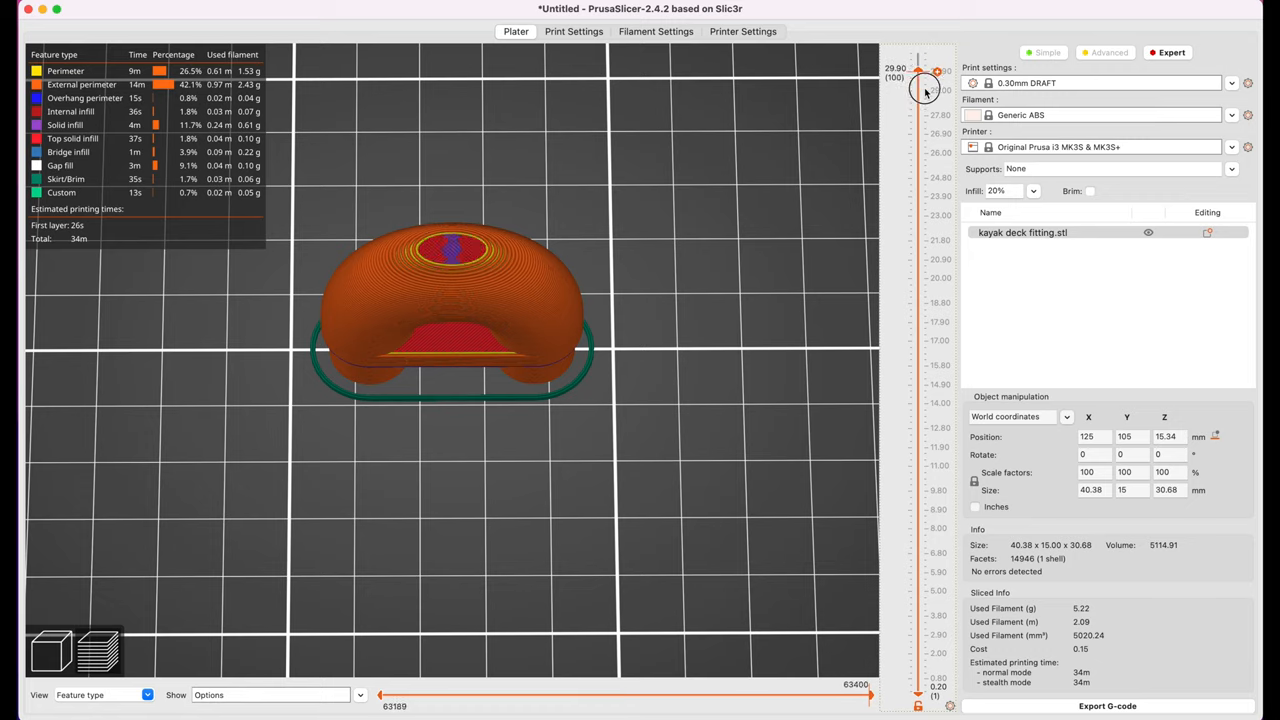
- View the sliced part from above and trim the preview down to the first layer
drag(925, 88, 605, 358)
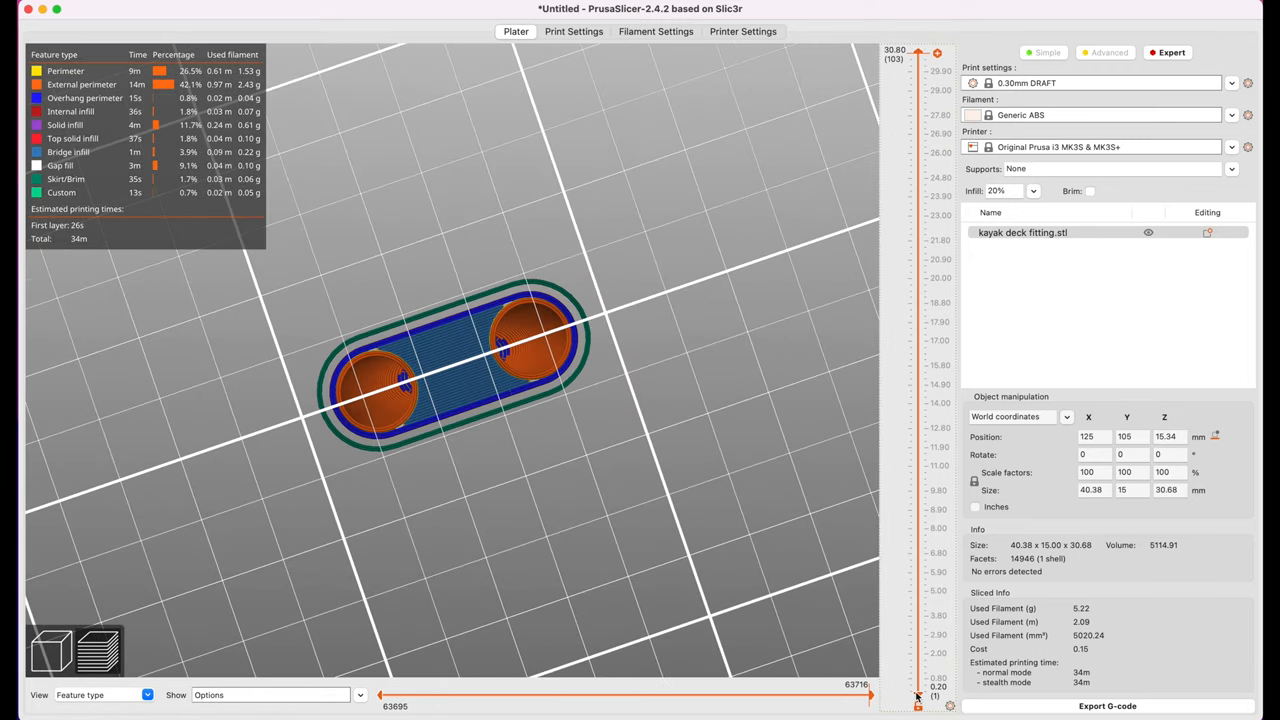
drag(917, 690, 878, 383)
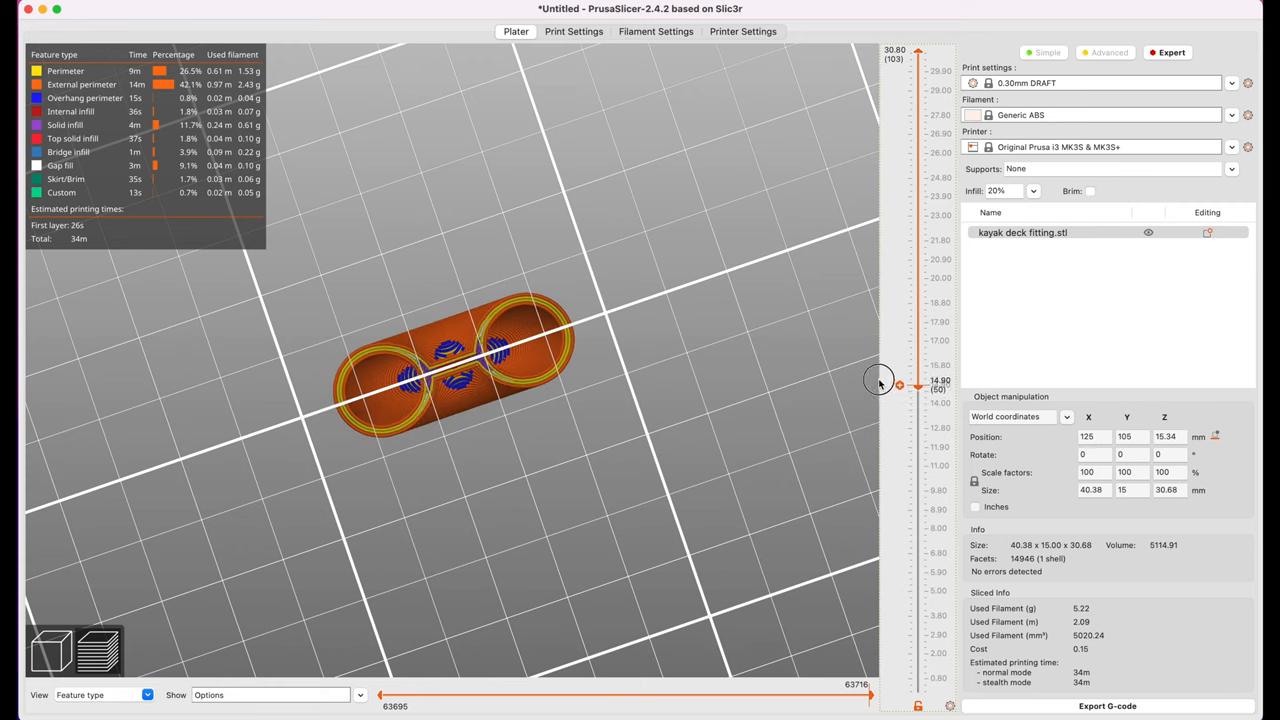
drag(898, 384, 898, 277)
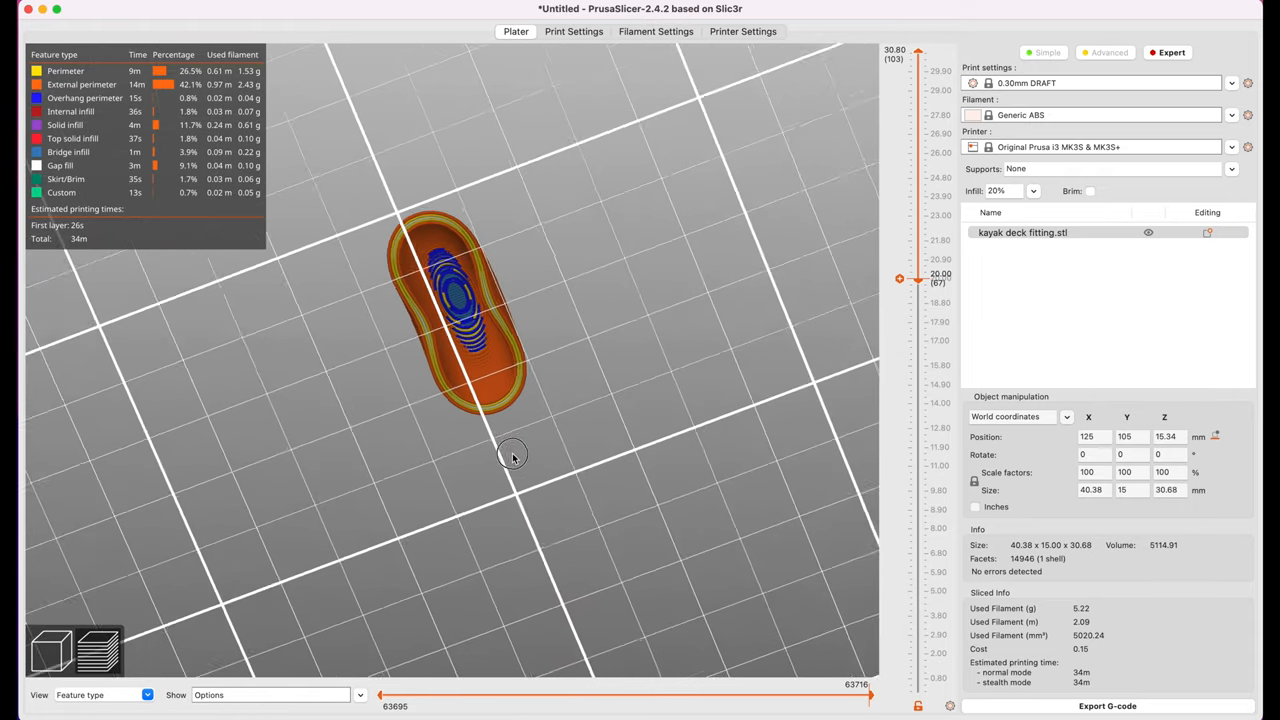
drag(512, 456, 708, 343)
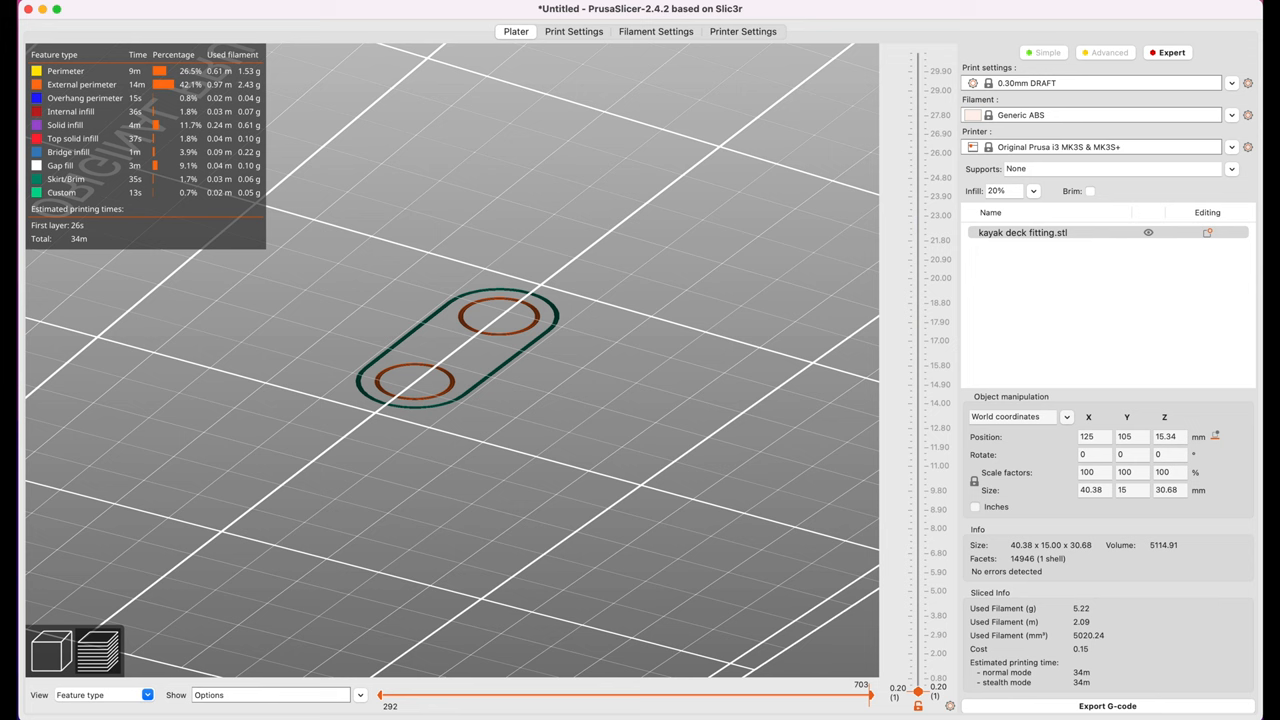
drag(869, 695, 588, 695)
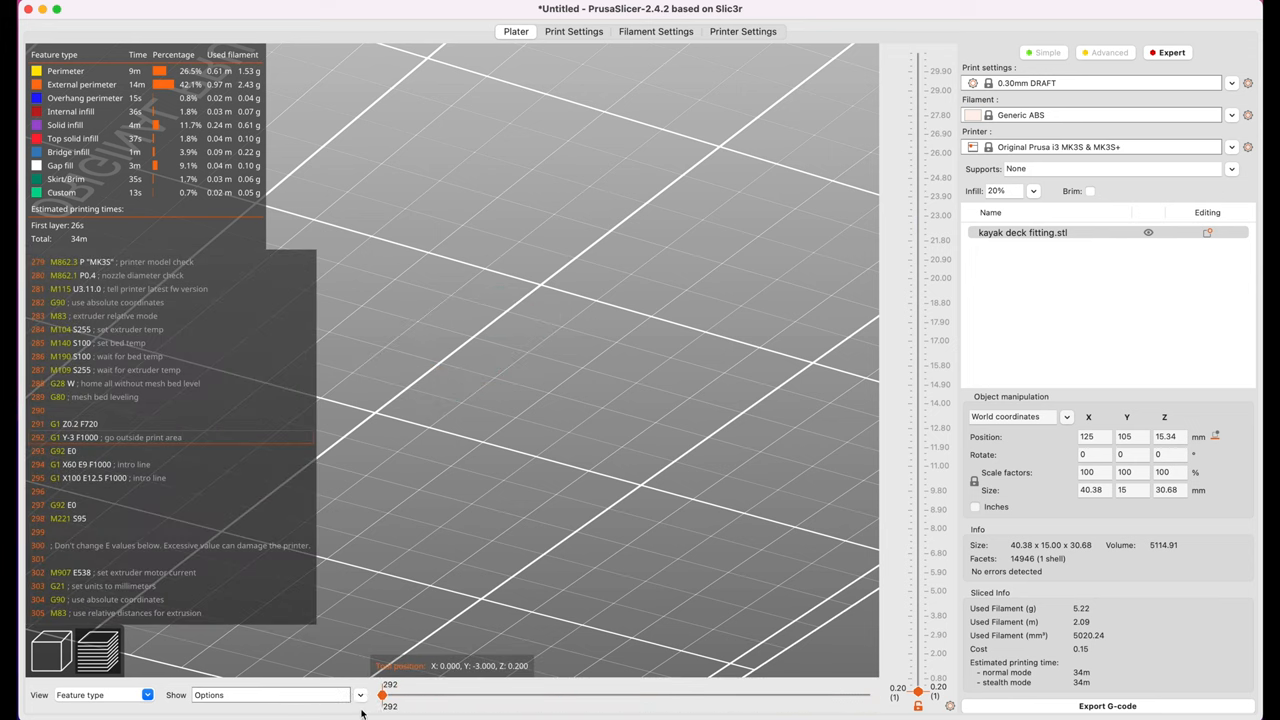
mouse_move(306, 652)
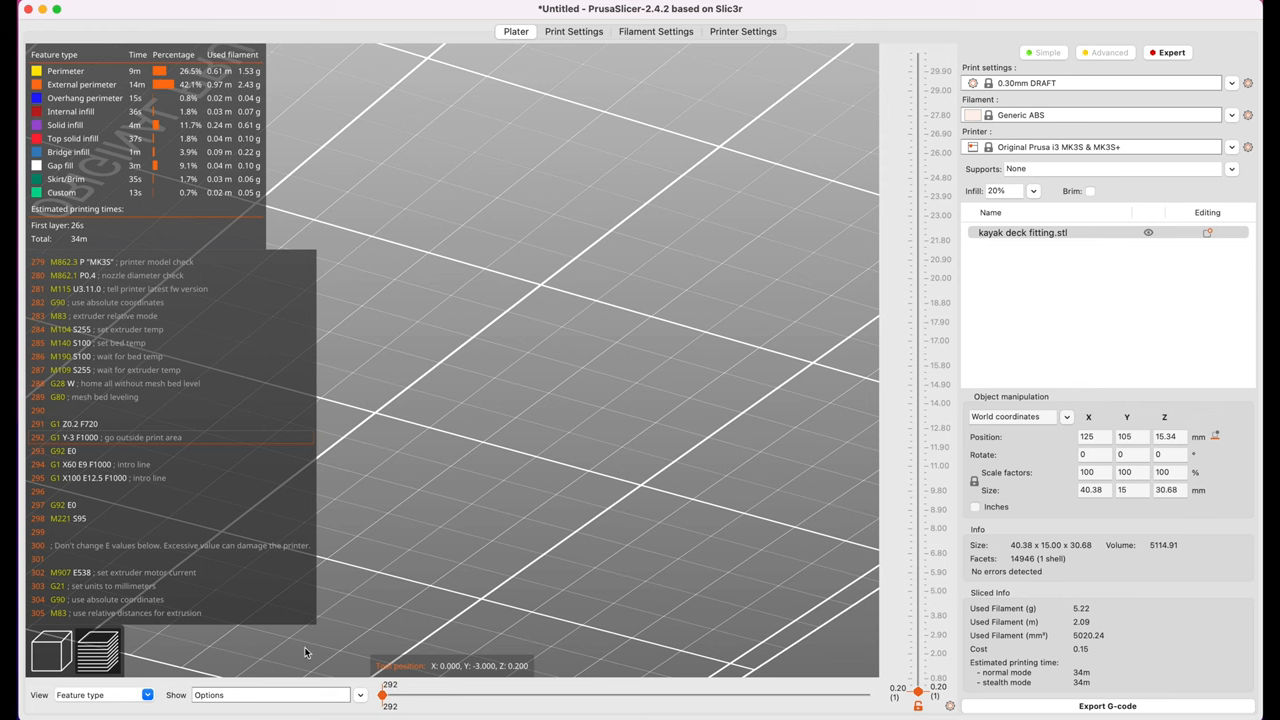
drag(382, 690, 395, 690)
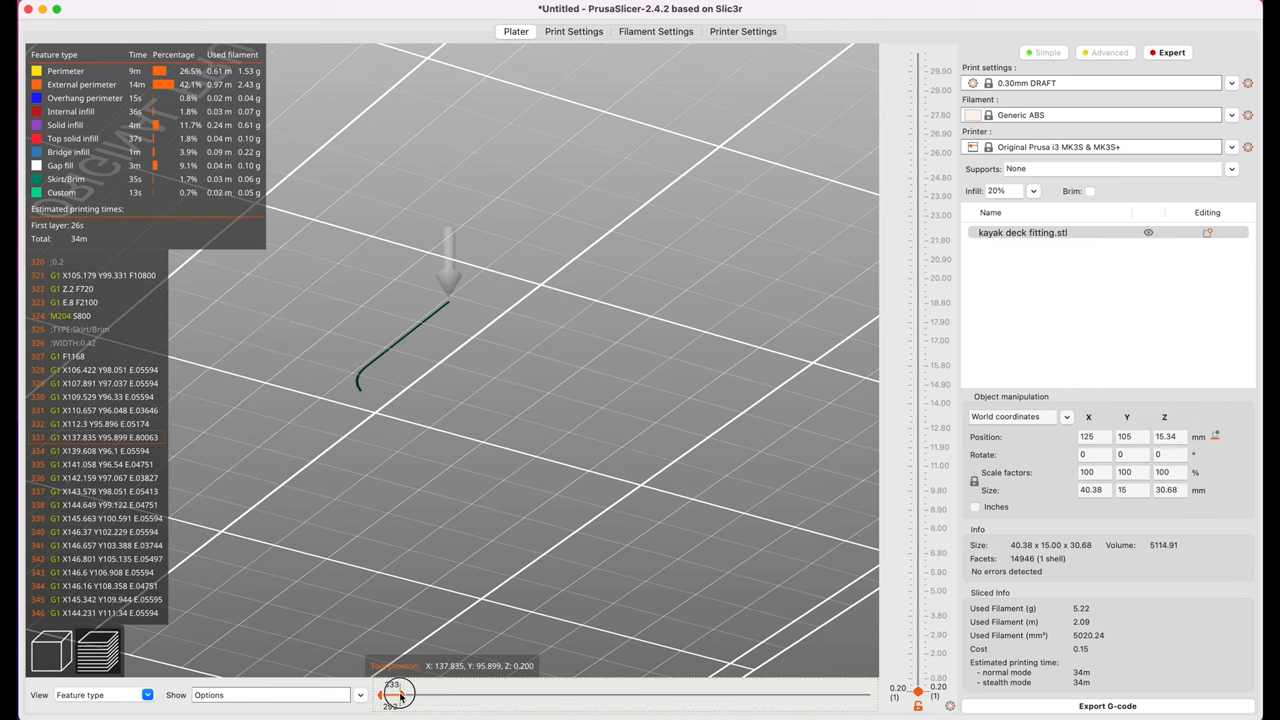
drag(393, 693, 453, 693)
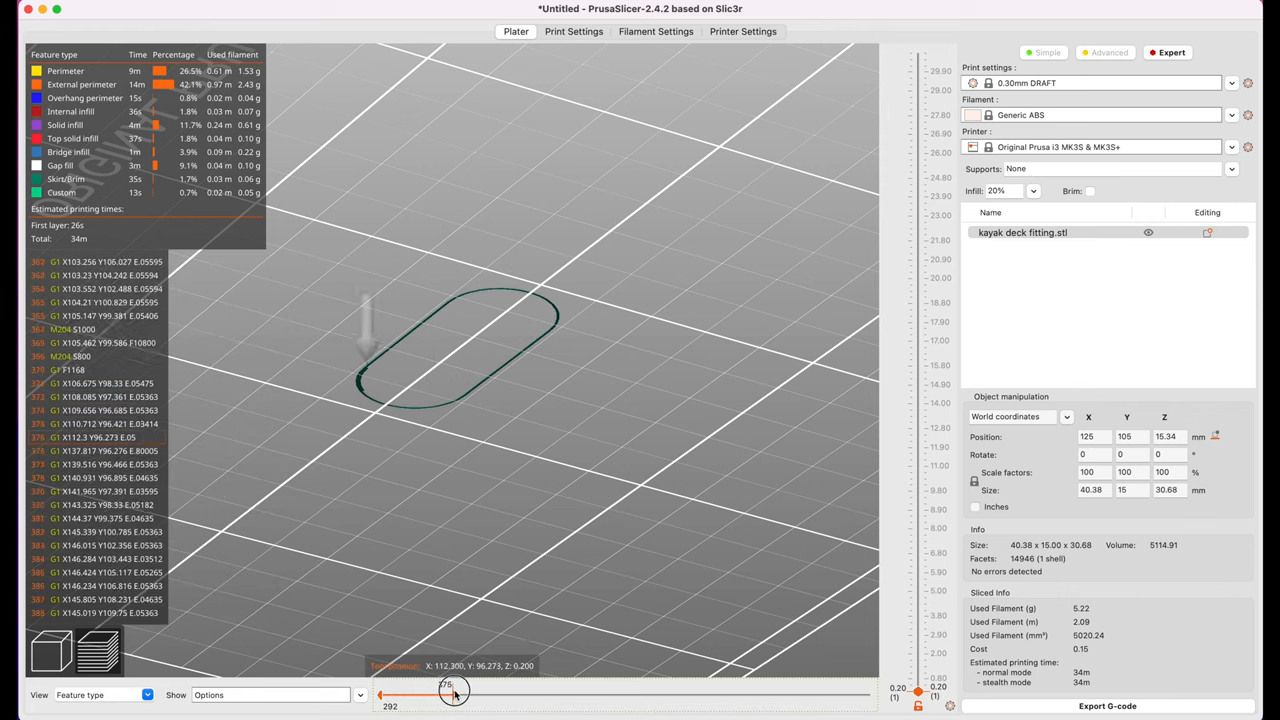
drag(455, 692, 490, 692)
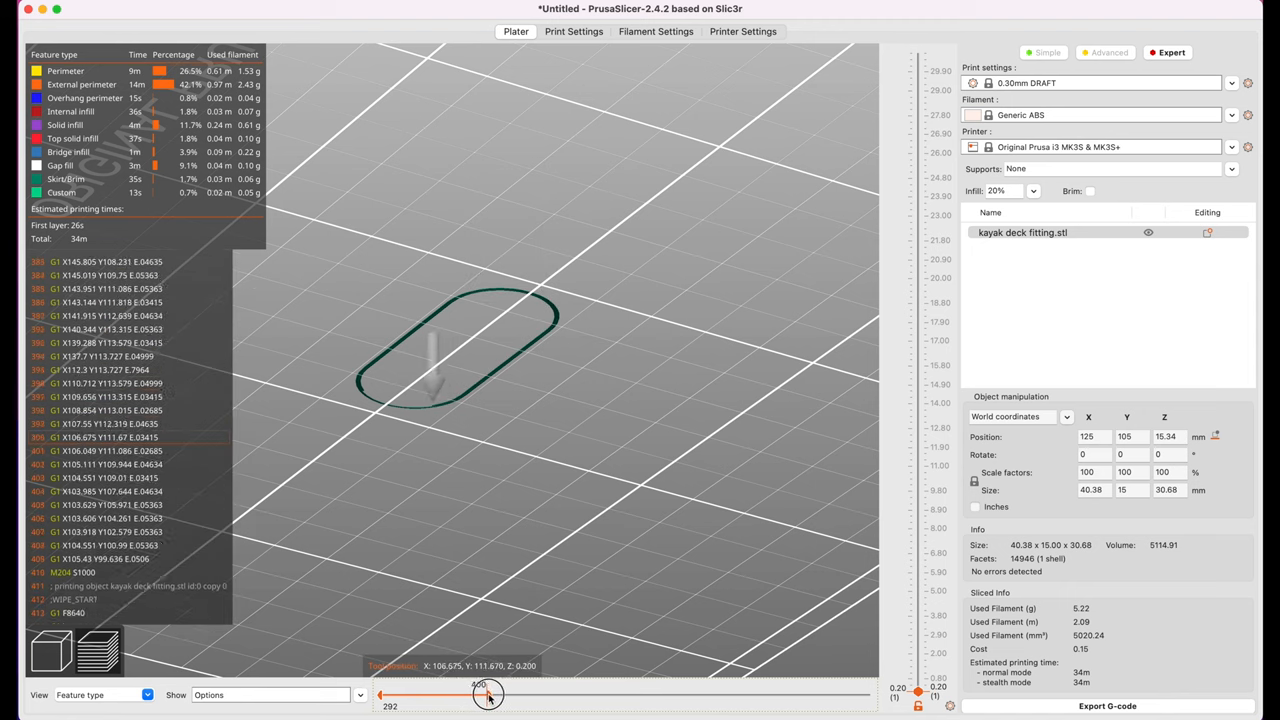
drag(490, 695, 528, 695)
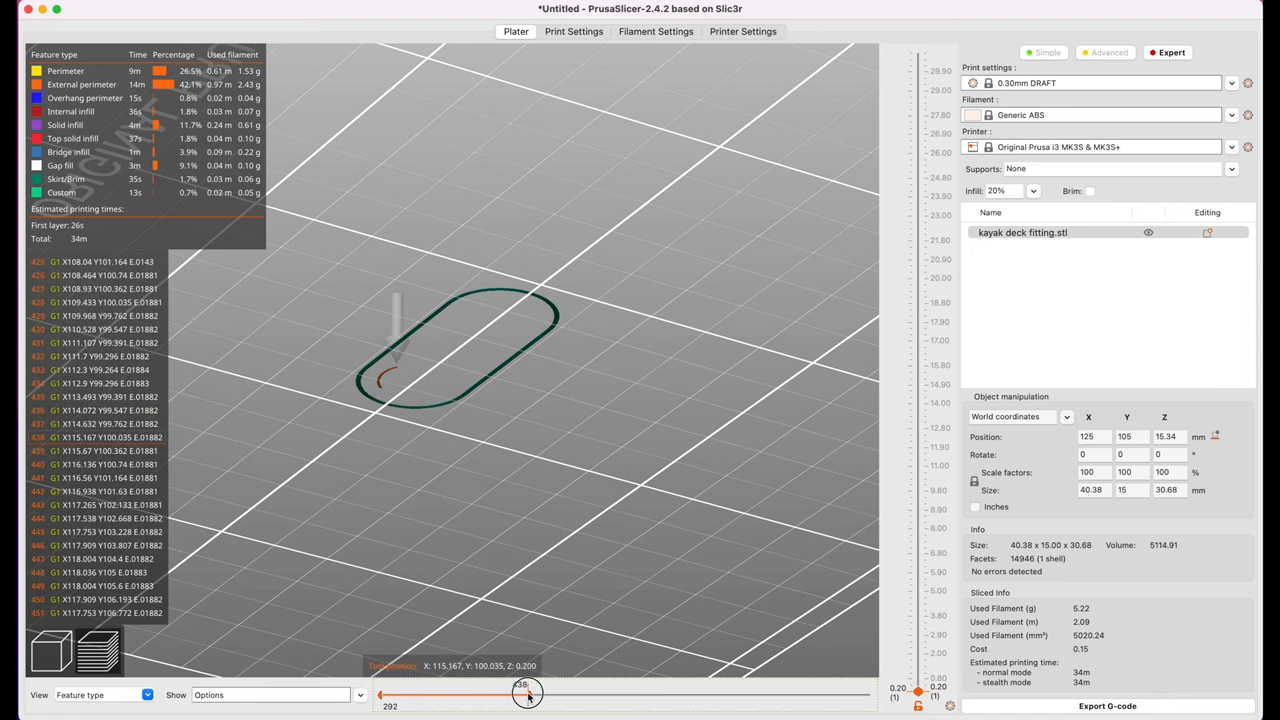
drag(528, 693, 590, 693)
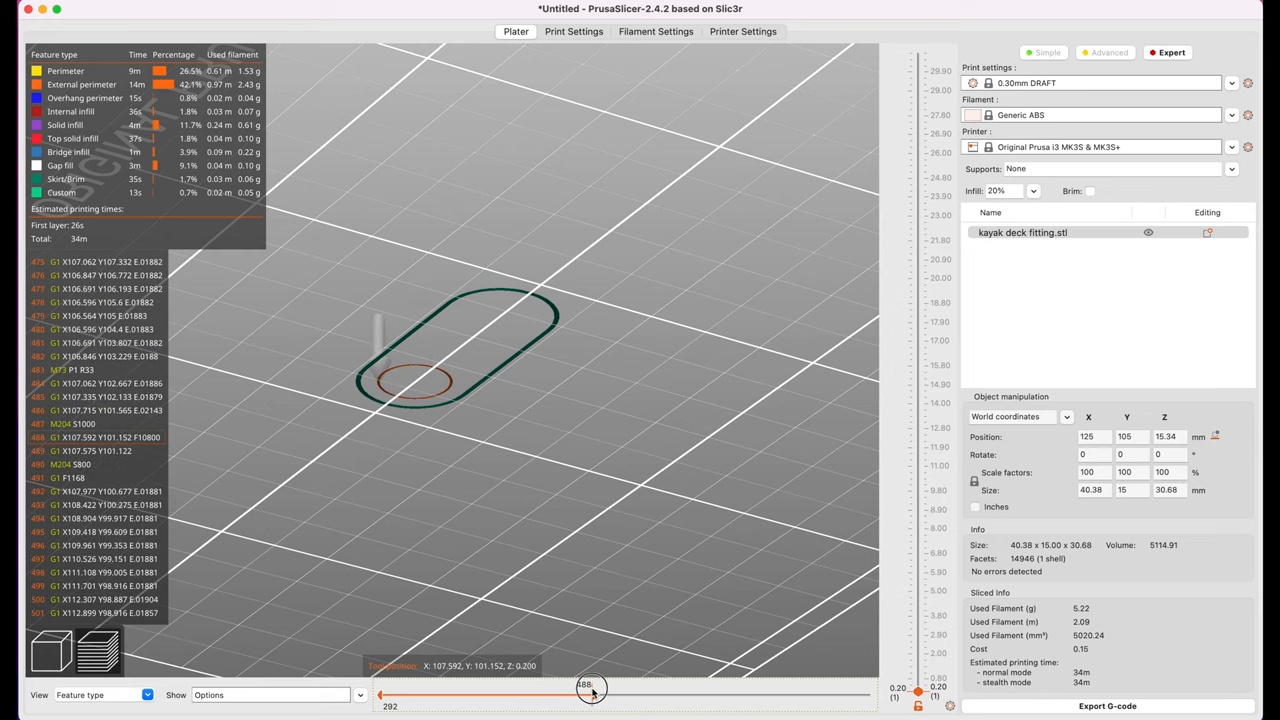
drag(590, 688, 658, 688)
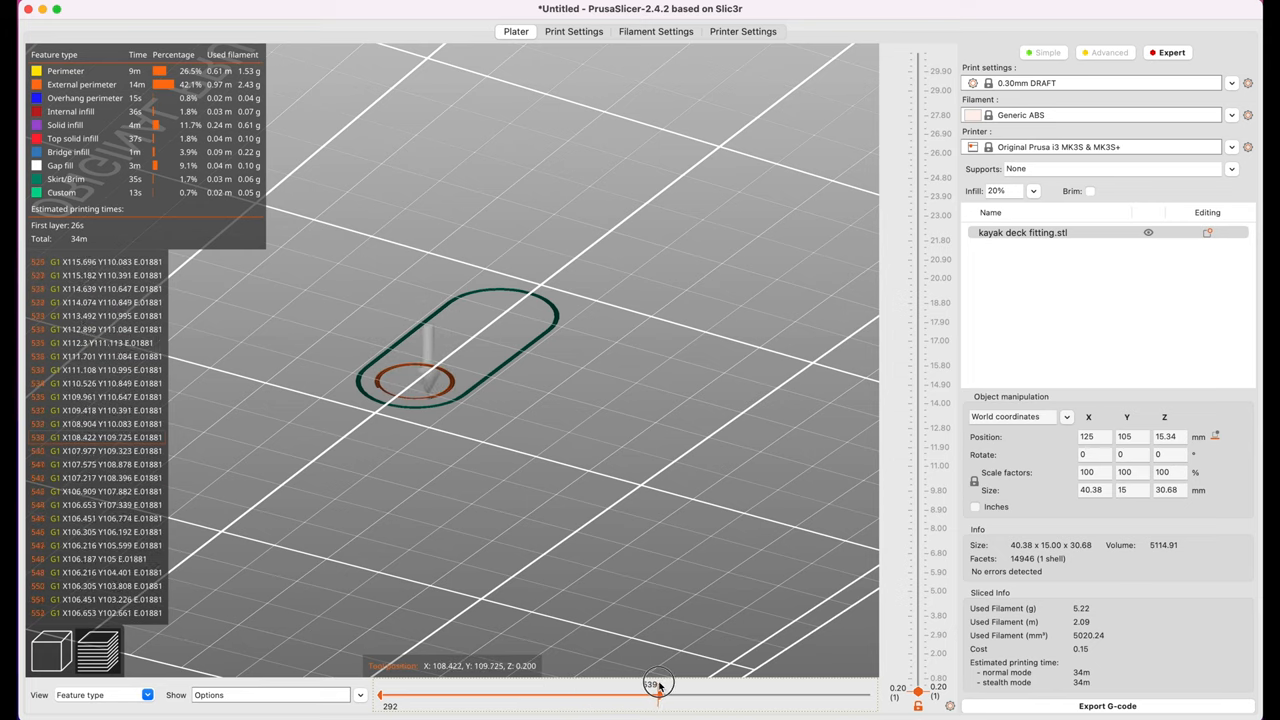
drag(658, 682, 760, 682)
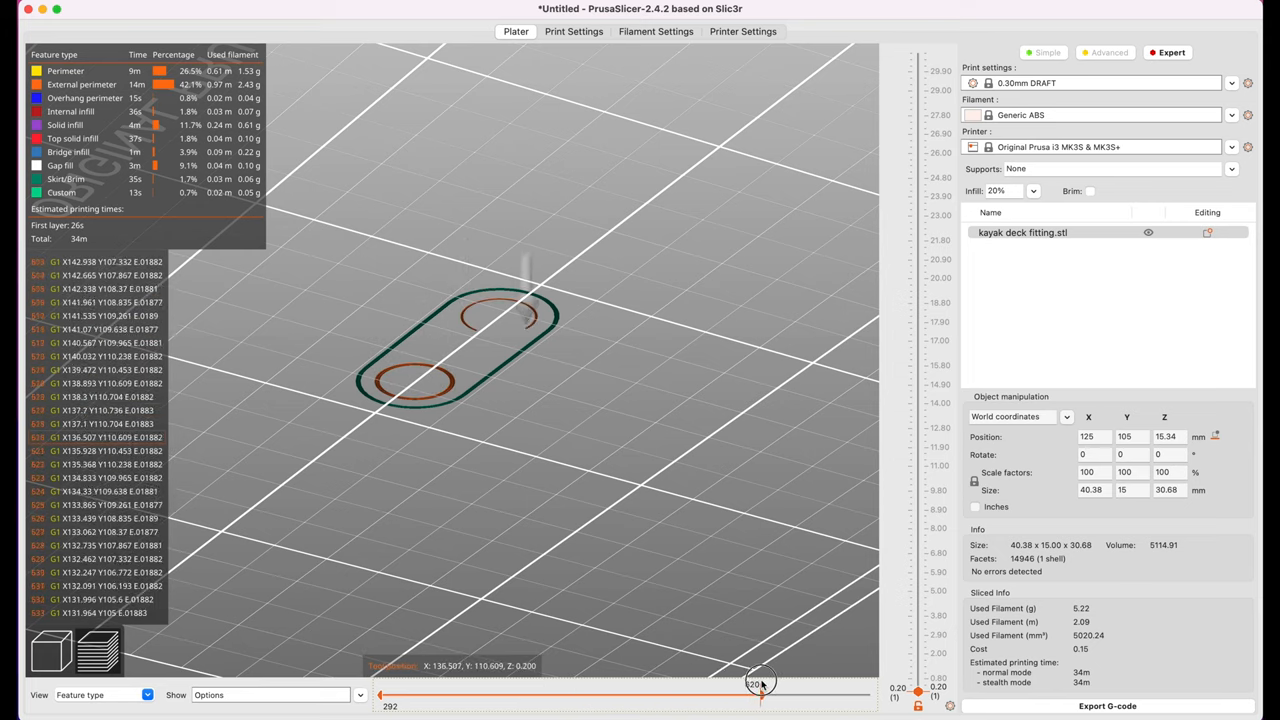
drag(755, 683, 862, 683)
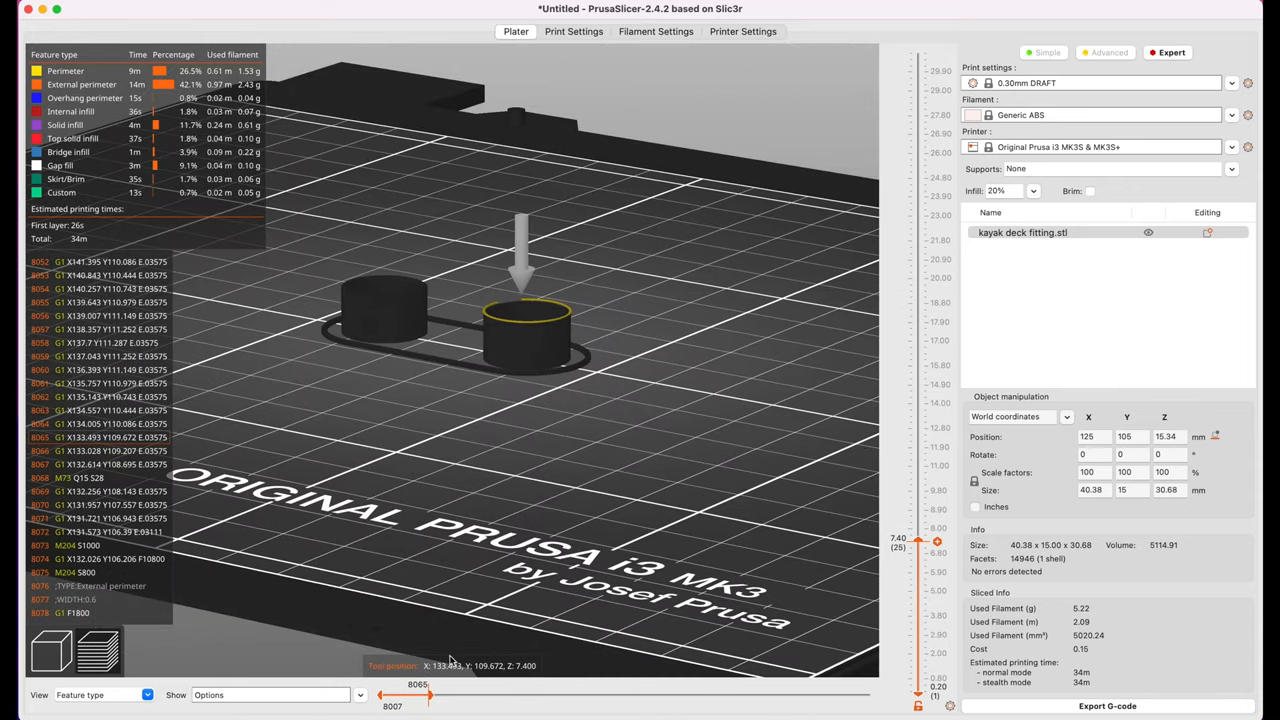
- Scrub the move slider through the 7.40 mm layer's toolpaths, from cylinder rims to bridge infill
drag(430, 697, 513, 697)
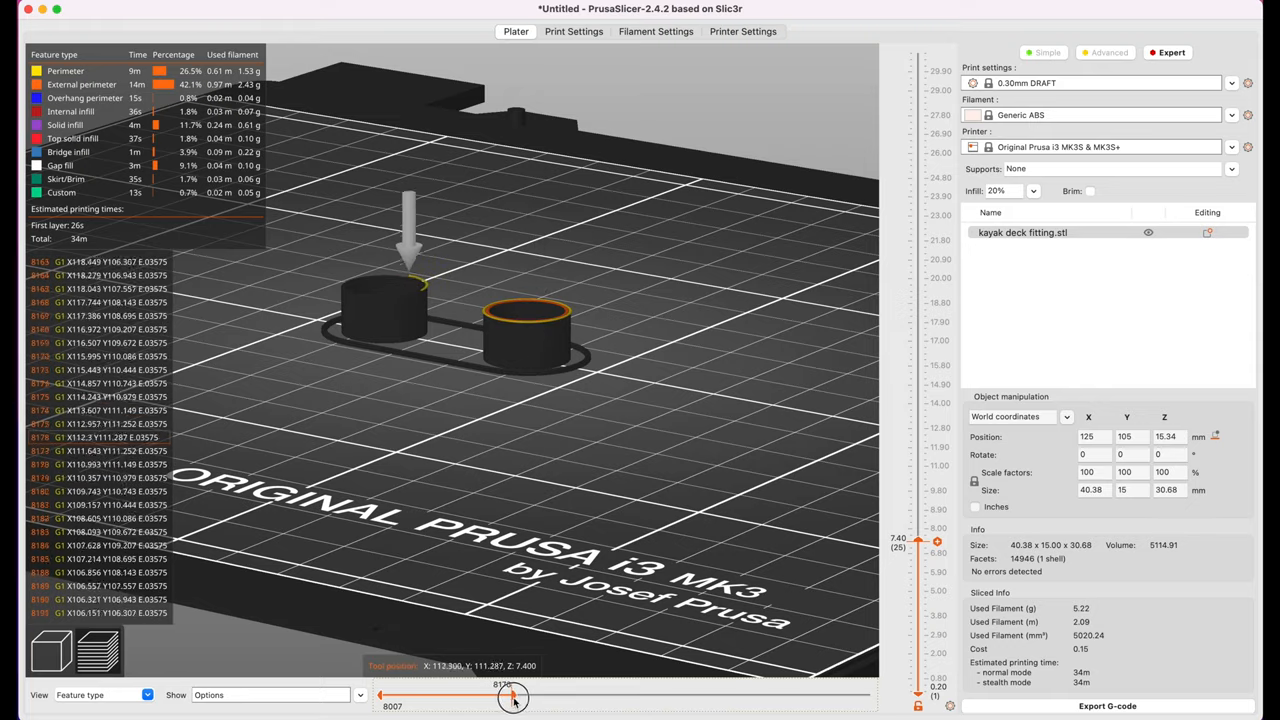
drag(513, 697, 668, 694)
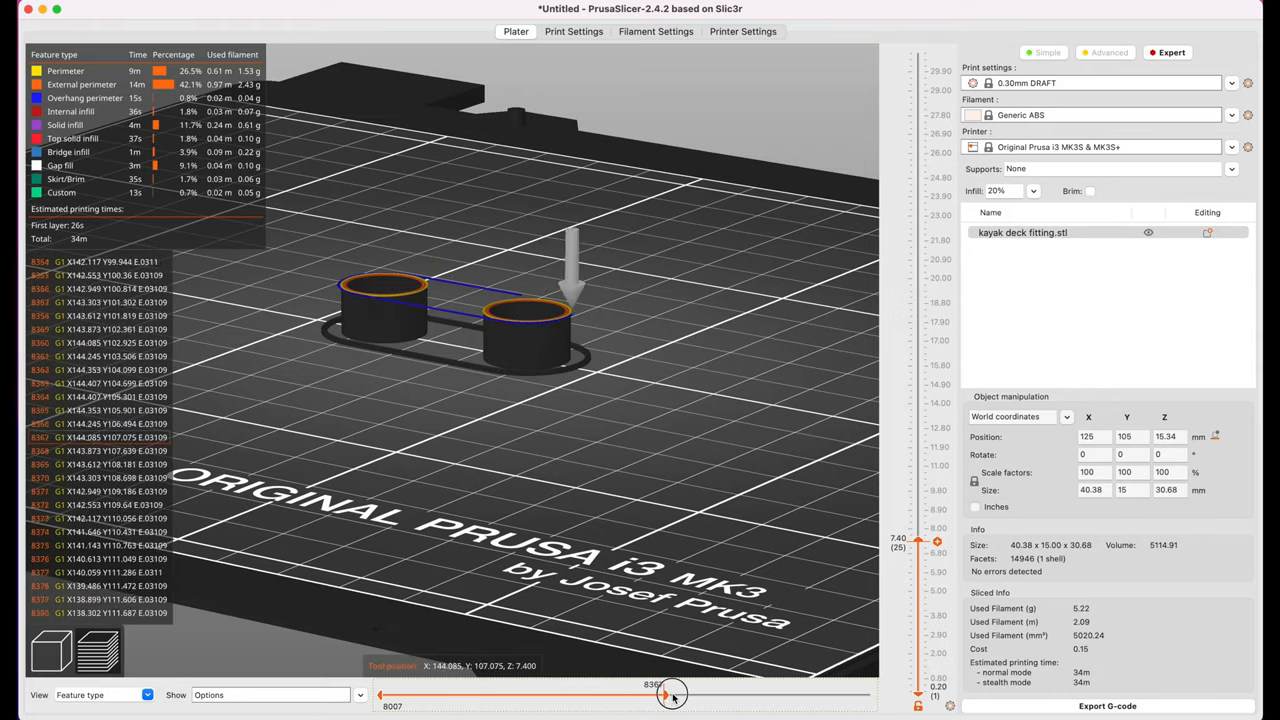
drag(665, 695, 745, 695)
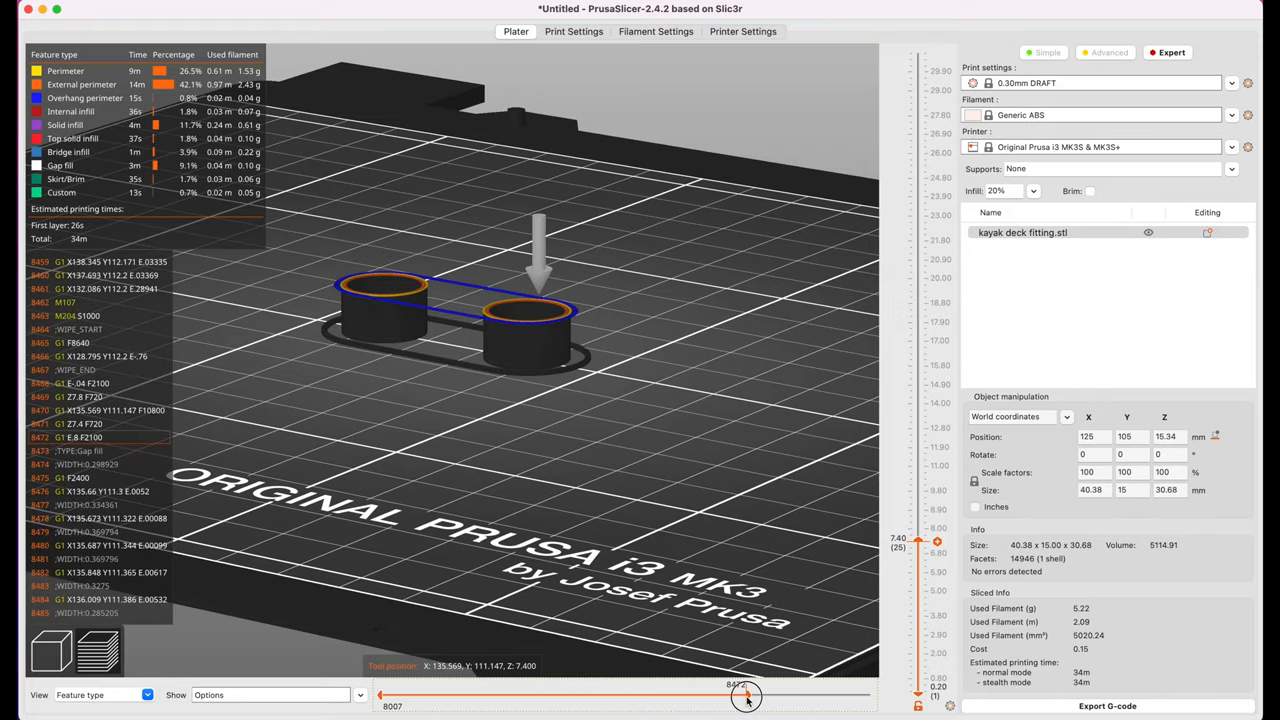
drag(745, 697, 795, 685)
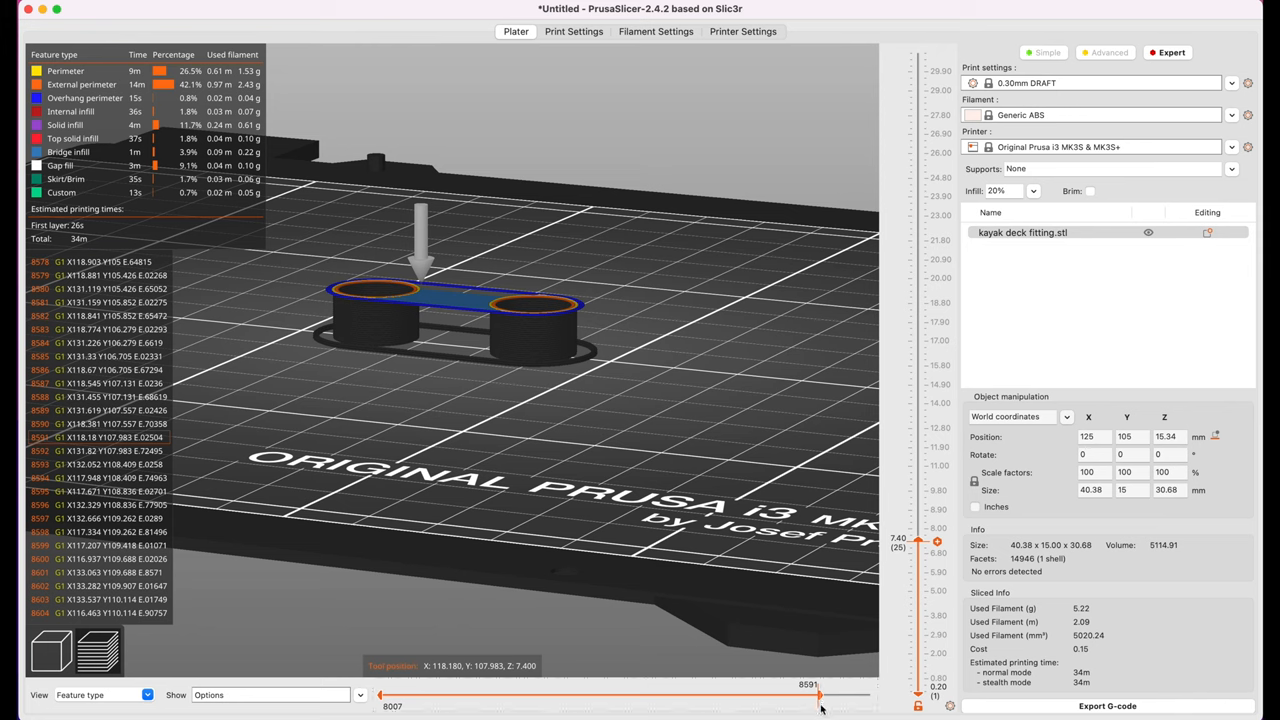
drag(820, 694, 868, 694)
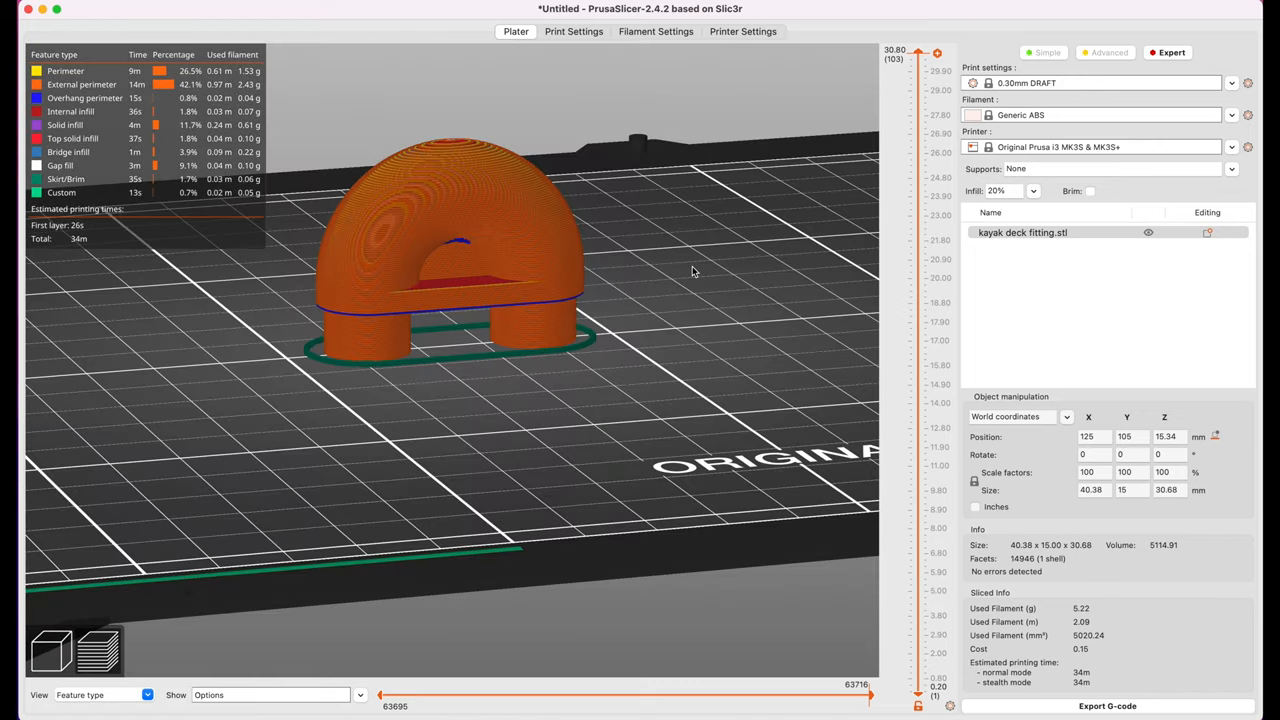
mouse_move(1014, 657)
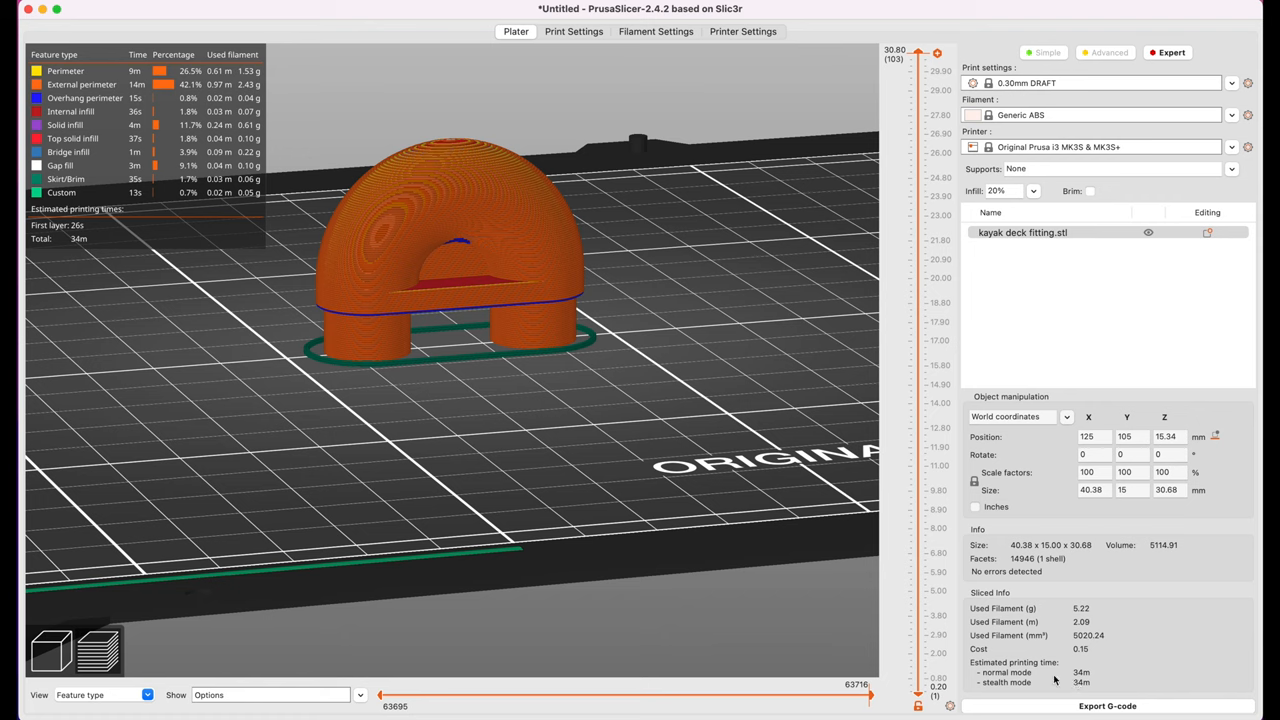
mouse_move(1088, 655)
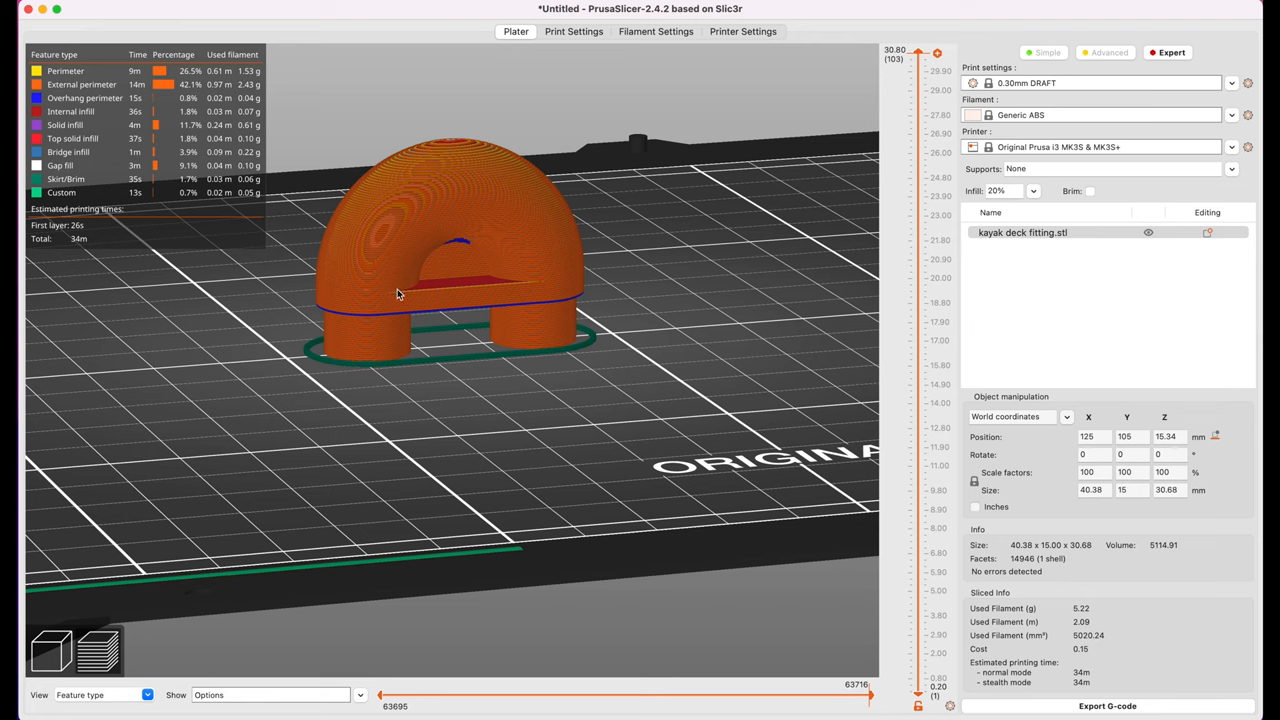
mouse_move(120, 436)
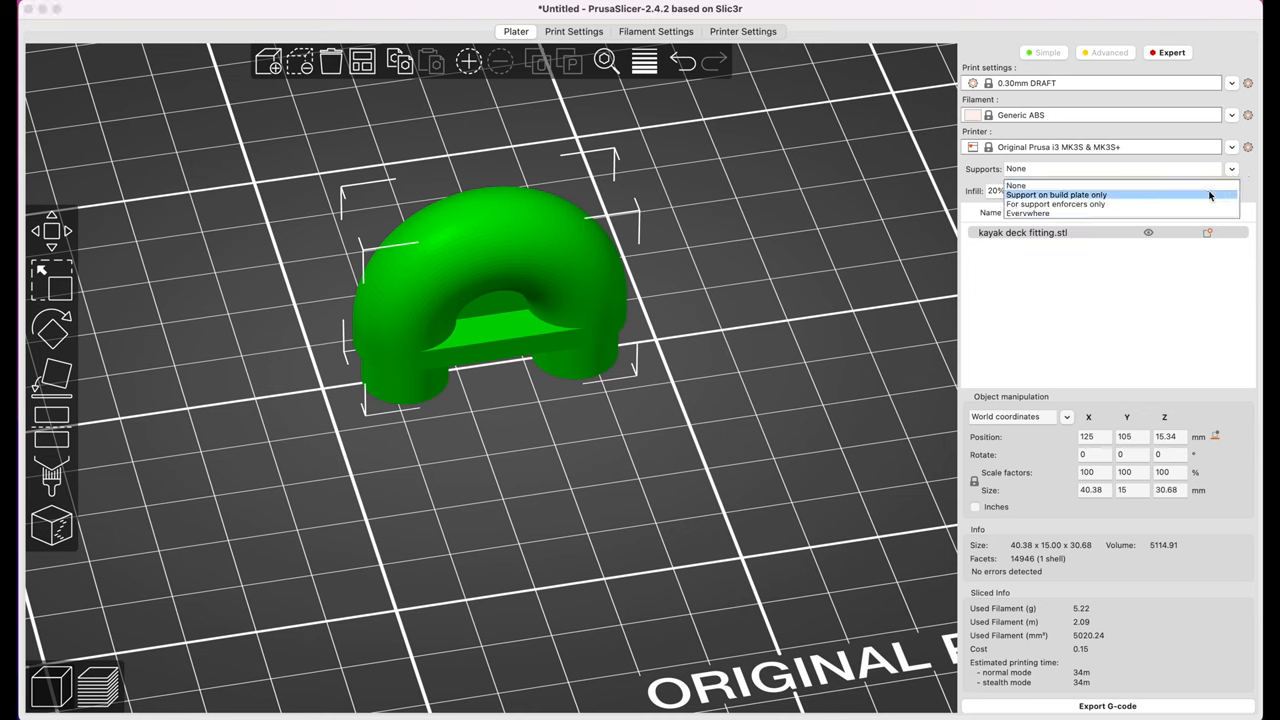
- Switch supports to 'Support on build plate only' and reslice the fitting
click(1056, 194)
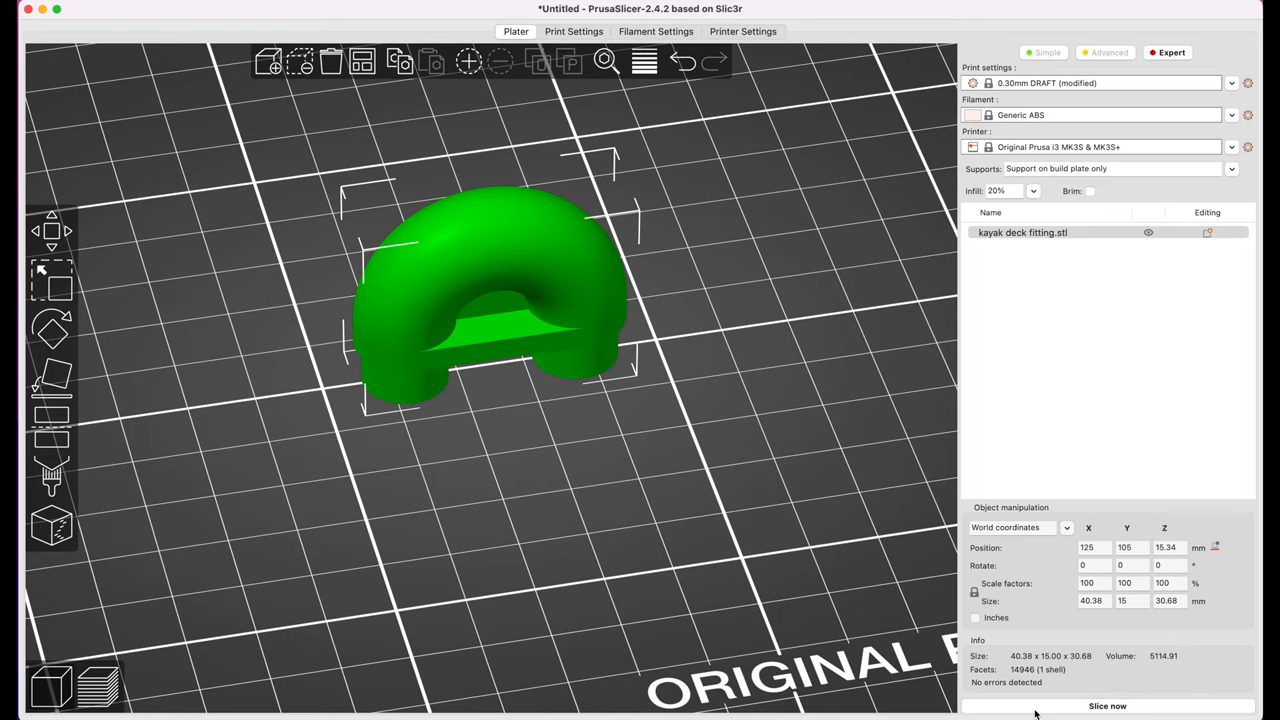
click(1107, 706)
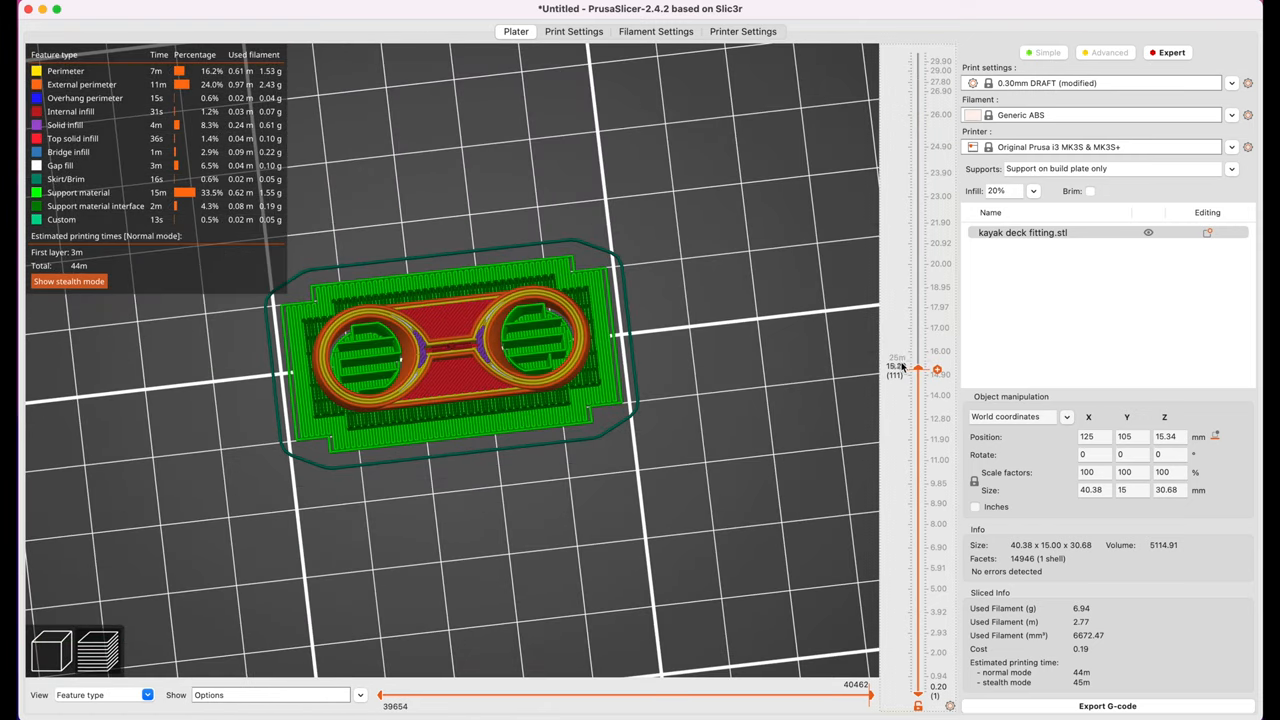
- Raise the layer slider to show the green supports through all layers up to 30.80 mm
drag(918, 369, 918, 556)
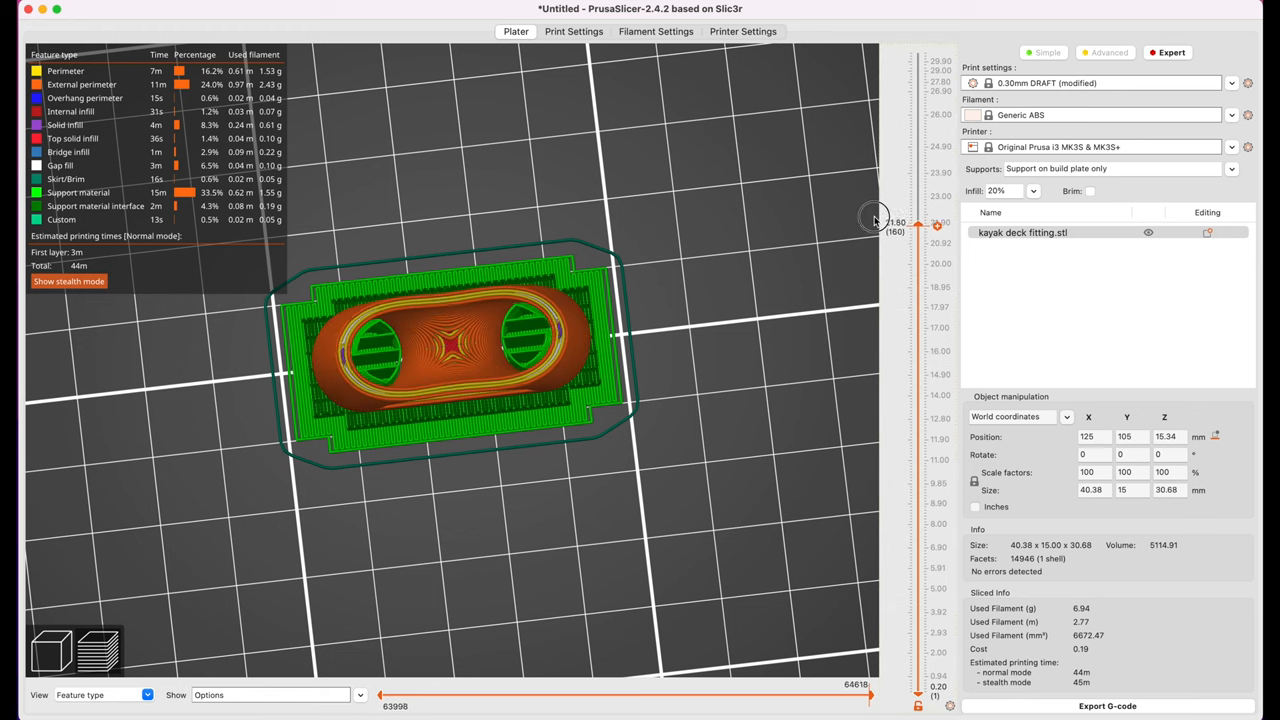
drag(920, 223, 920, 128)
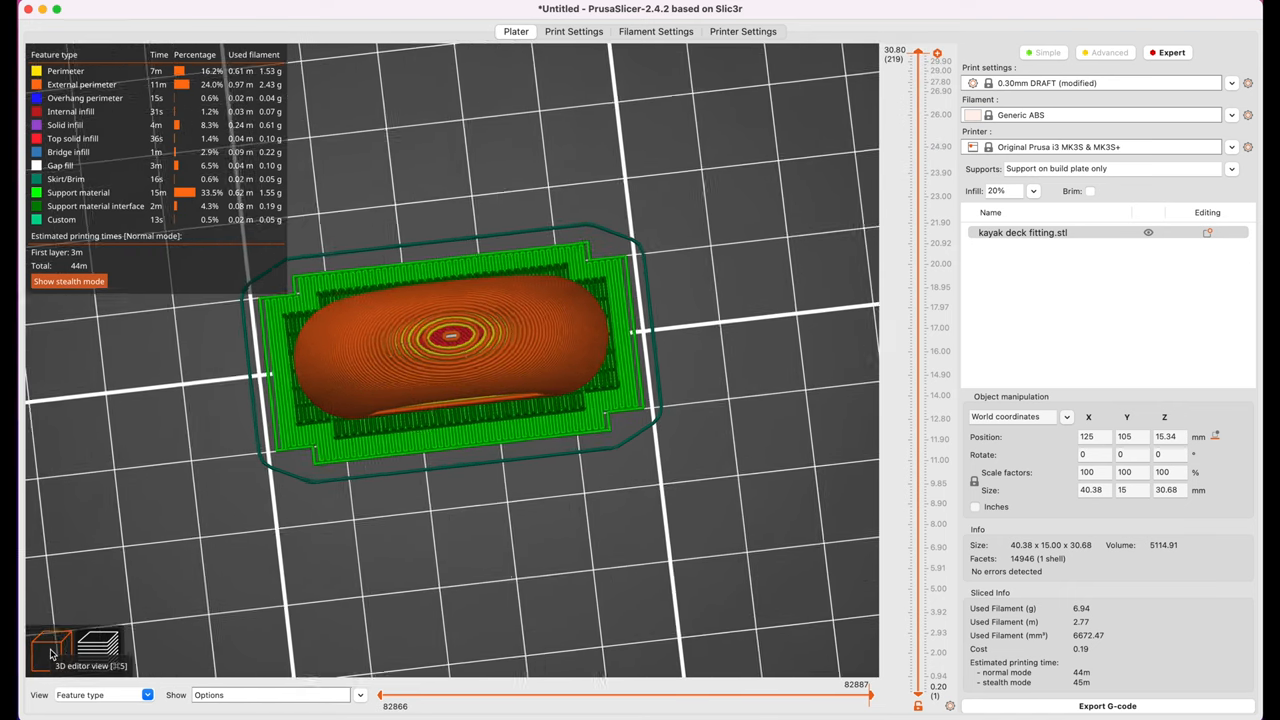
- Return to the 3D editor and start the Paint-on supports tool on the fitting
click(52, 648)
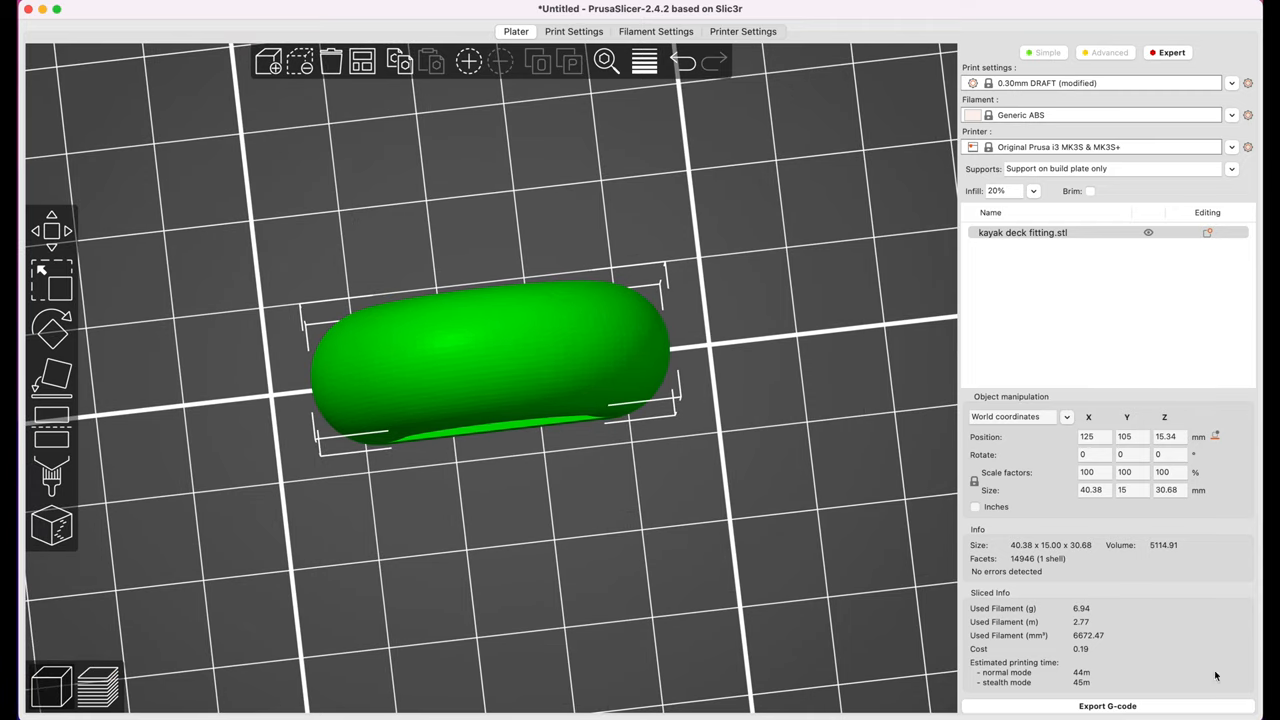
mouse_move(608, 537)
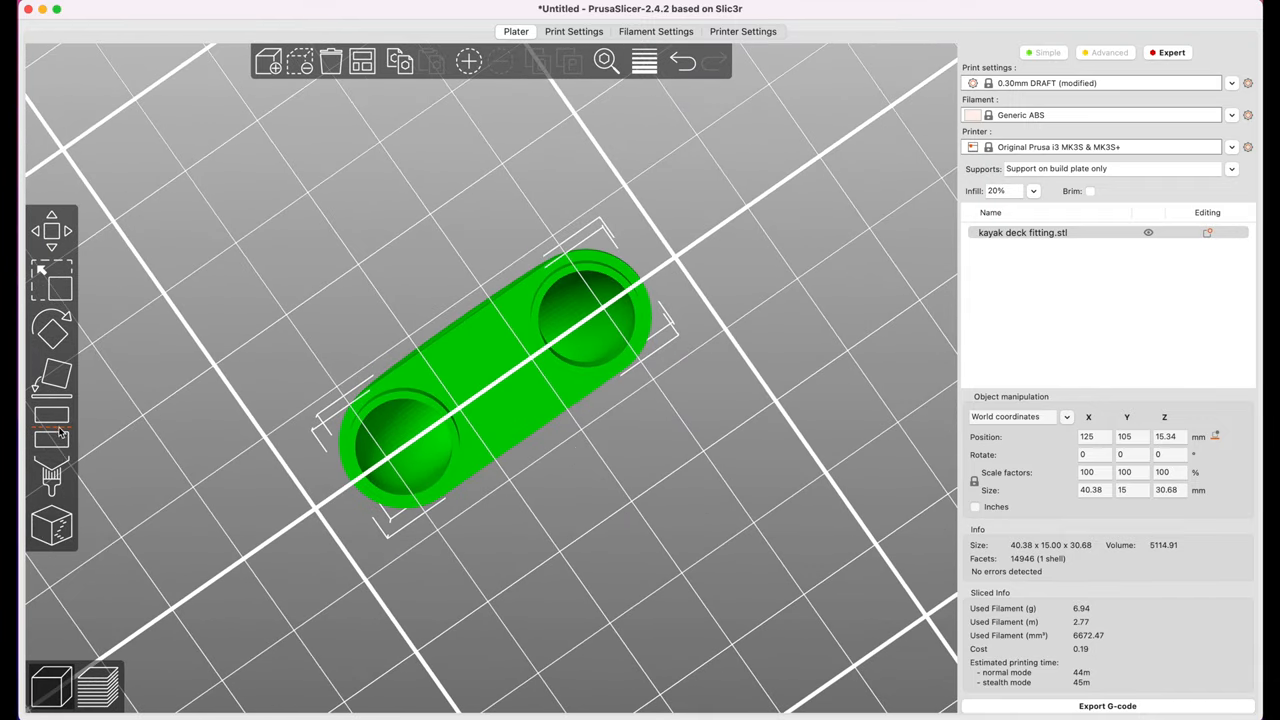
click(51, 478)
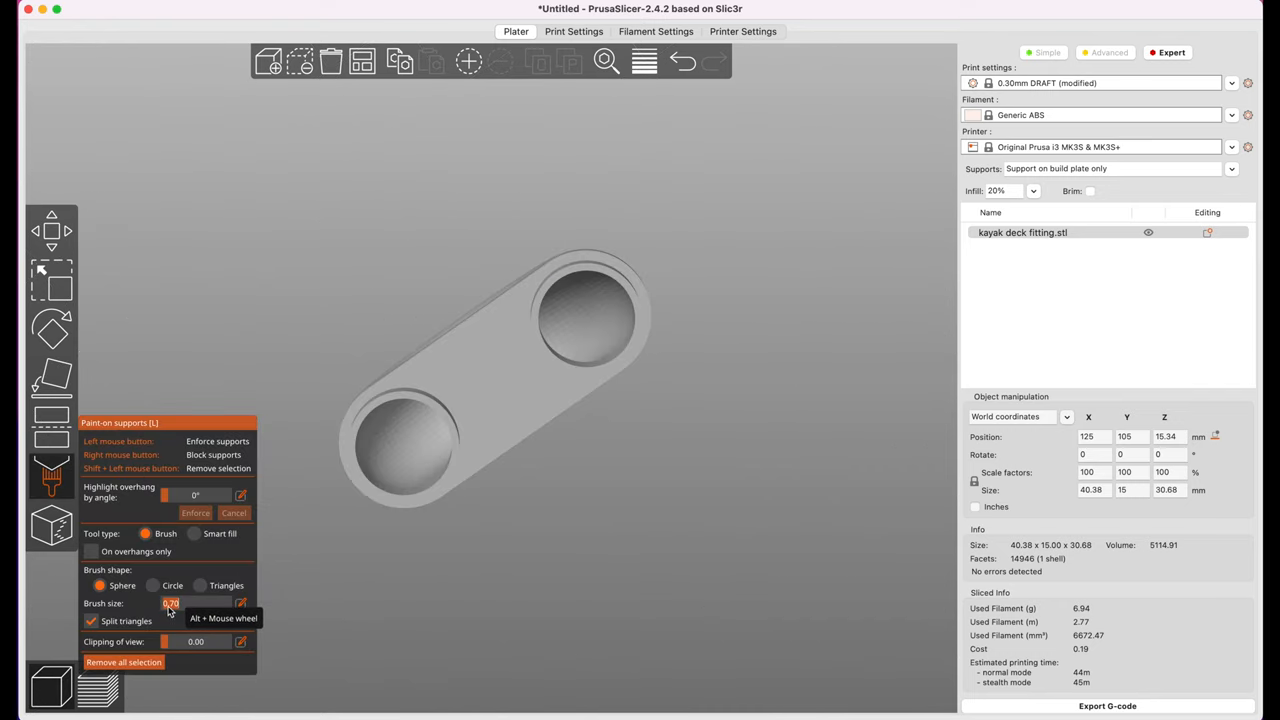
mouse_move(203, 610)
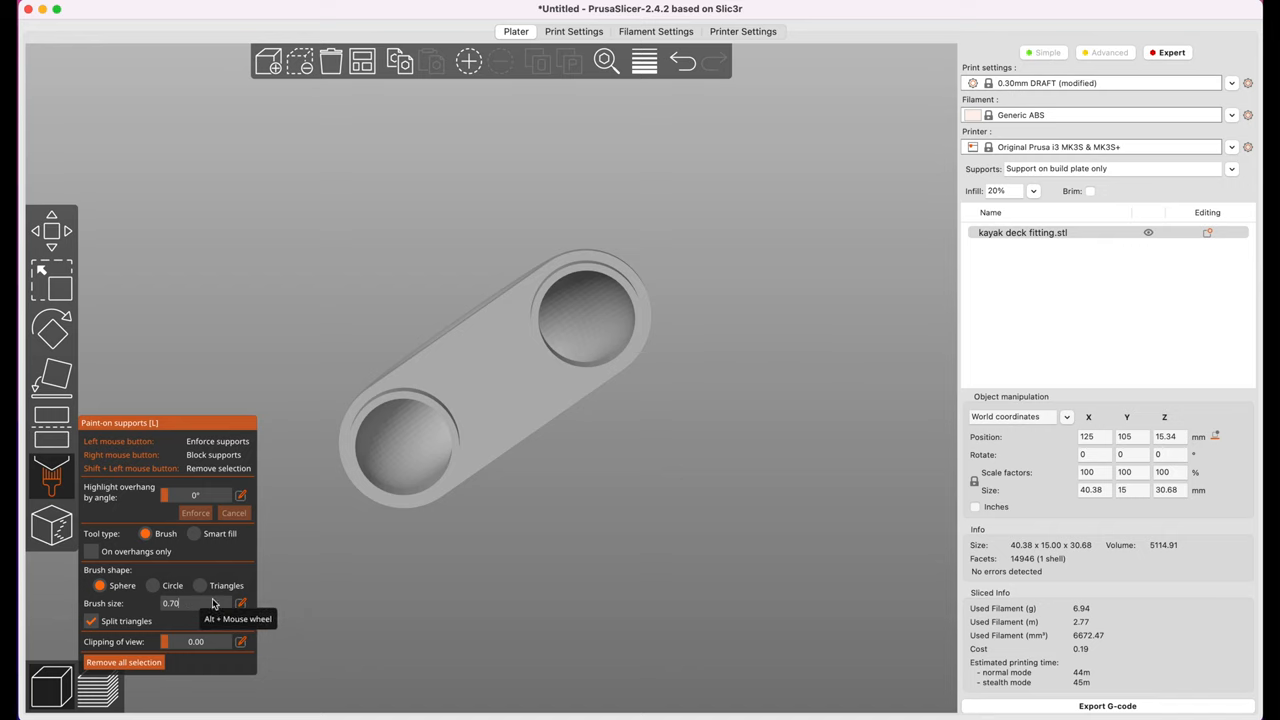
- Set brush size to 0.70 and paint support blockers inside the first hole
scroll(down, 3)
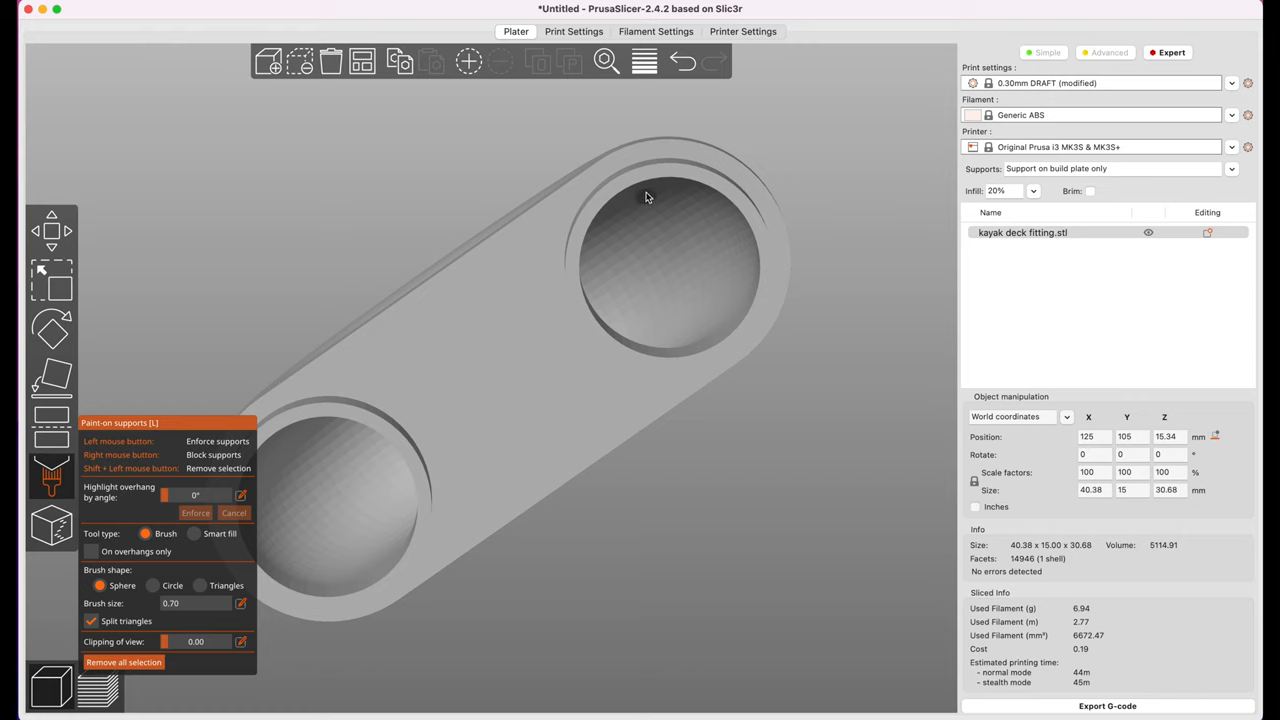
drag(648, 197, 718, 308)
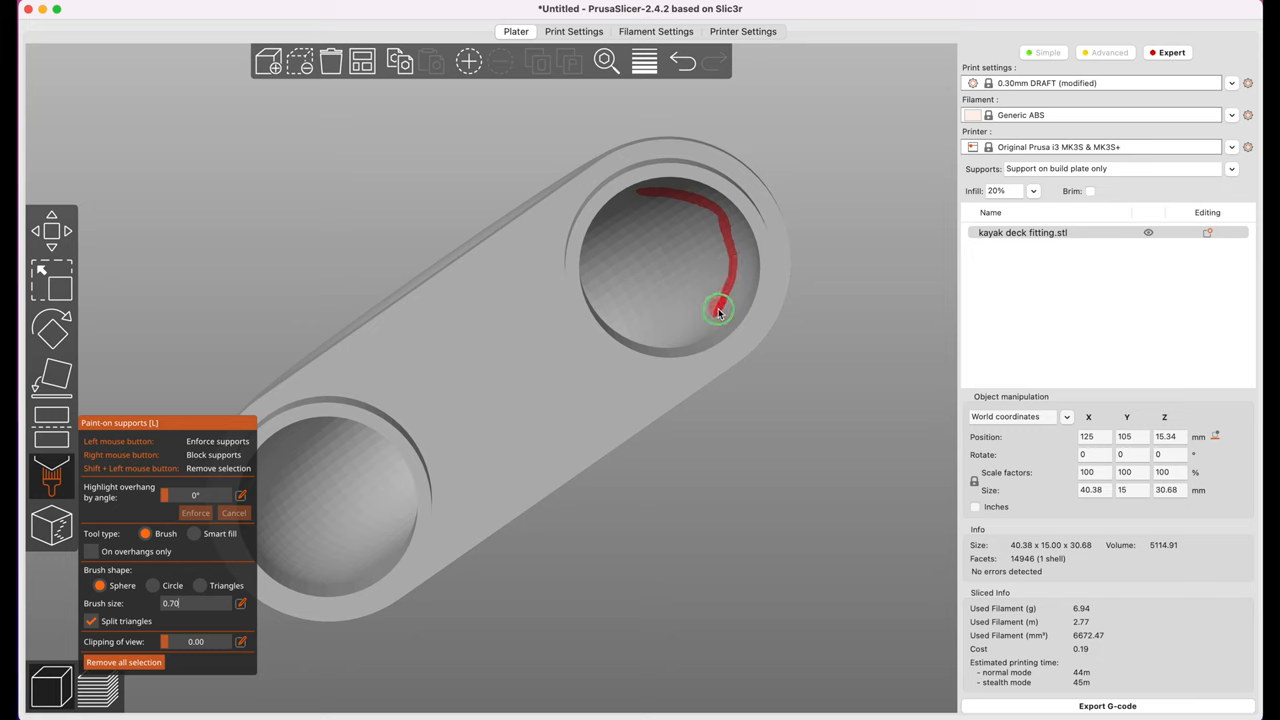
drag(718, 308, 712, 228)
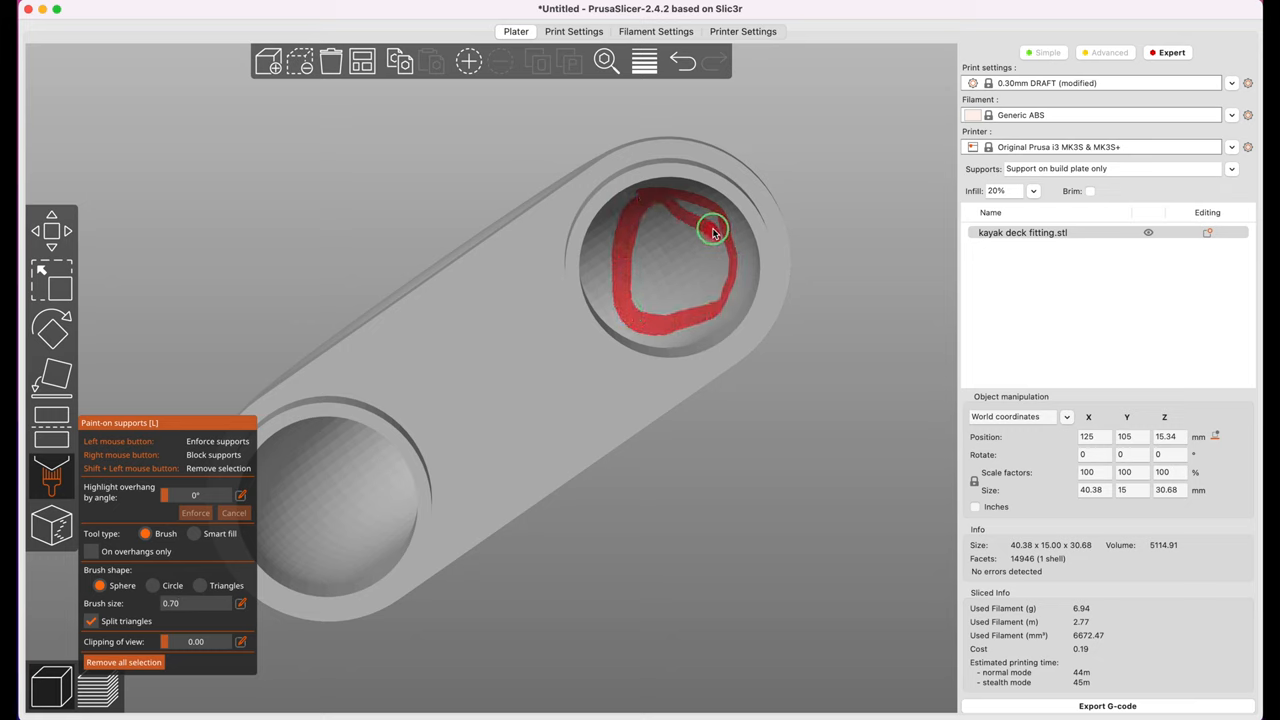
drag(713, 228, 668, 225)
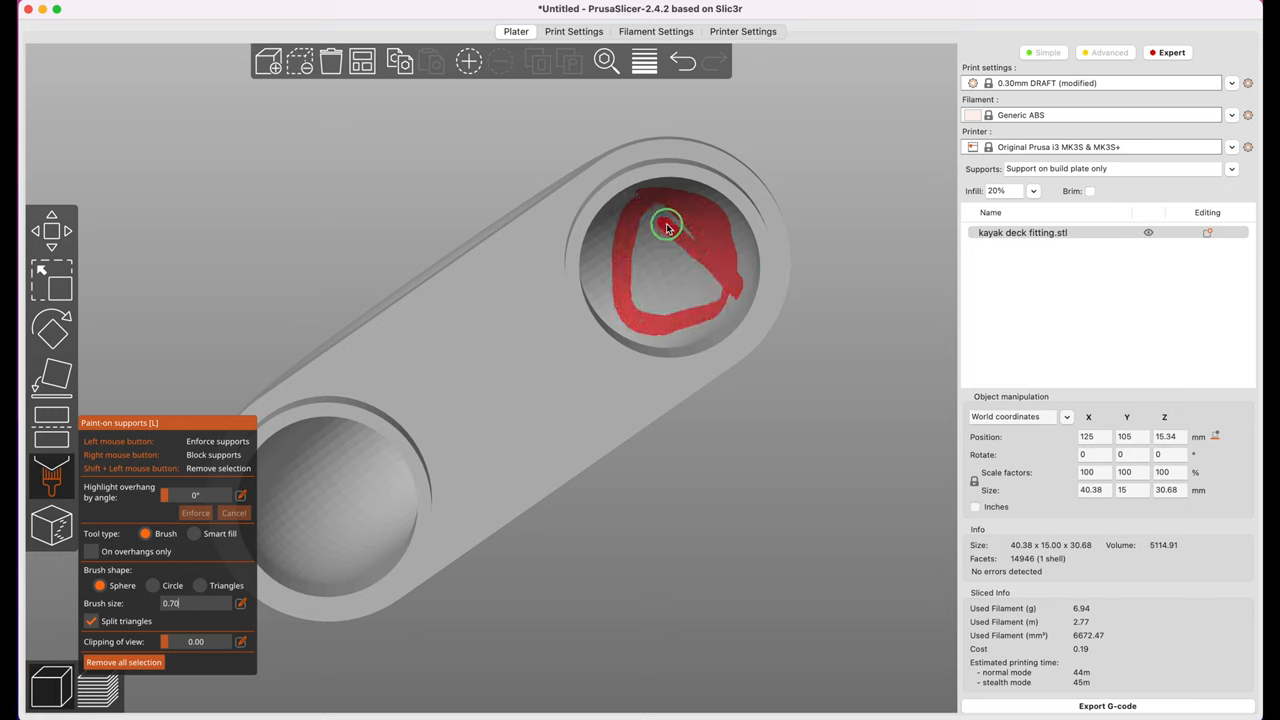
drag(665, 225, 700, 270)
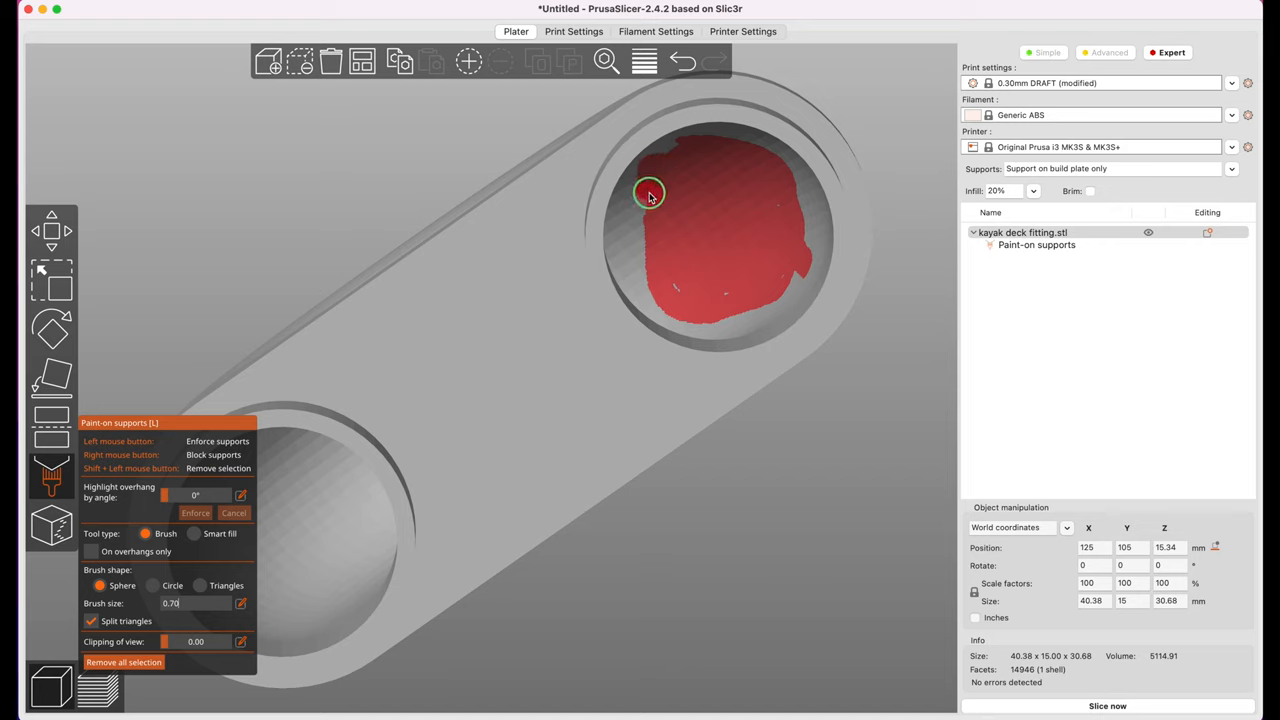
drag(650, 192, 637, 250)
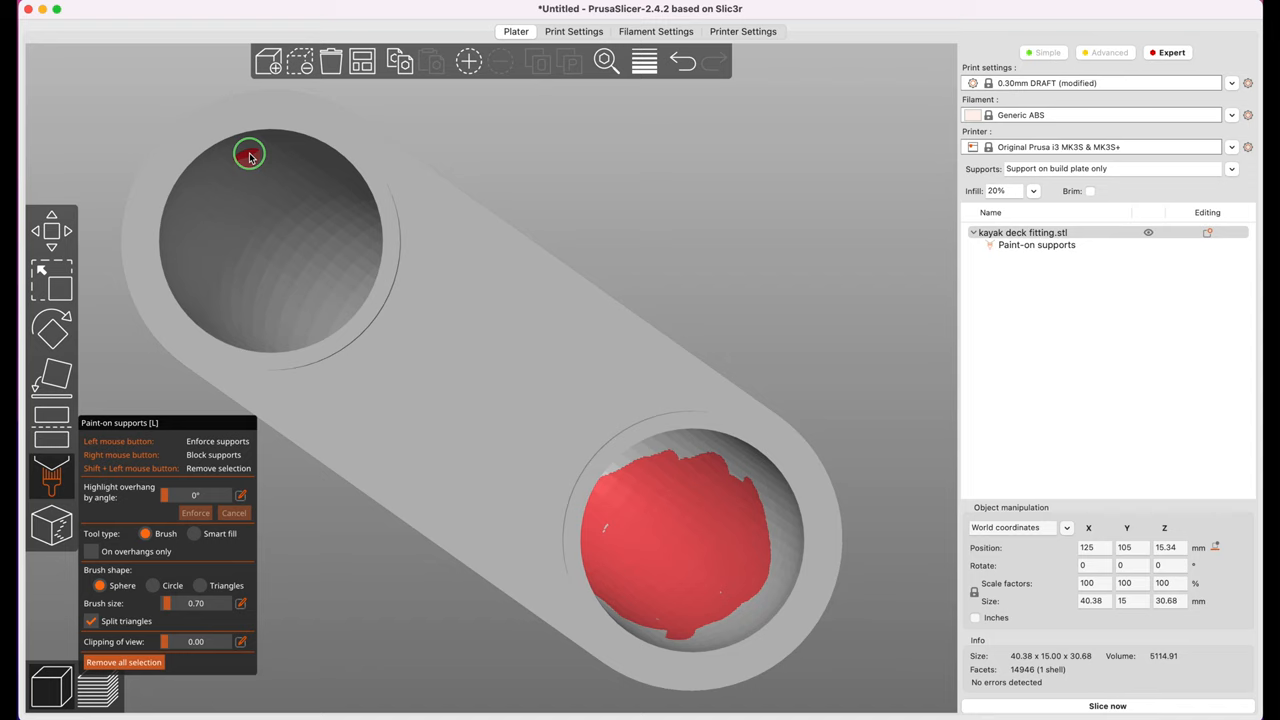
- Paint support blockers across the second hole until its remaining gaps are covered
drag(250, 153, 275, 330)
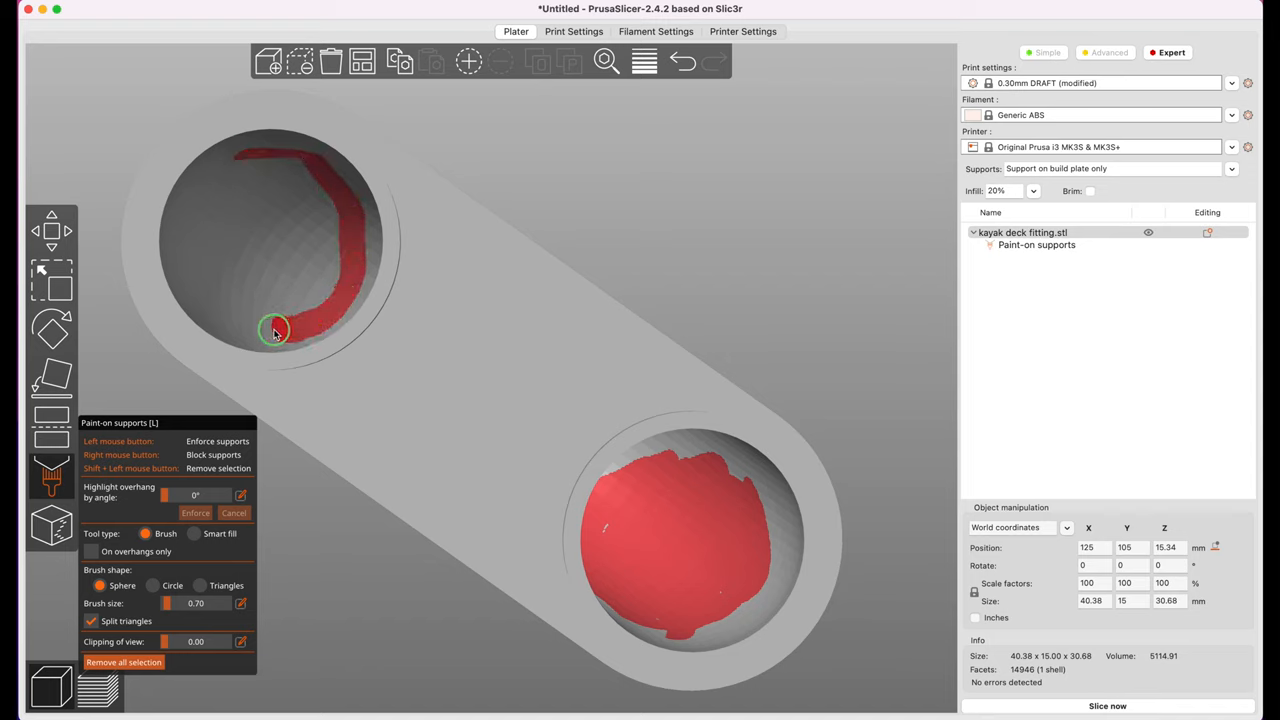
drag(275, 330, 340, 265)
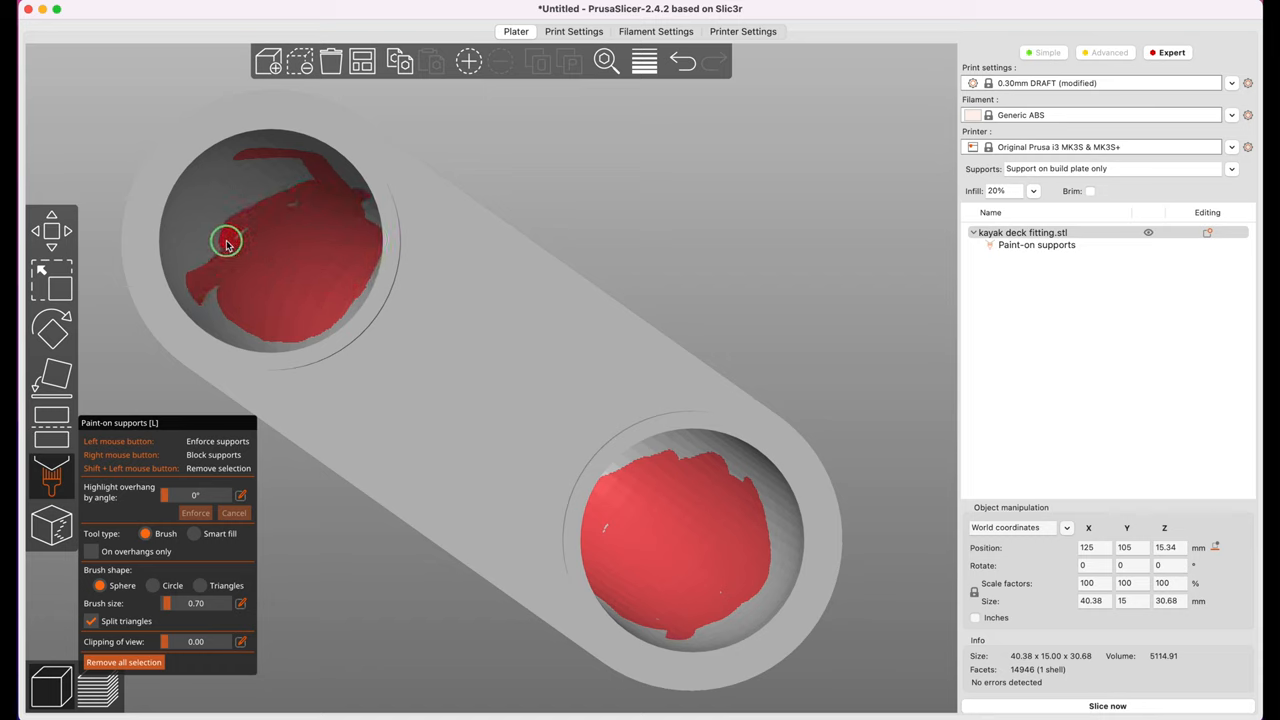
drag(225, 242, 290, 170)
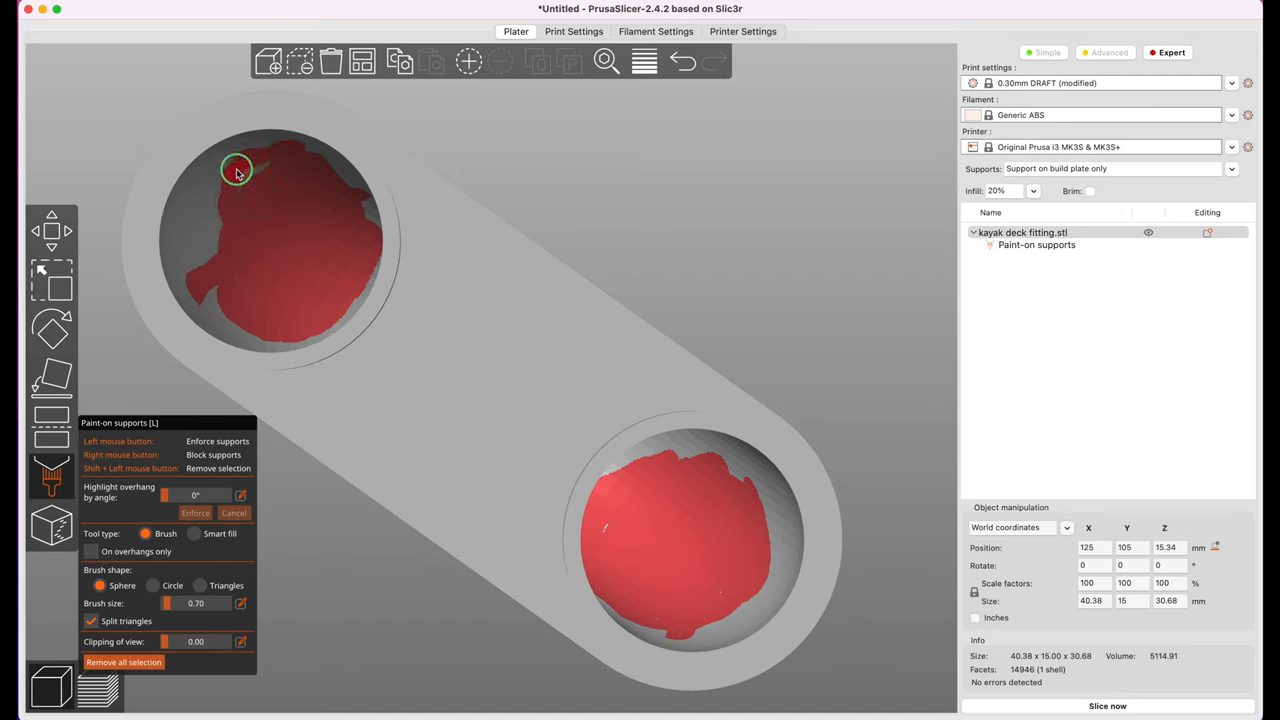
drag(238, 168, 208, 228)
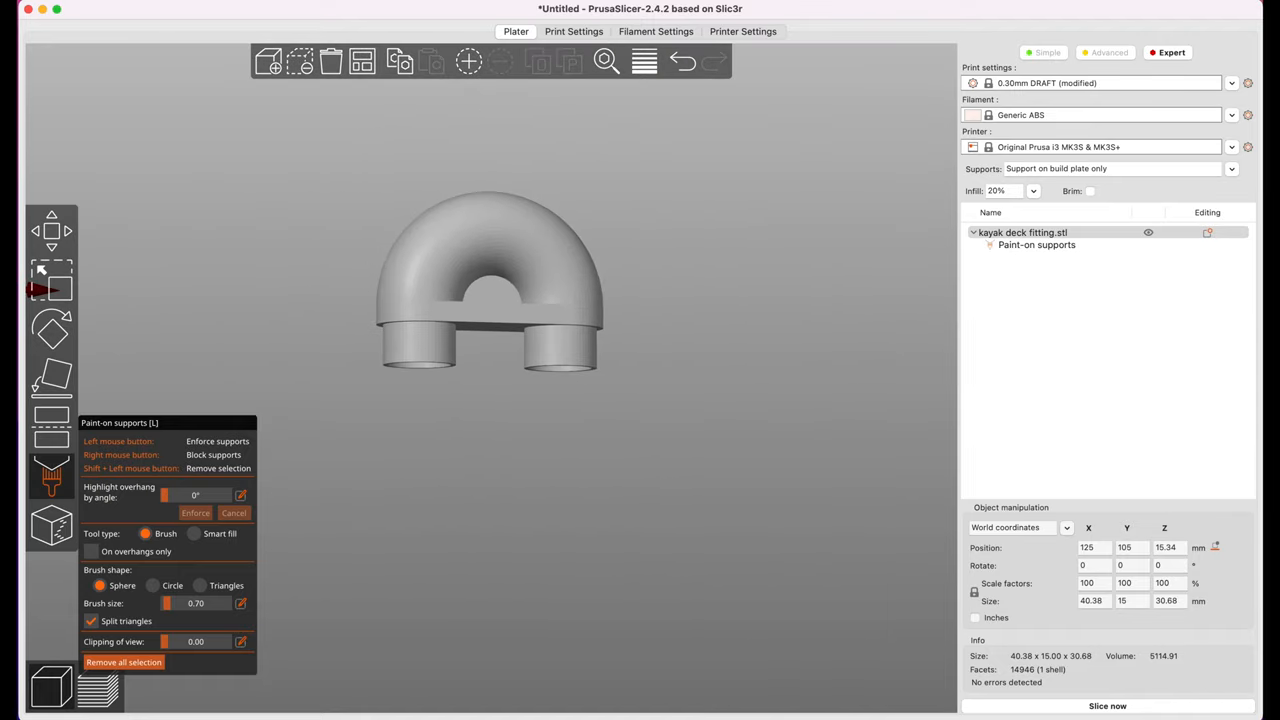
- Reslice the fitting with the painted holes, estimating 43 minutes and 6.47 g
click(1107, 706)
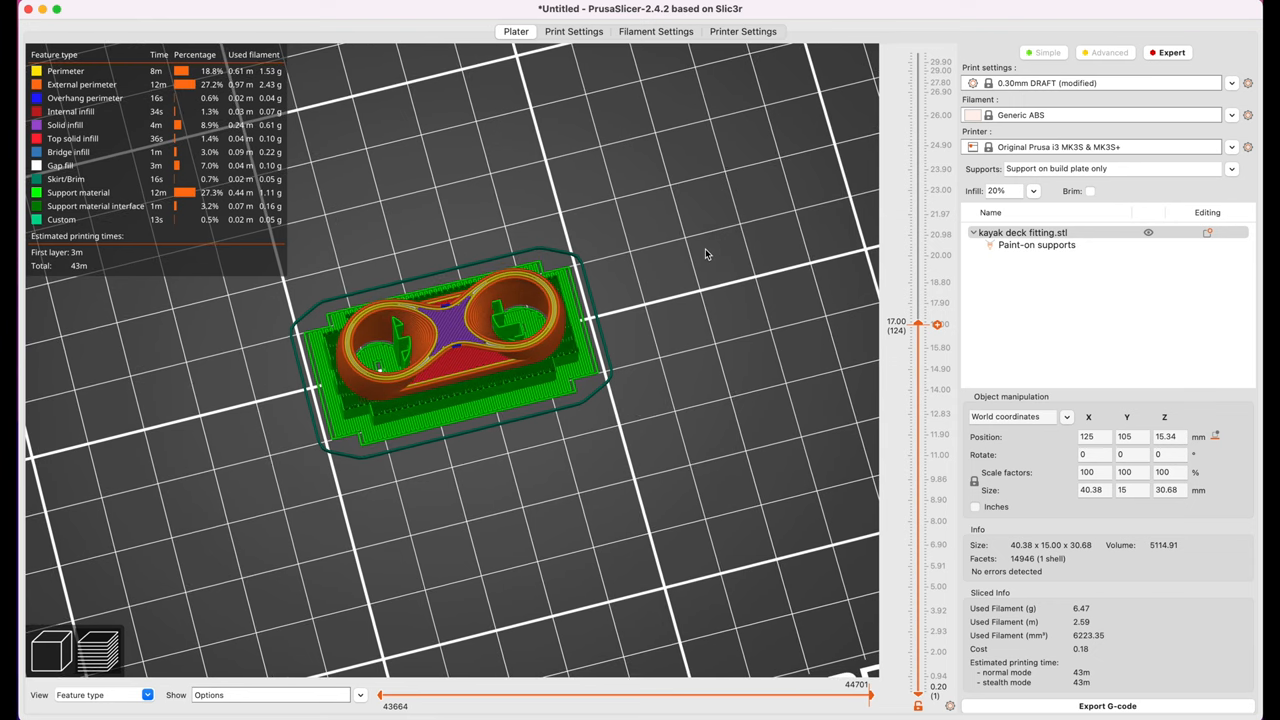
mouse_move(835, 503)
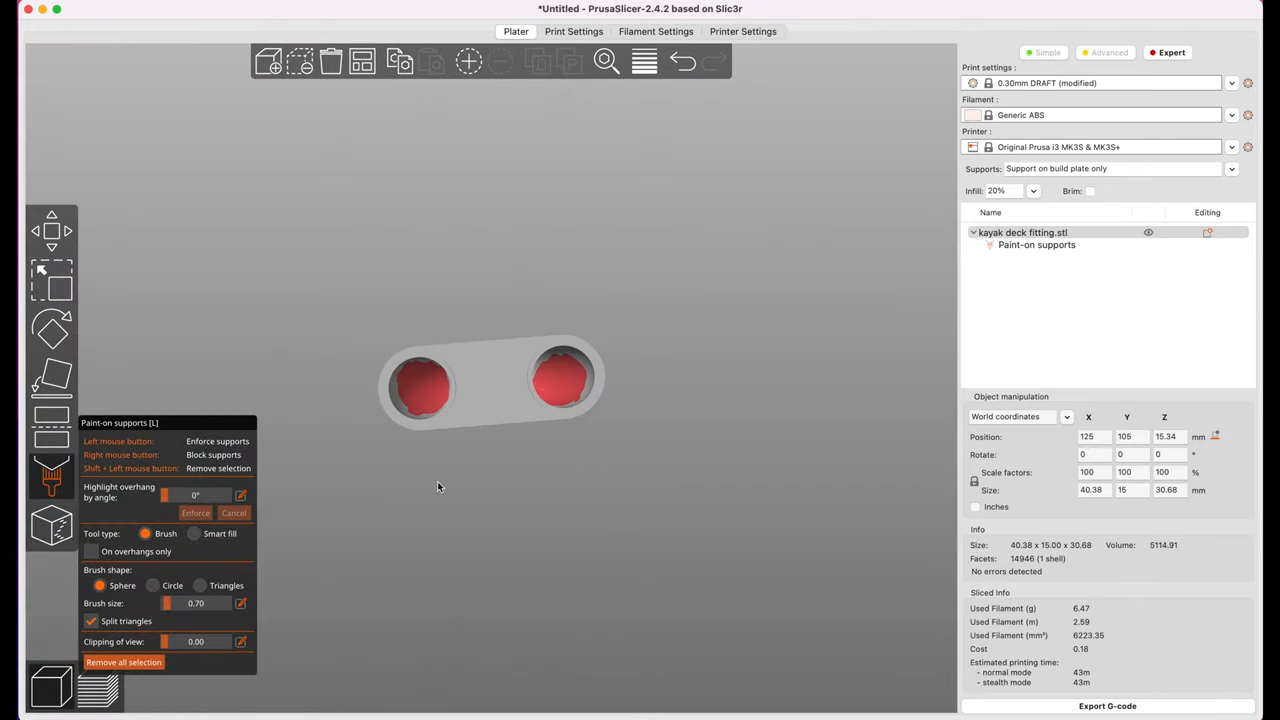
- Orbit into the holes and touch up the blocked patches inside the upper hole
drag(437, 487, 488, 483)
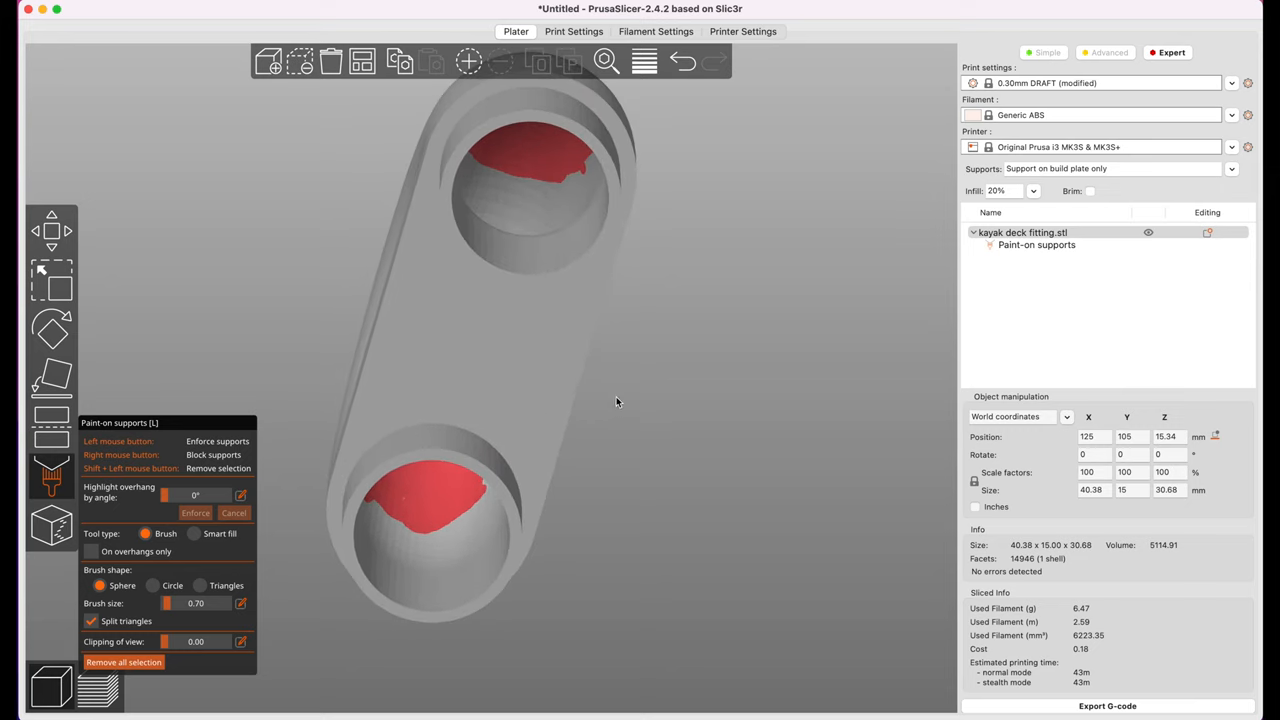
mouse_move(575, 177)
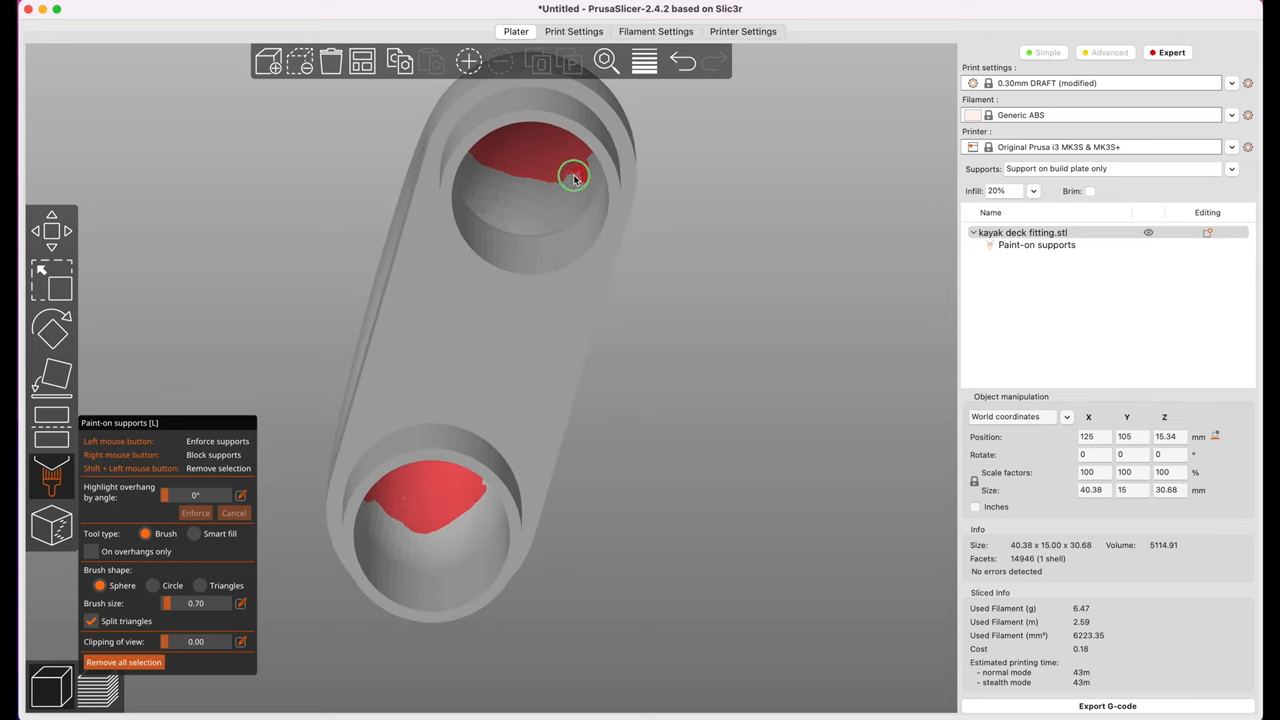
drag(573, 176, 497, 176)
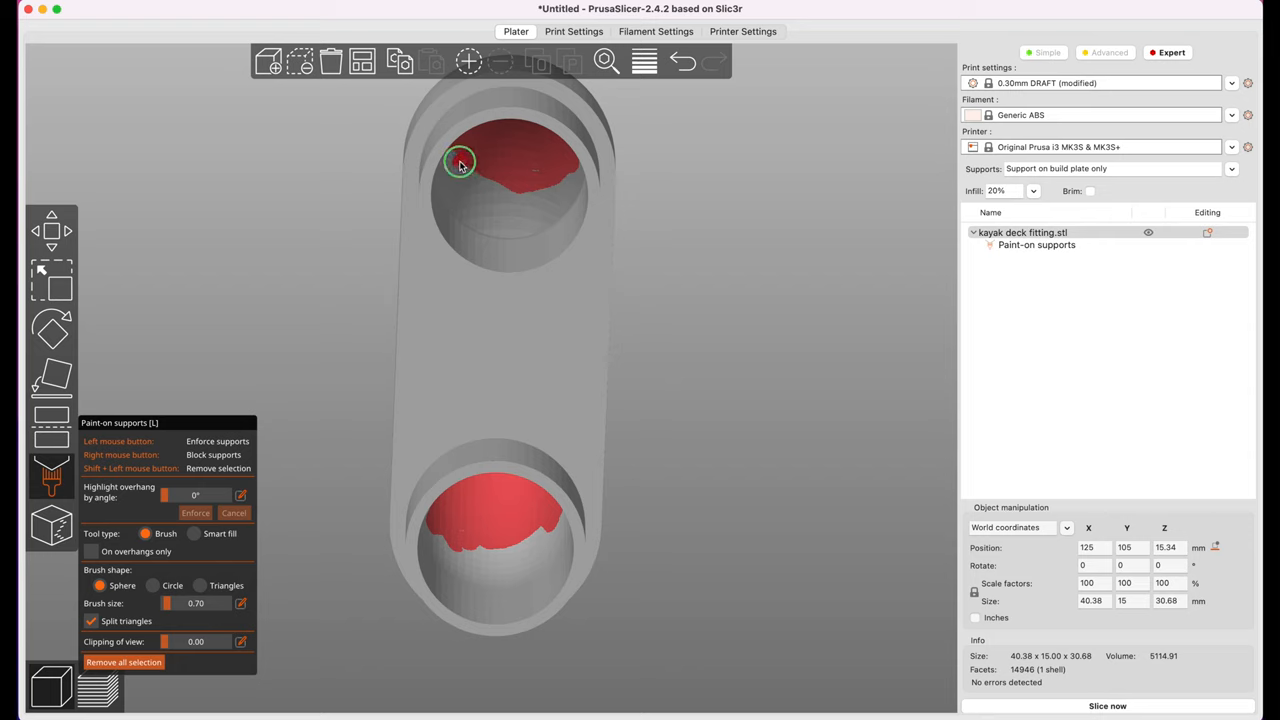
drag(460, 162, 533, 193)
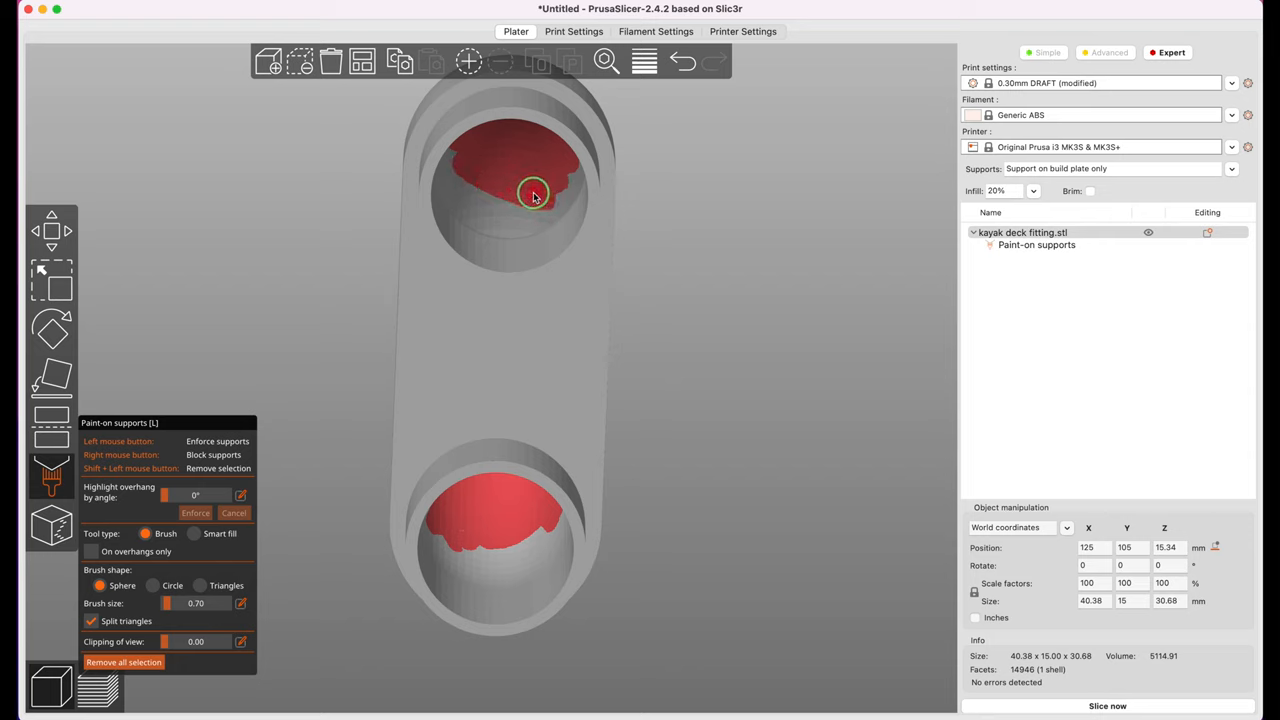
drag(533, 193, 553, 192)
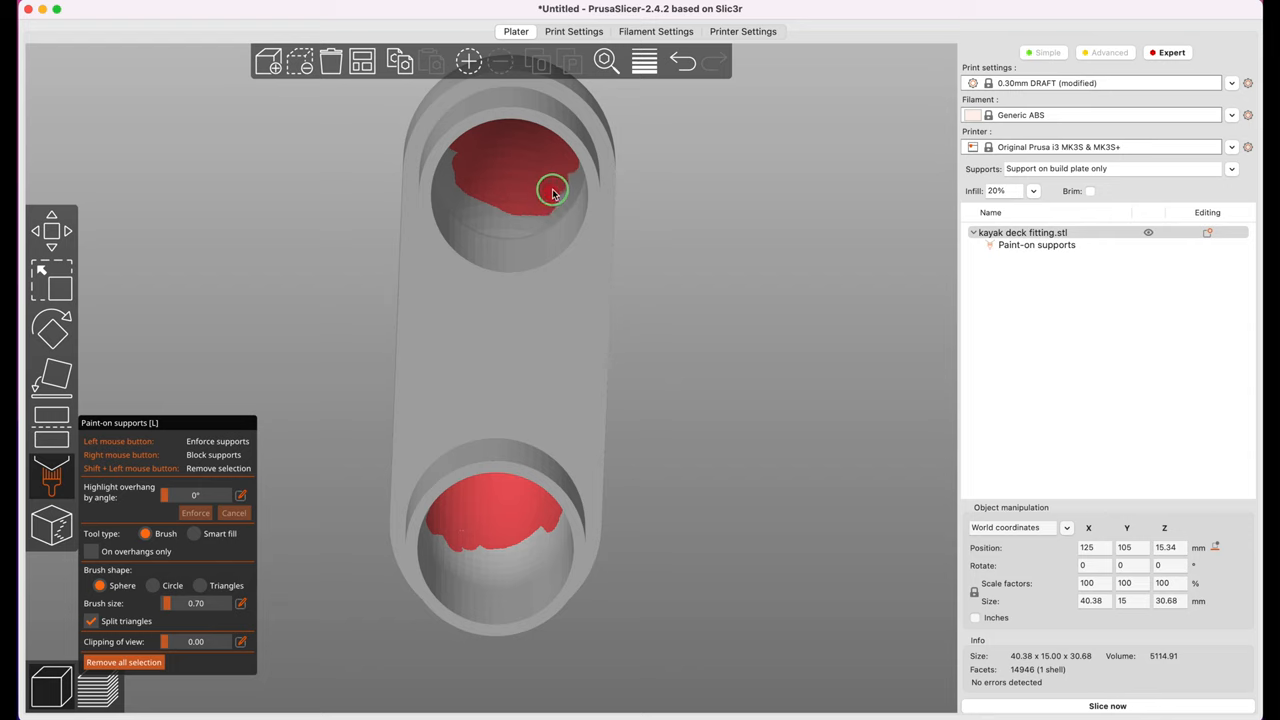
drag(553, 191, 450, 162)
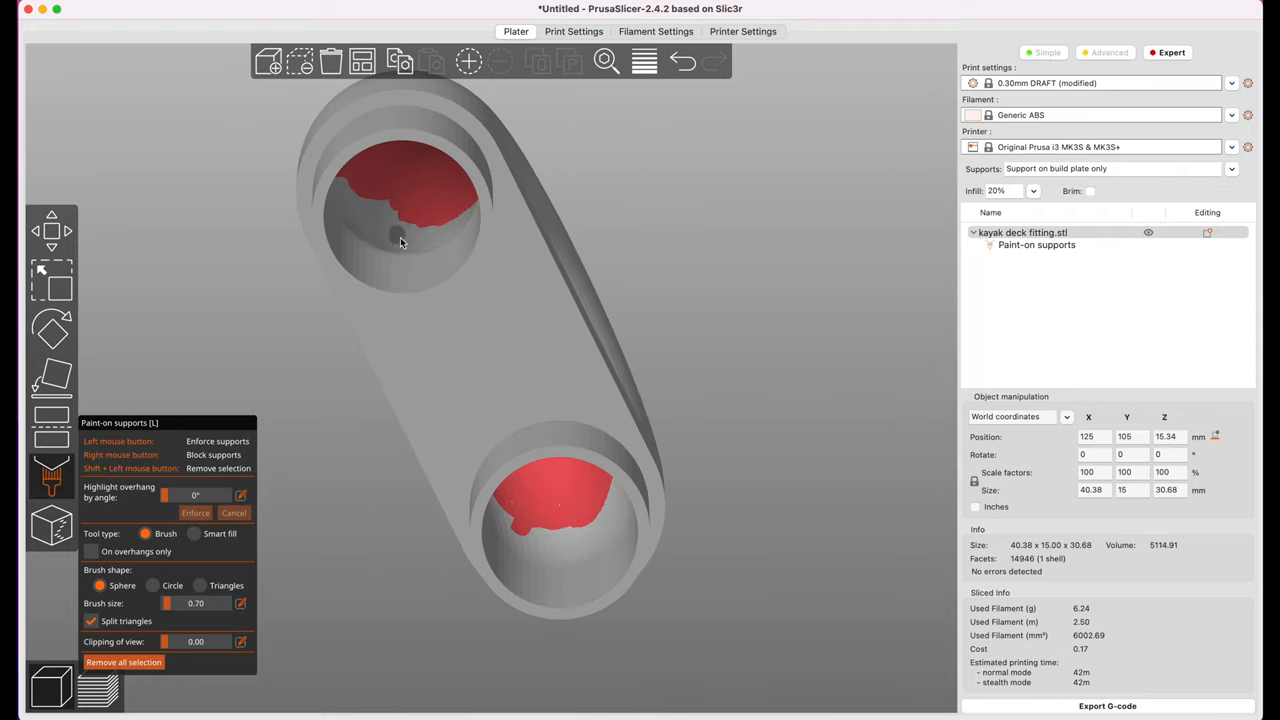
click(395, 205)
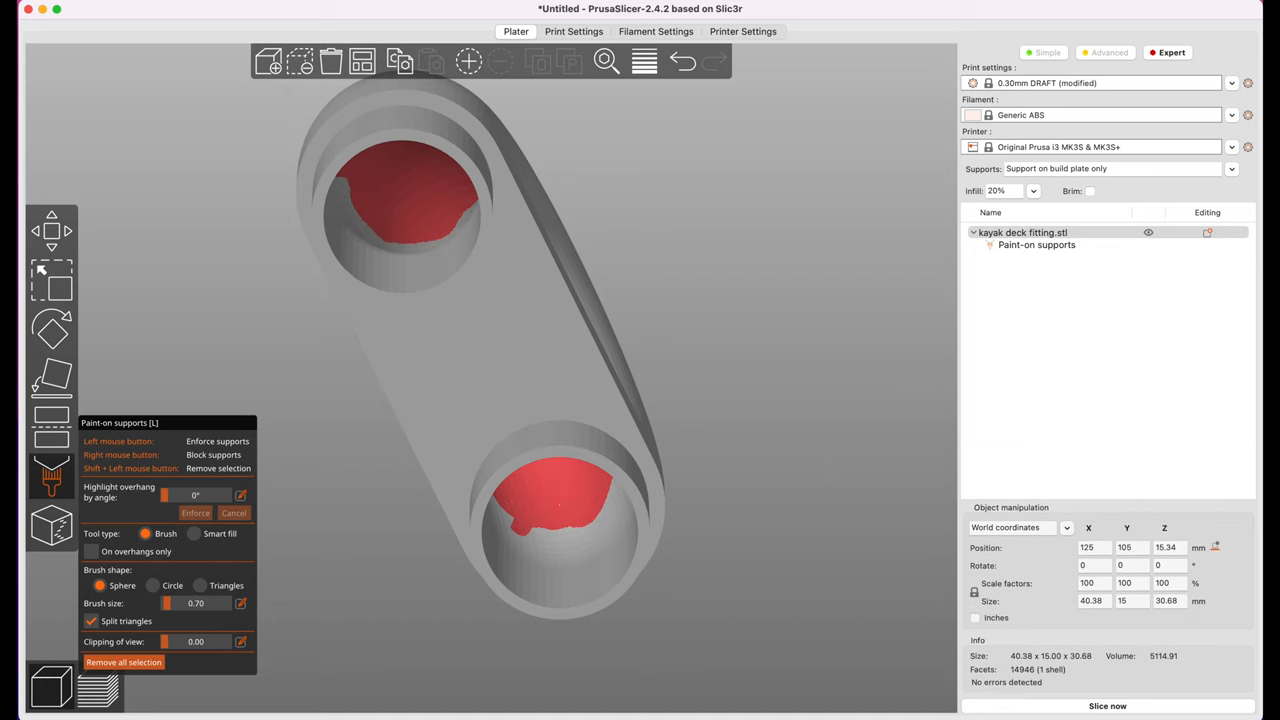
- Reslice the fitting and scrub the top layer's tool path with the move slider
click(1107, 706)
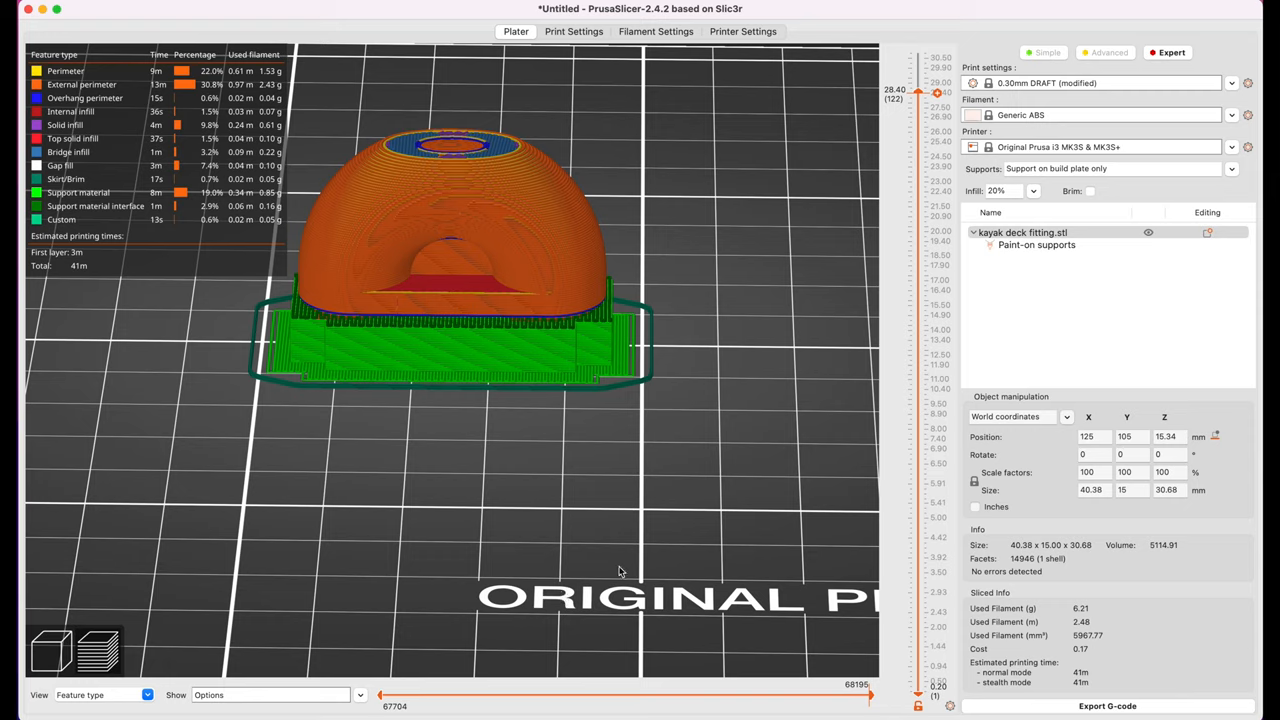
drag(868, 695, 672, 695)
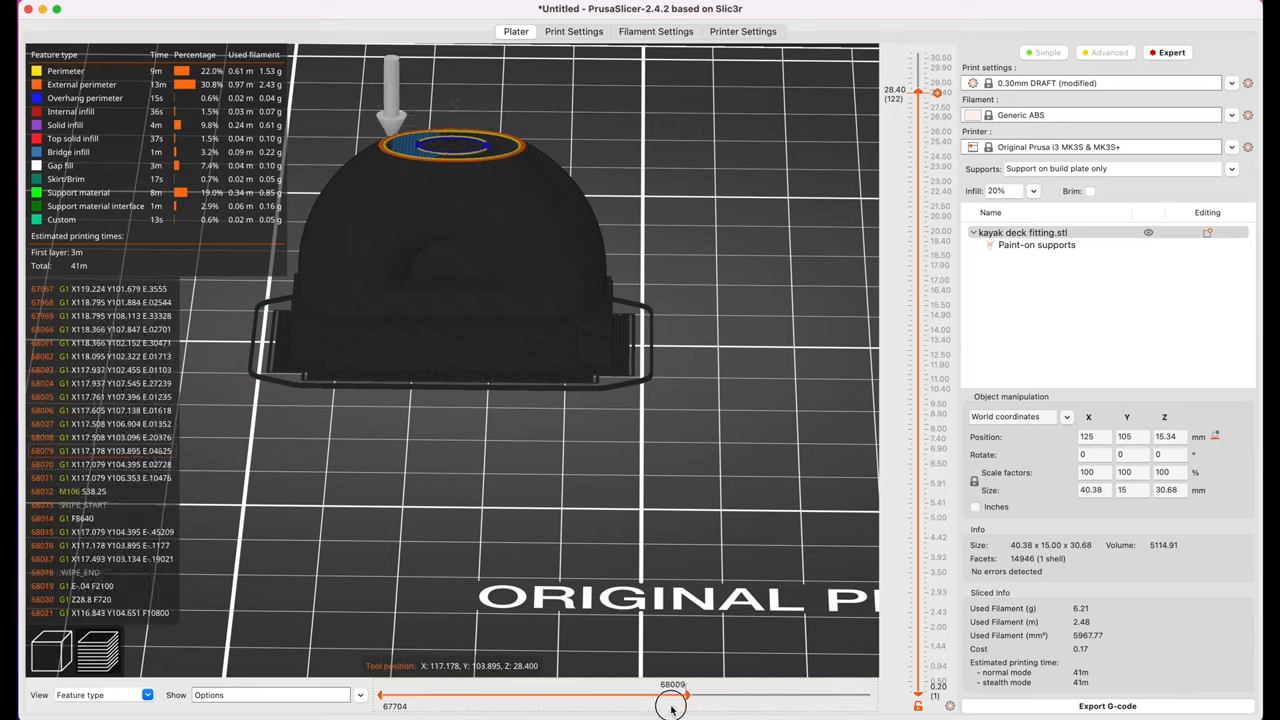
drag(672, 708, 748, 708)
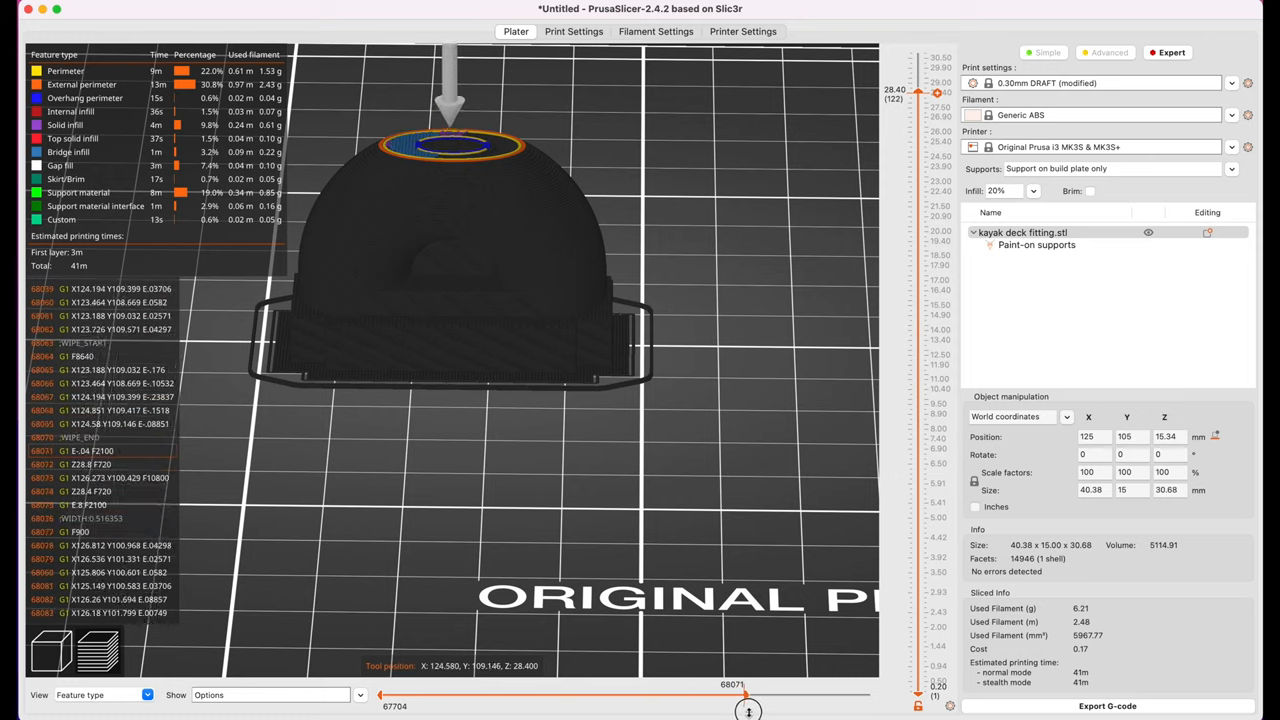
drag(748, 710, 913, 699)
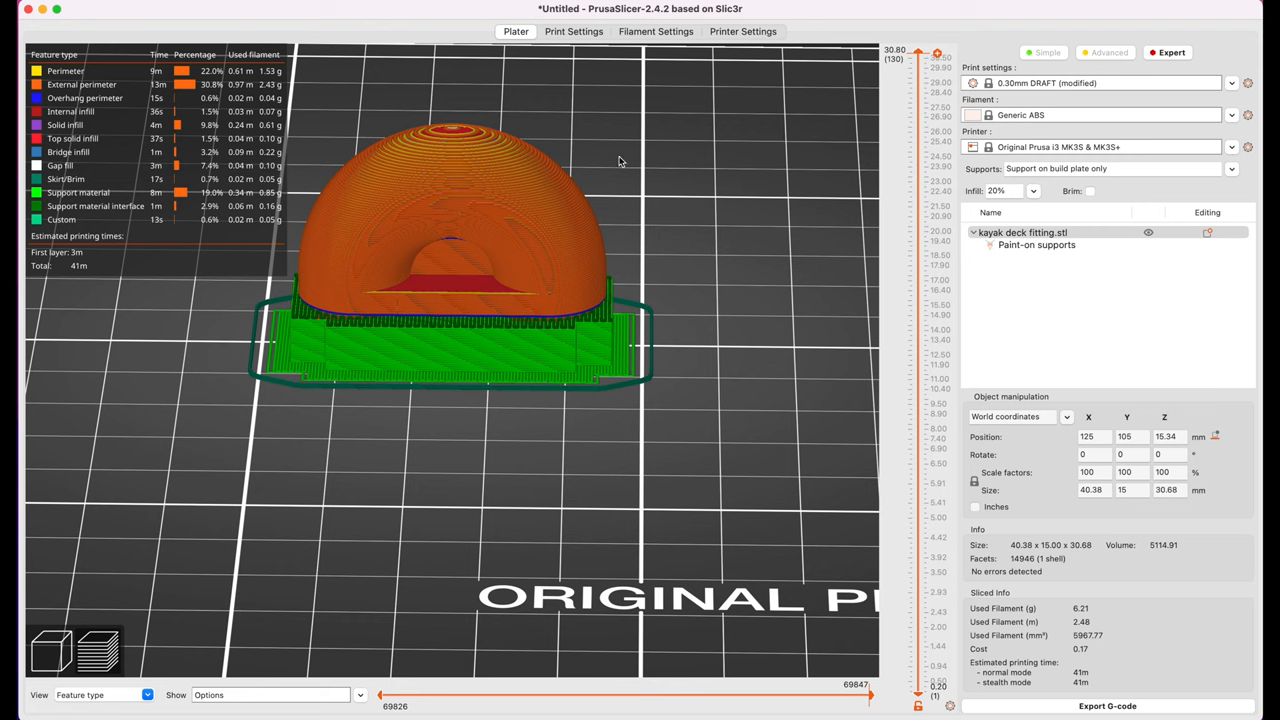
mouse_move(265, 280)
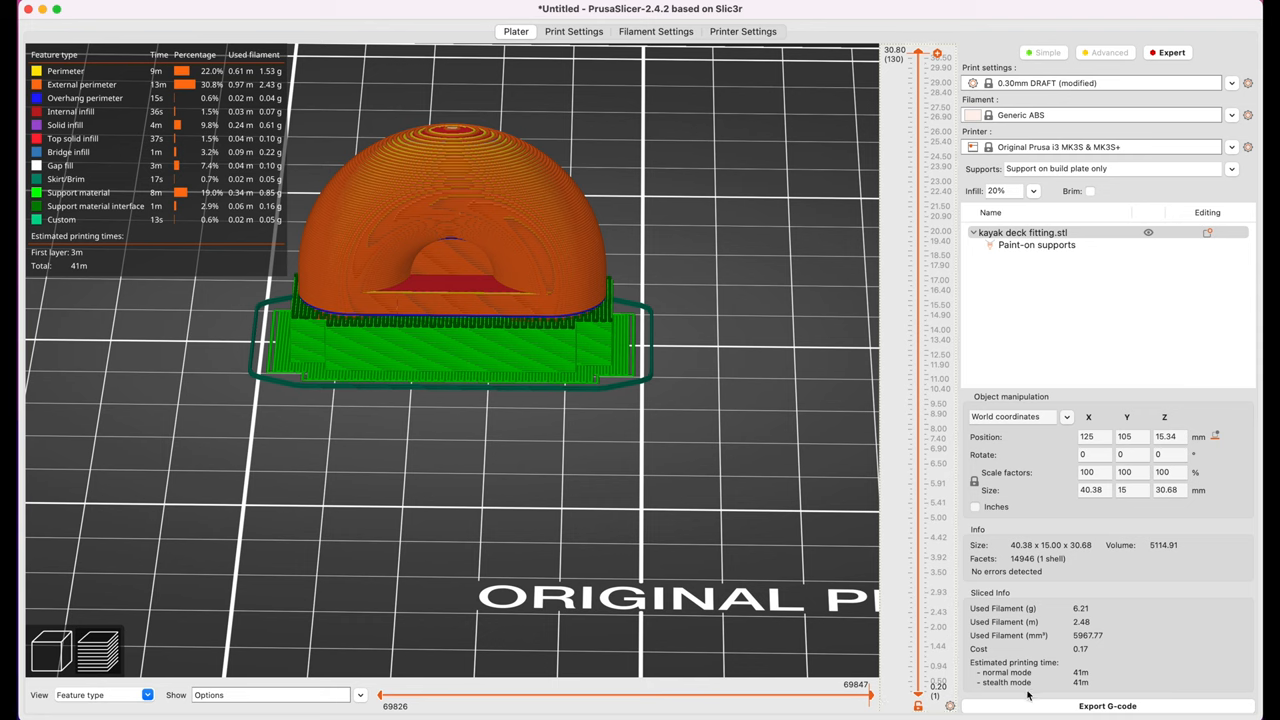
- Export the 41-minute single-fitting G-code to test-output and orbit the part in the 3D view
click(1107, 705)
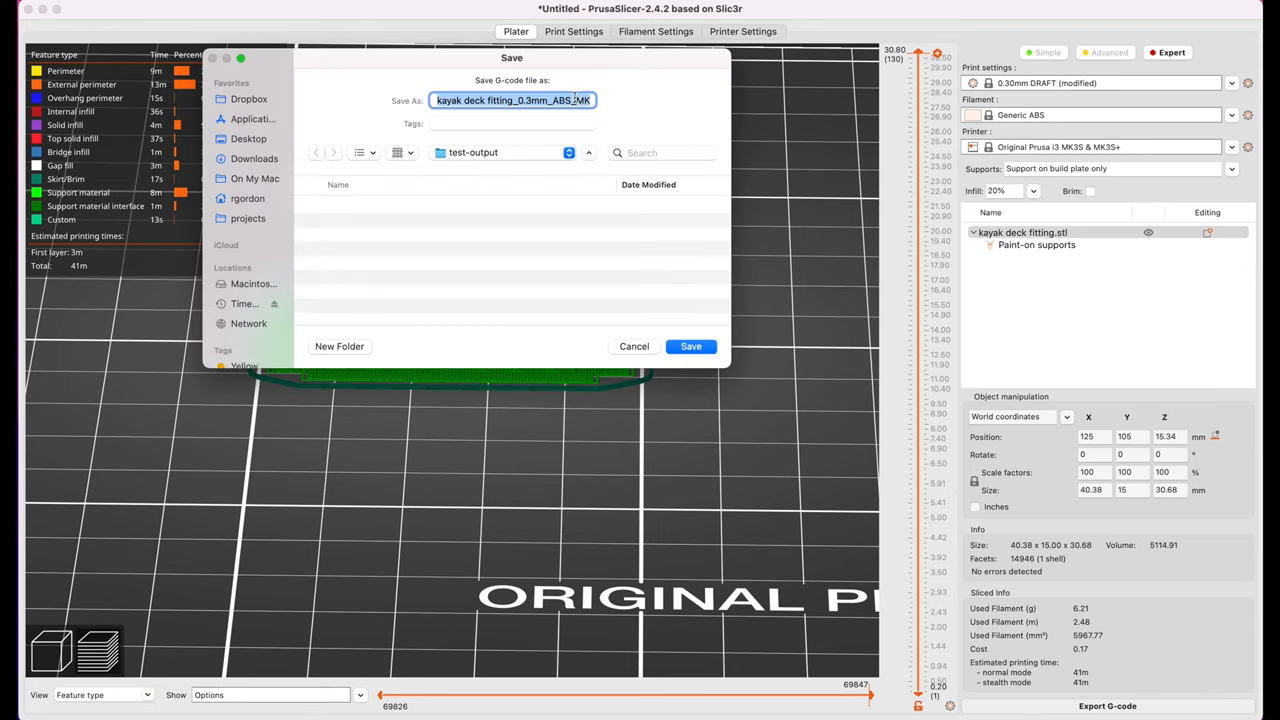
click(691, 346)
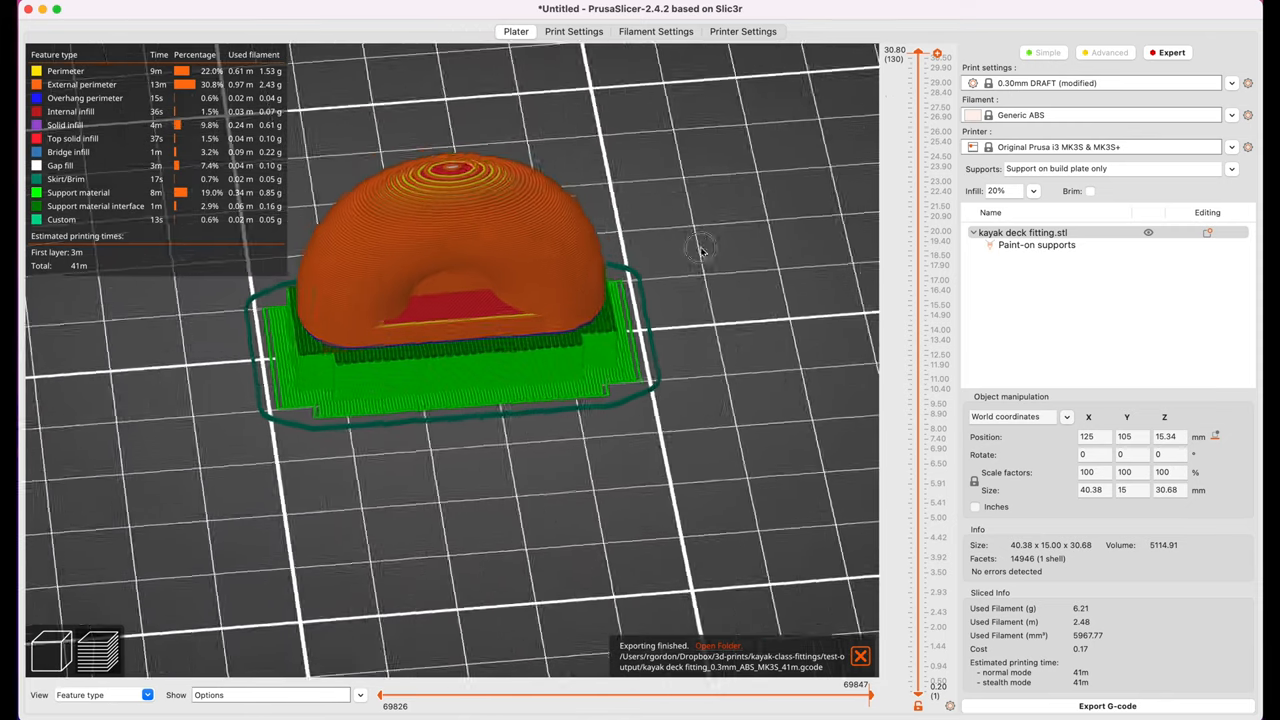
drag(700, 248, 708, 270)
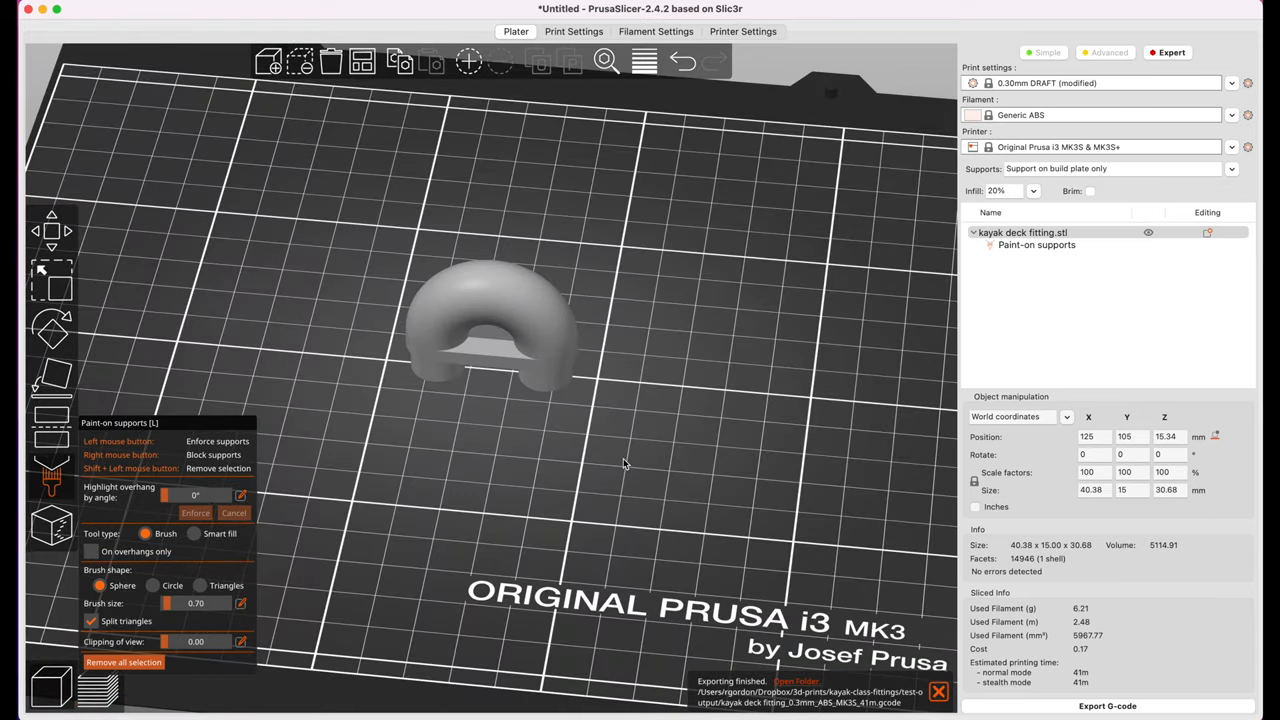
- Set the kayak deck fitting's number of instances to 6
drag(625, 300, 475, 325)
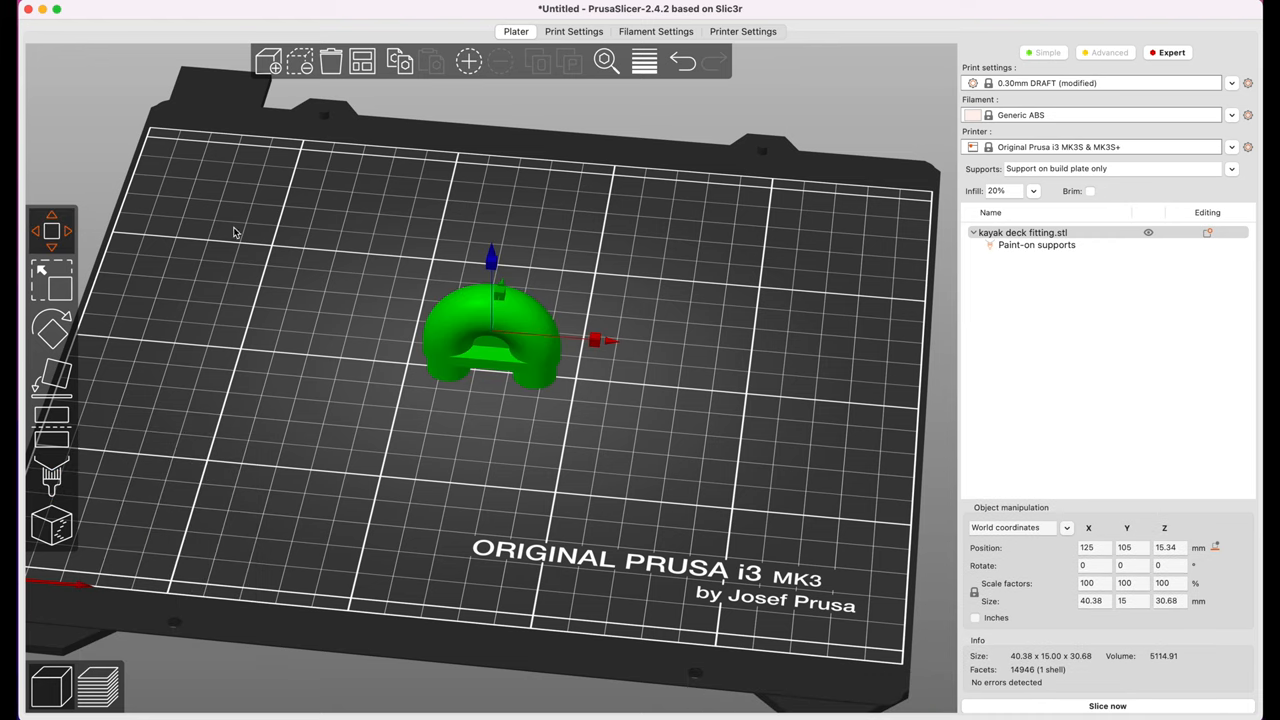
right_click(490, 330)
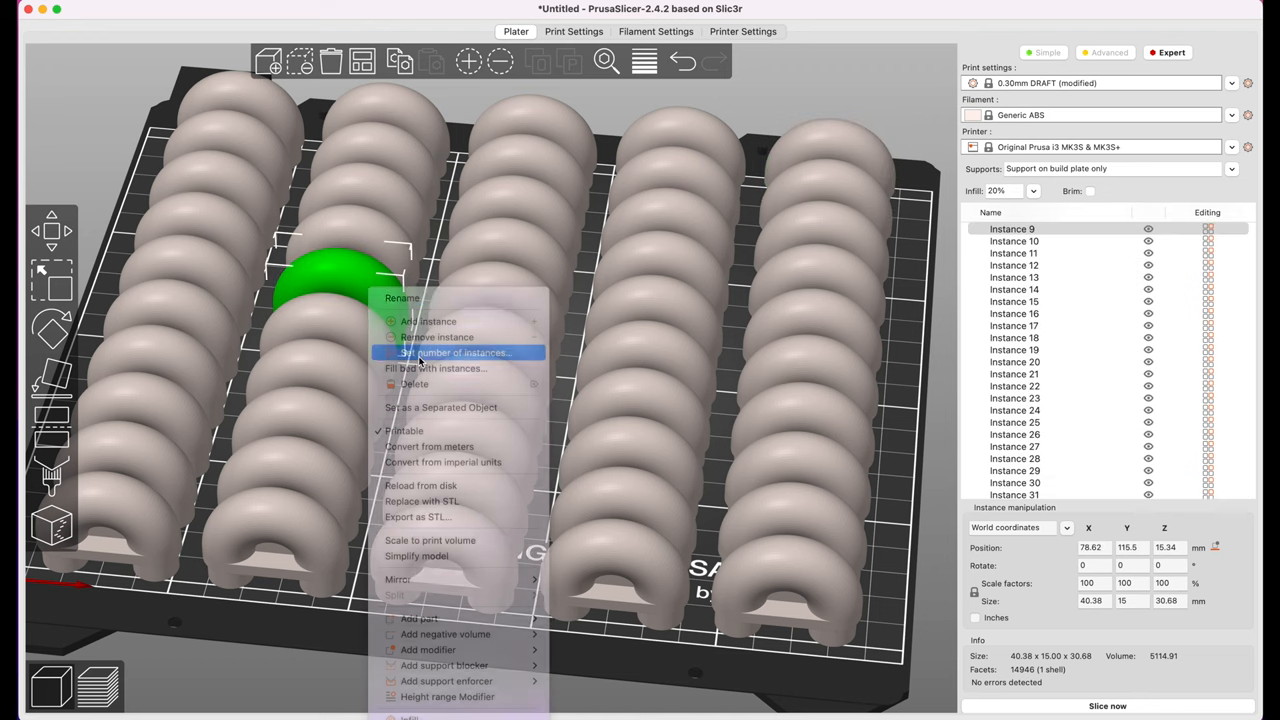
click(456, 352)
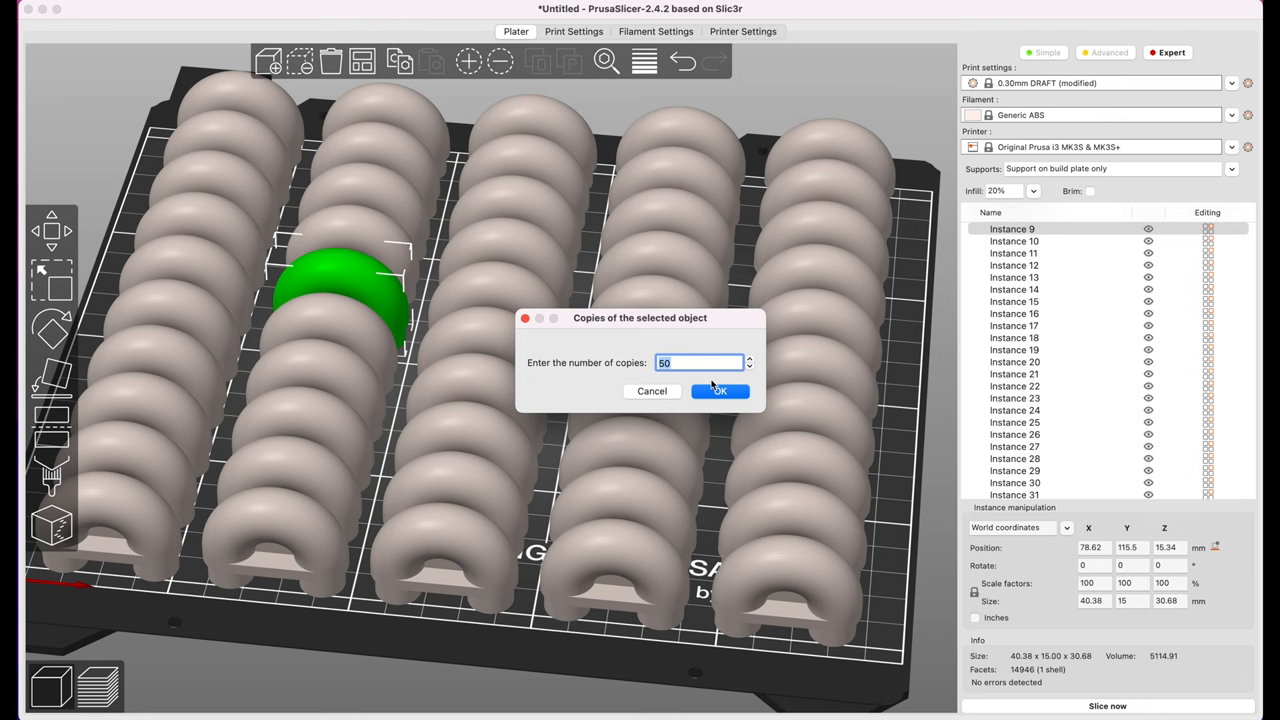
text(6)
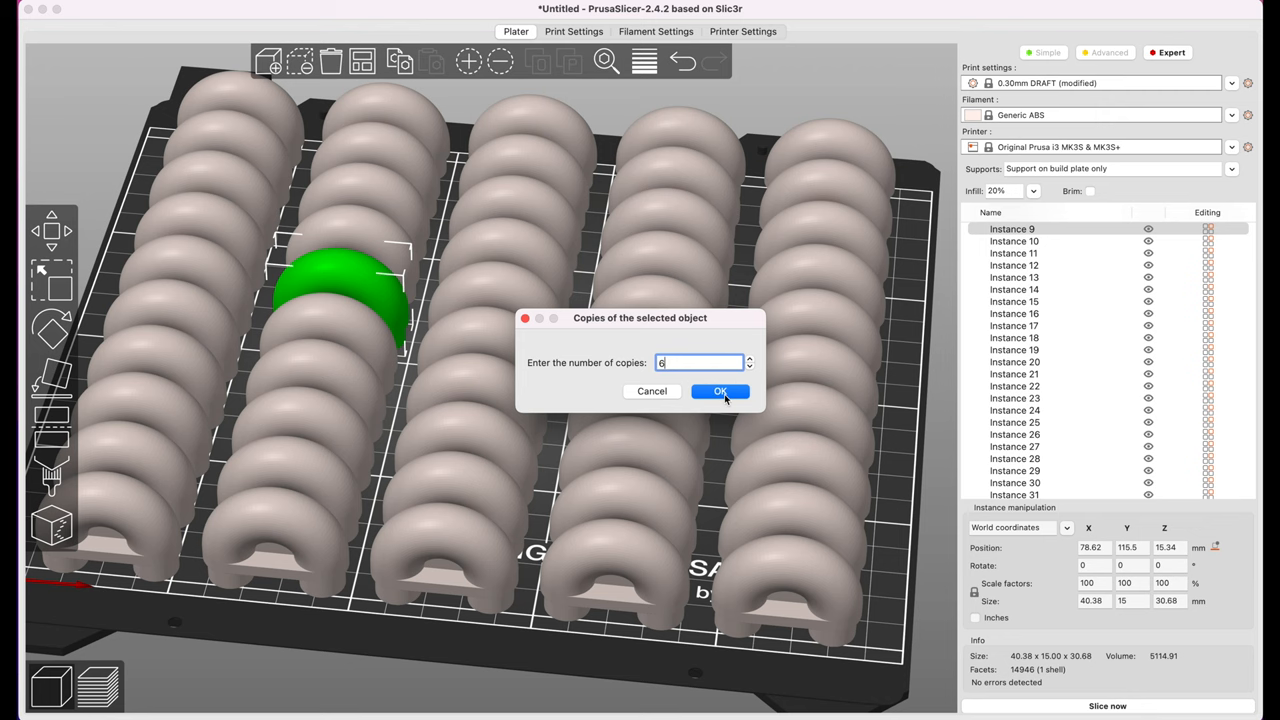
click(720, 391)
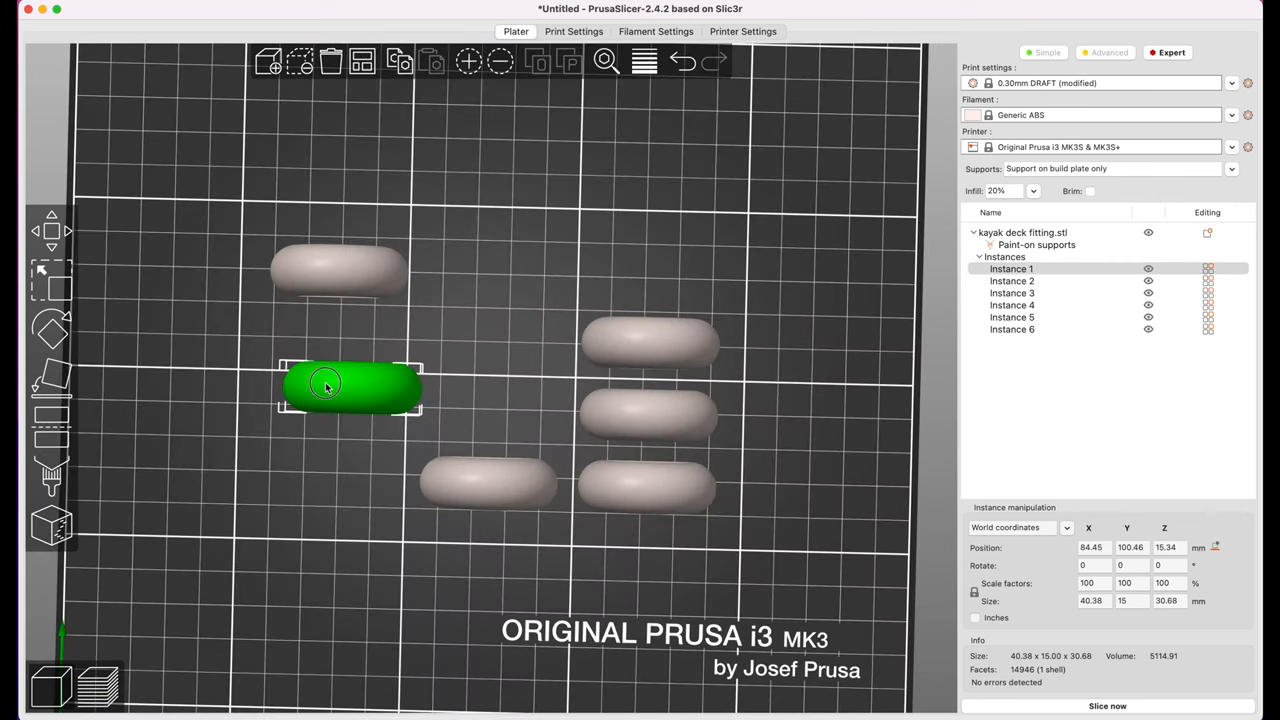
- Drag the fittings into two aligned columns of three
drag(325, 385, 325, 472)
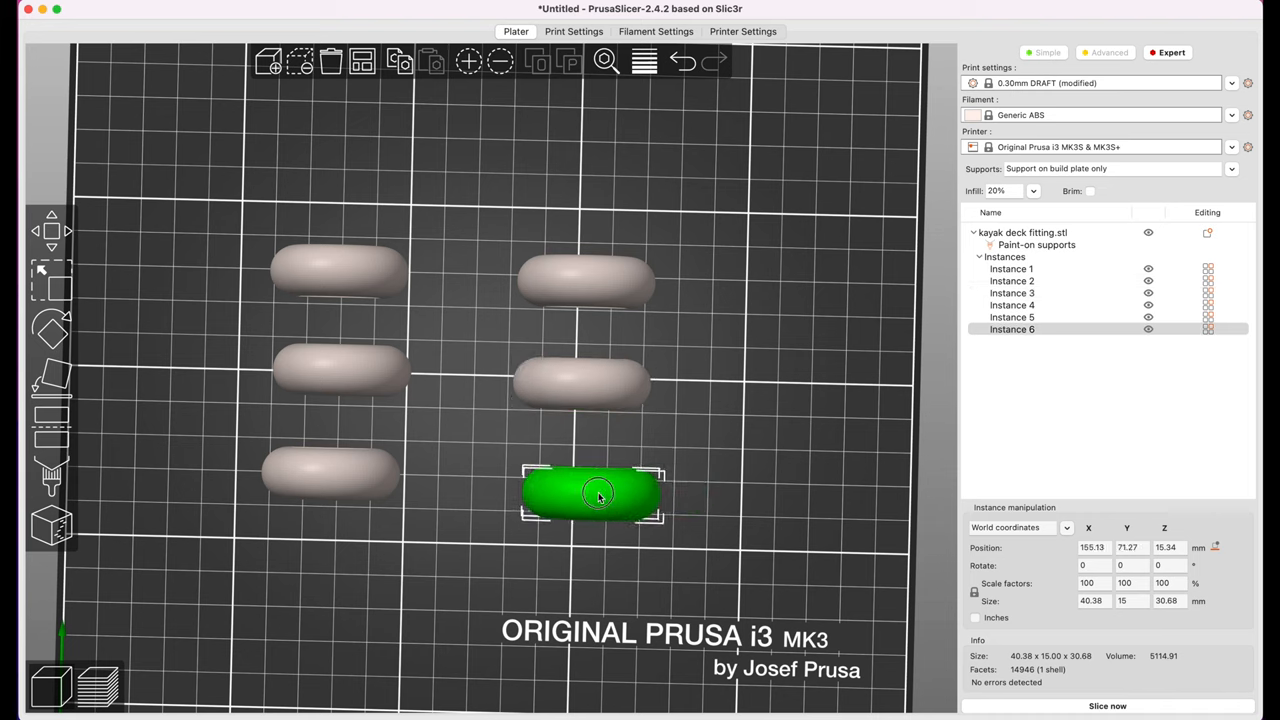
drag(598, 490, 575, 490)
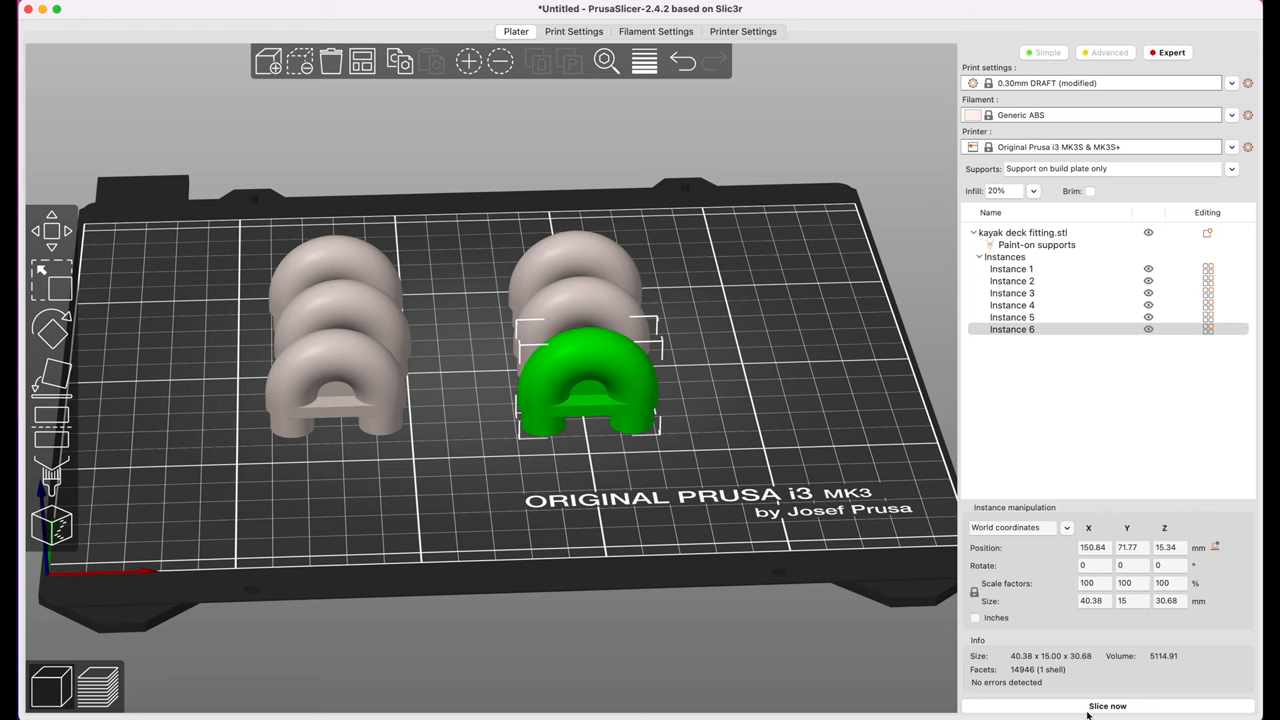
- Slice the six fittings (3h2m, 36.82 g) and scrub the layer slider to the top
click(1107, 706)
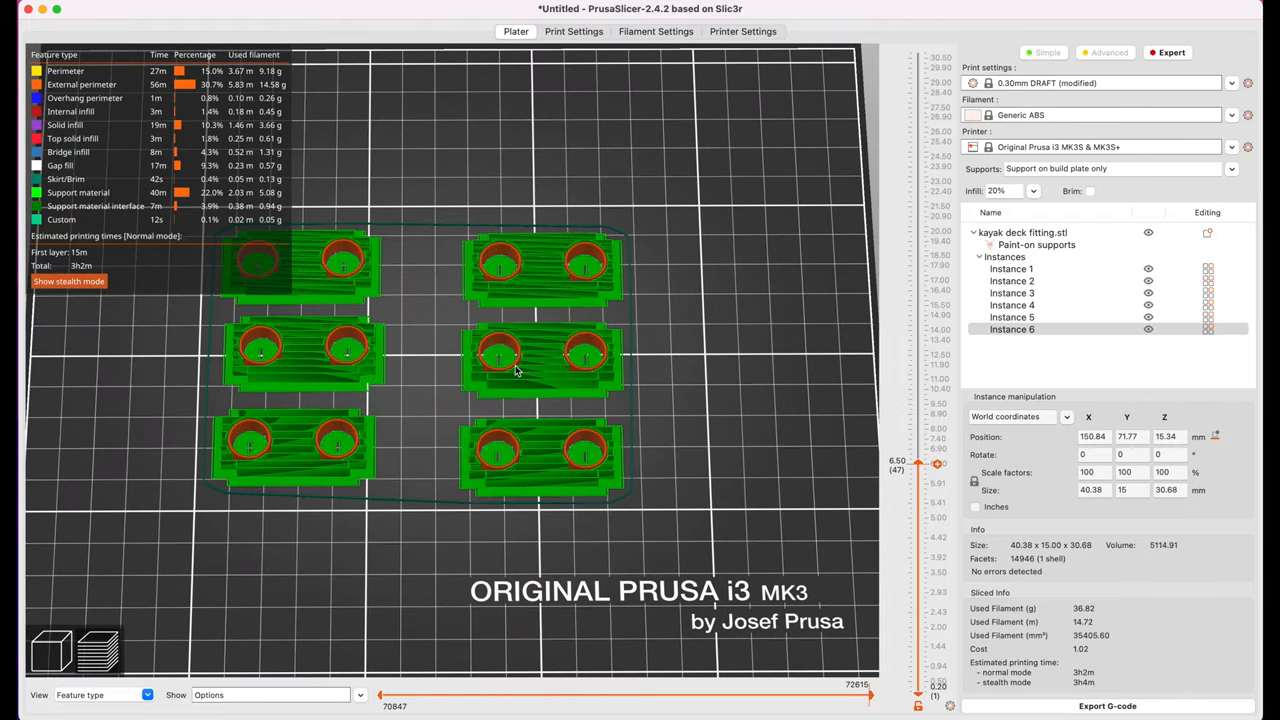
mouse_move(610, 362)
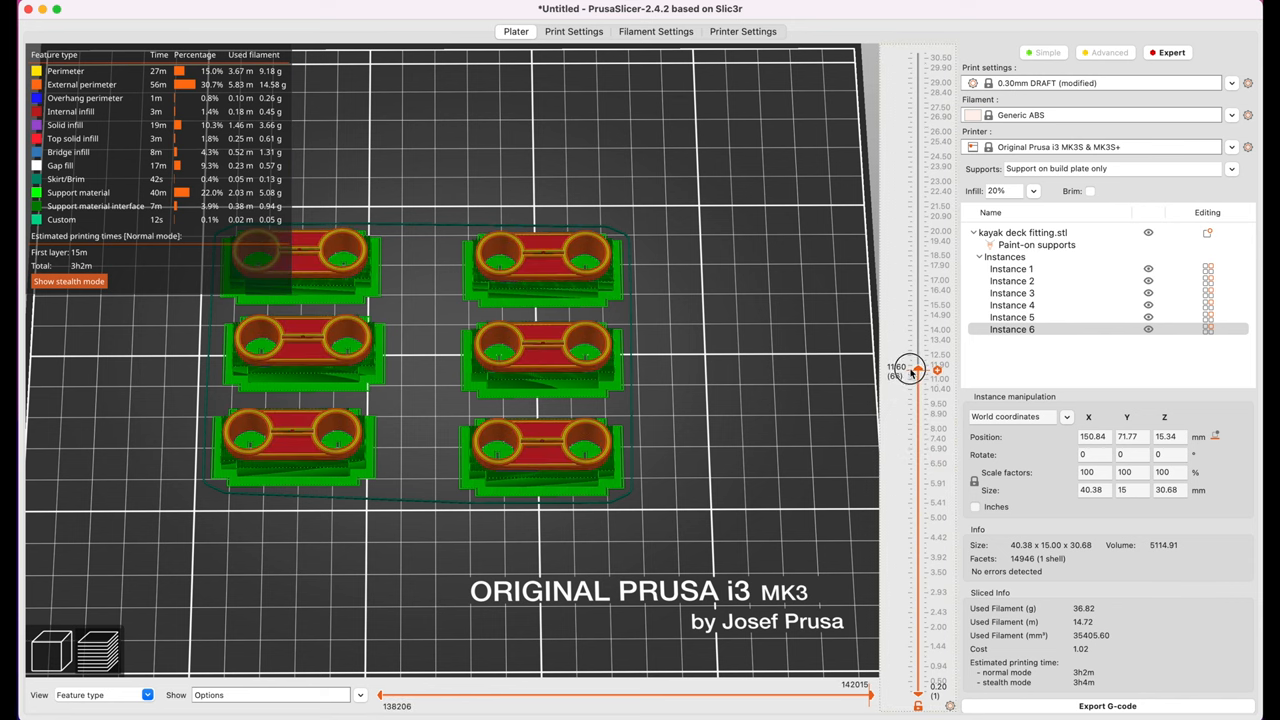
drag(908, 367, 908, 232)
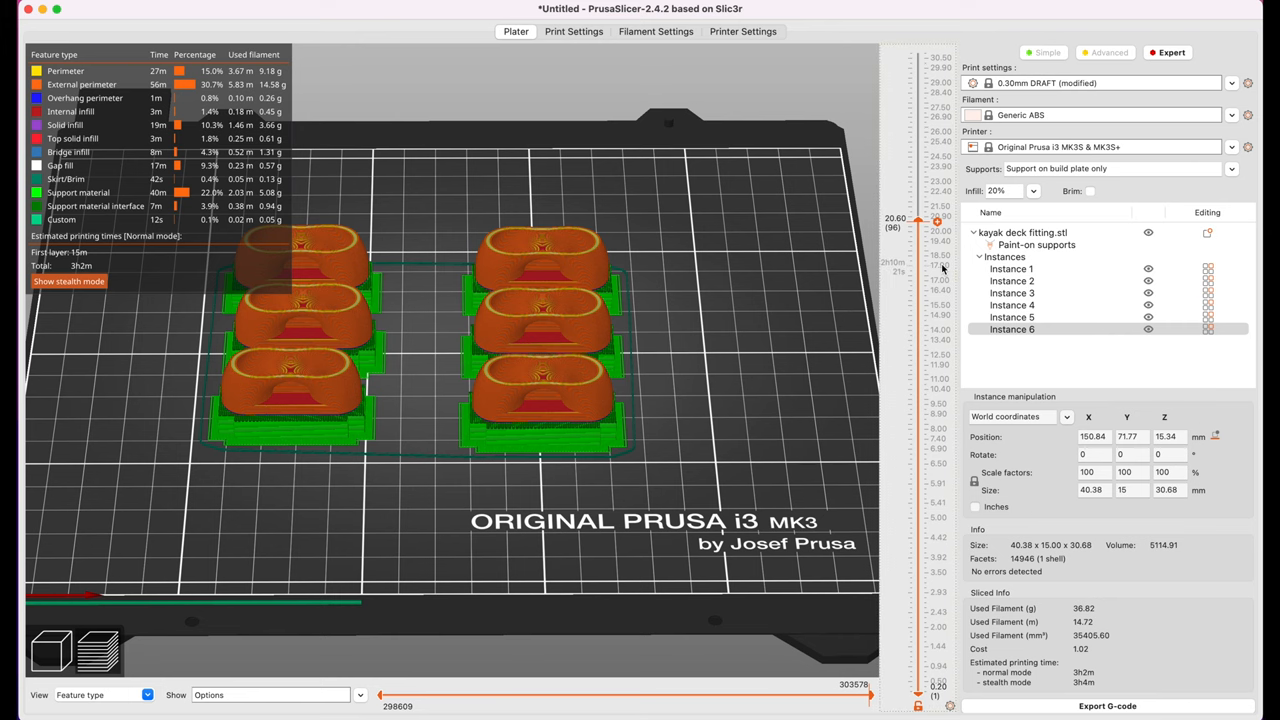
drag(920, 217, 920, 52)
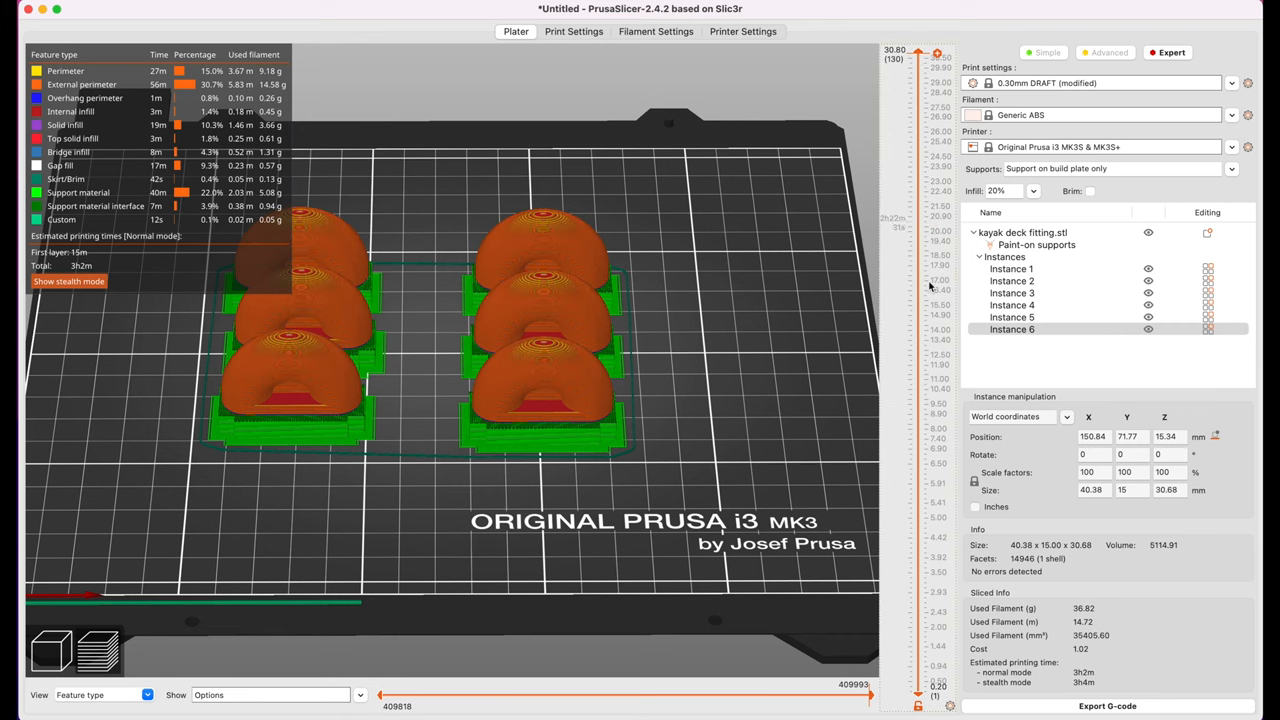
mouse_move(1003, 713)
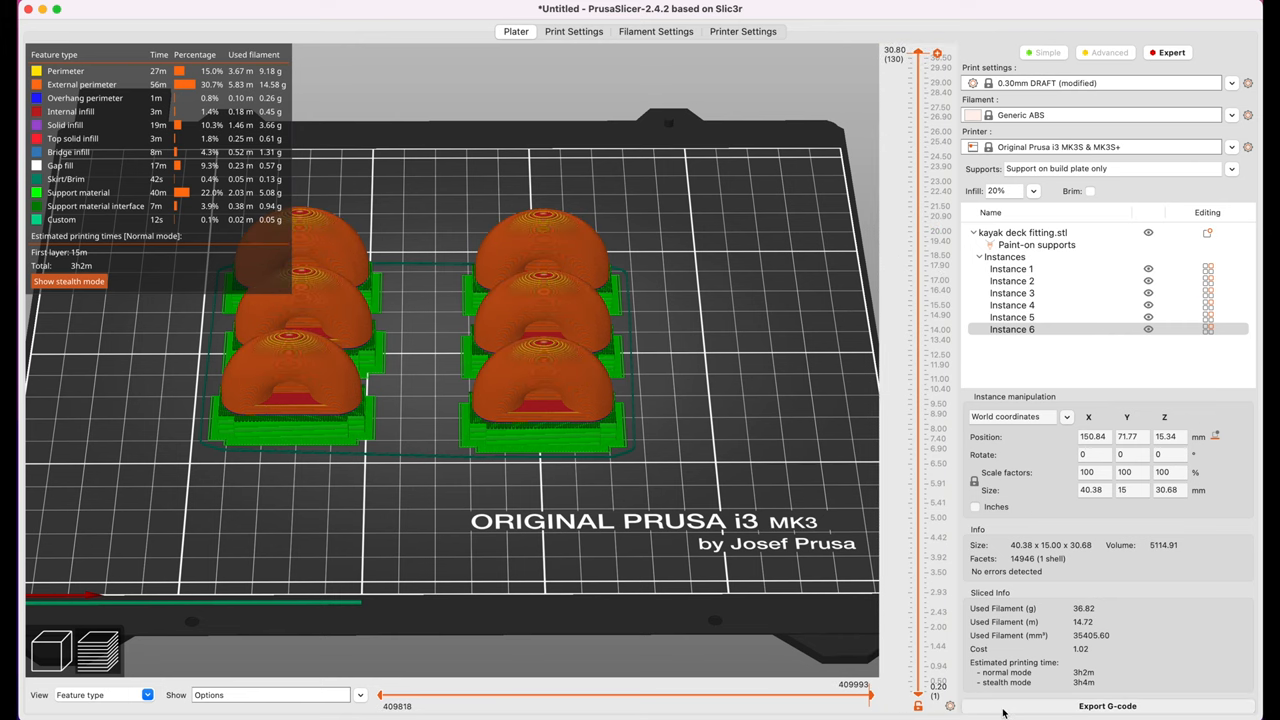
- Export the G-code as kayak deck fitting_6up_0.3mm_ABS_MK3S_3h2m.gcode
click(1107, 706)
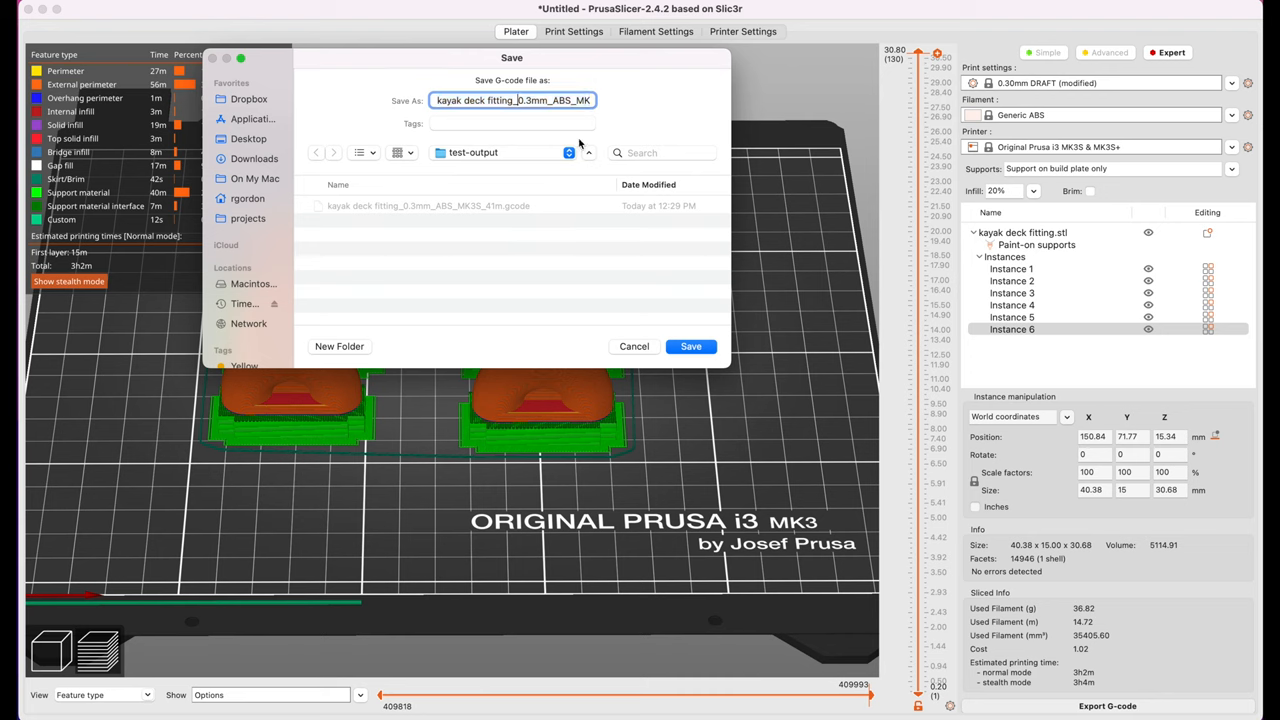
text(60)
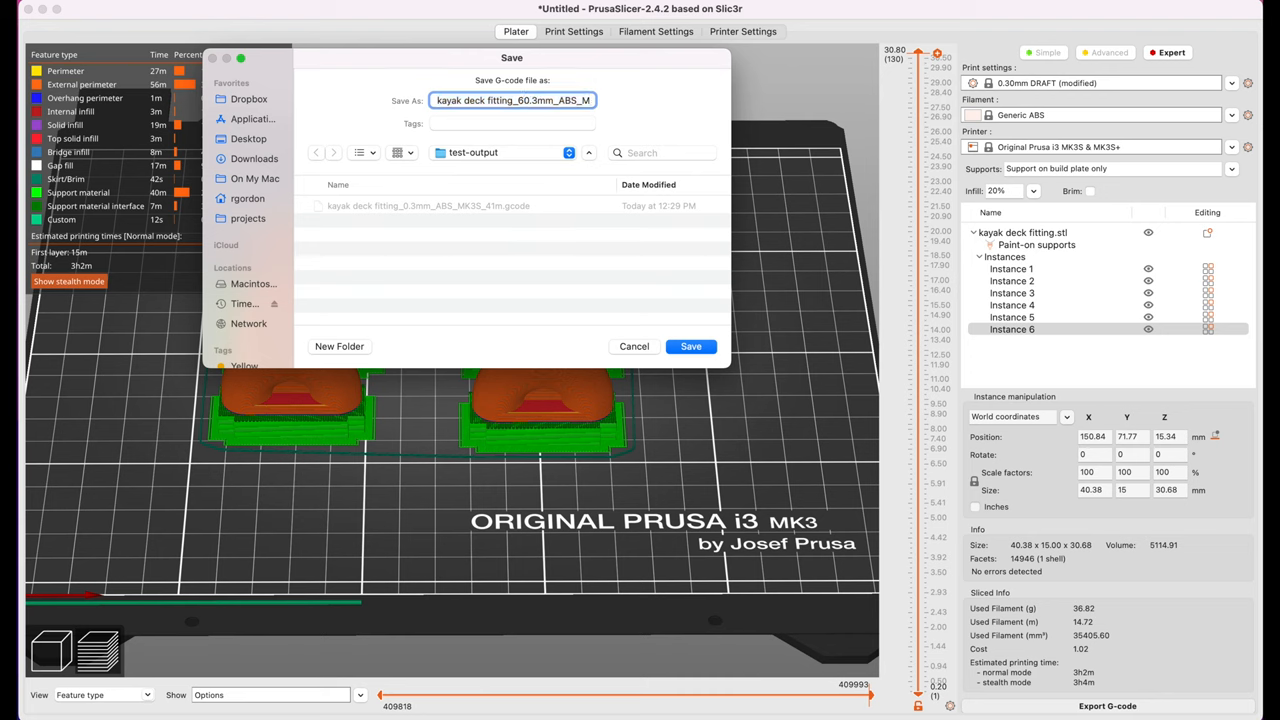
text(6up_)
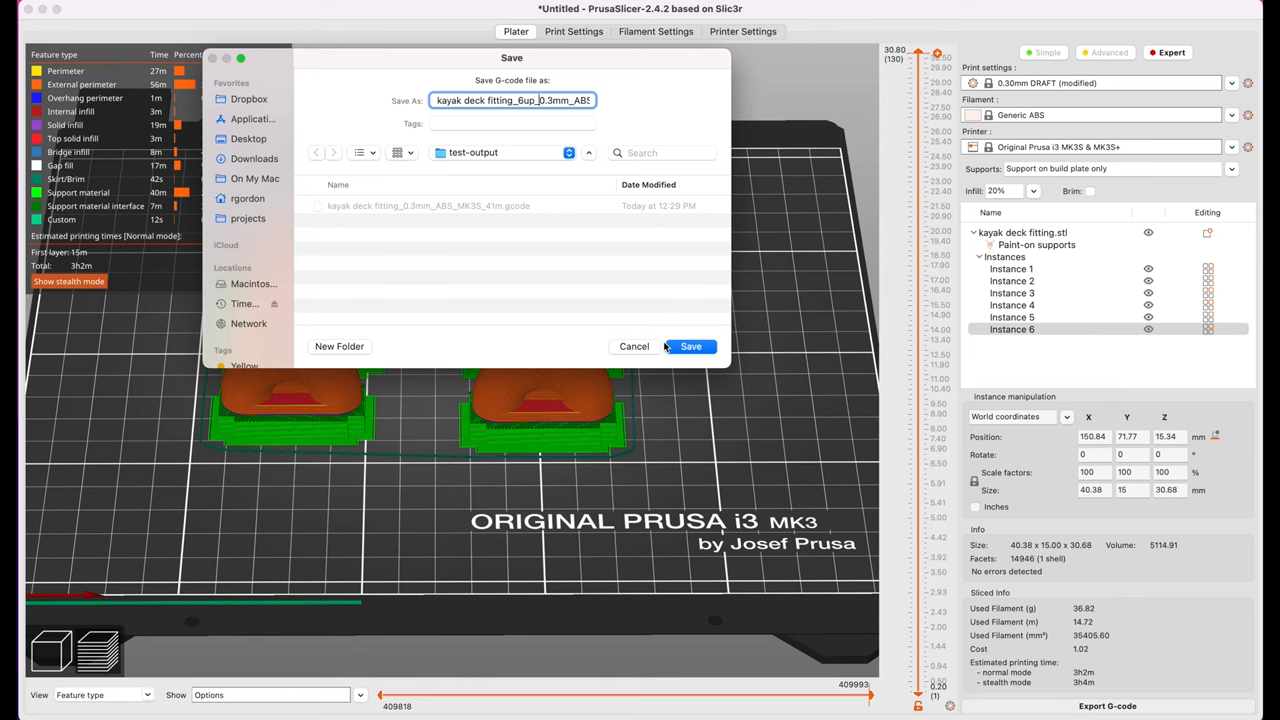
click(690, 346)
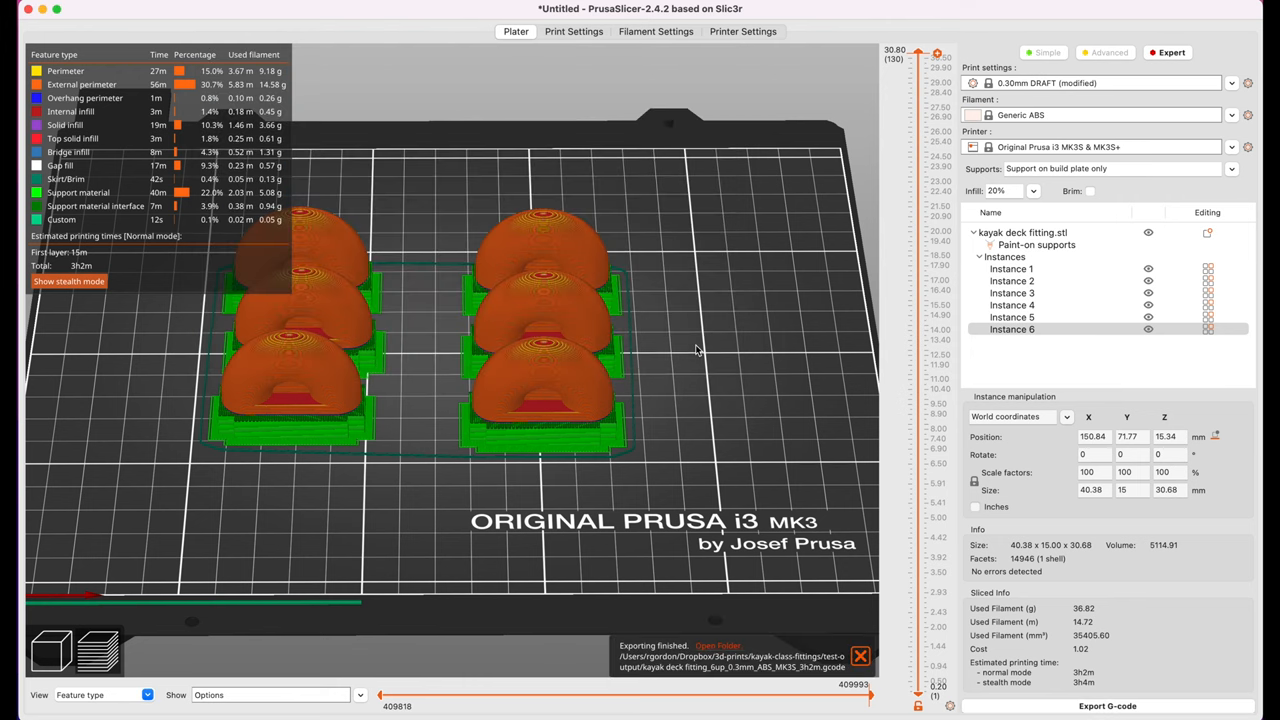